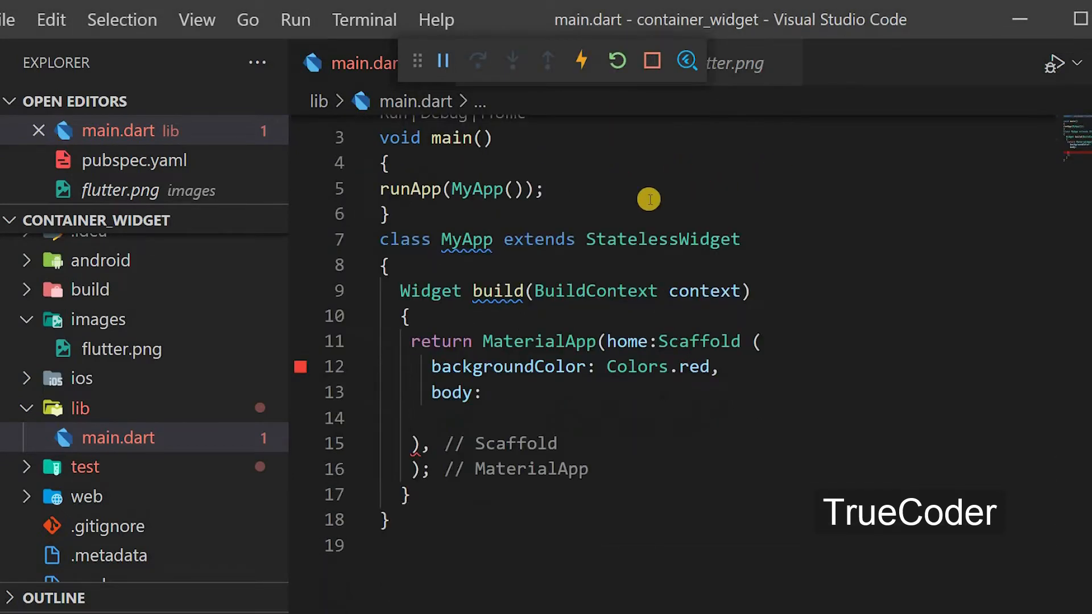
mouse_move(612, 278)
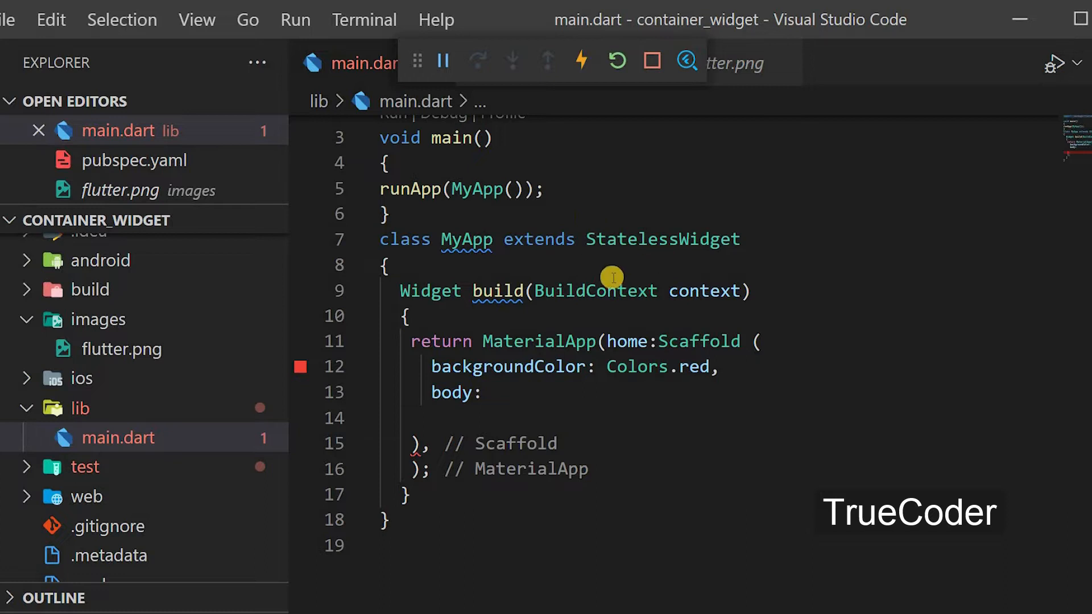
mouse_move(600, 342)
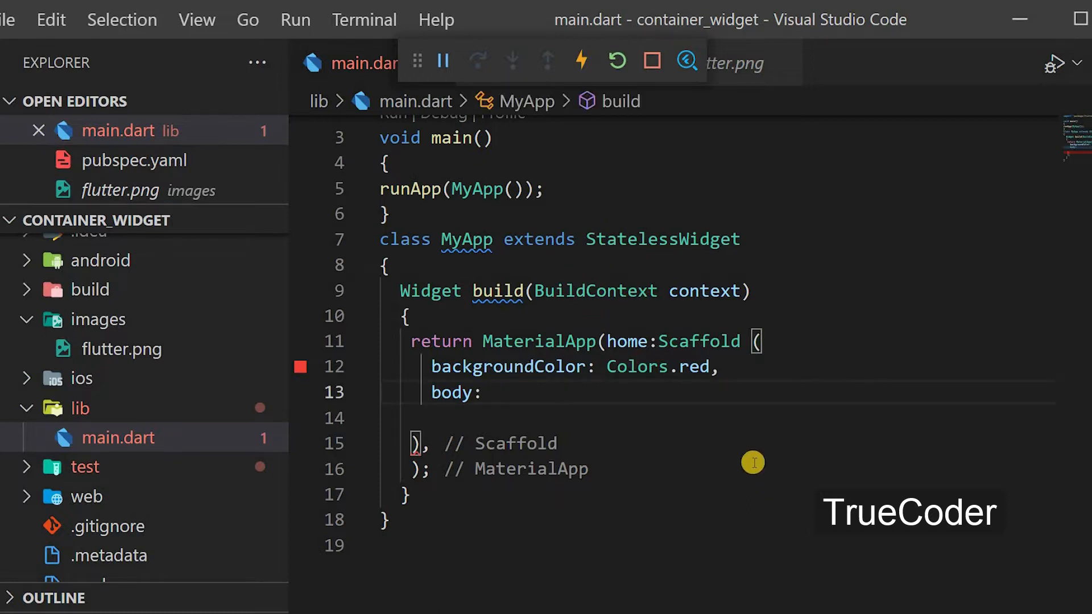
Make the Scaffold body a Container with child Text('Hello') and reformat it across lines
type("Container(")
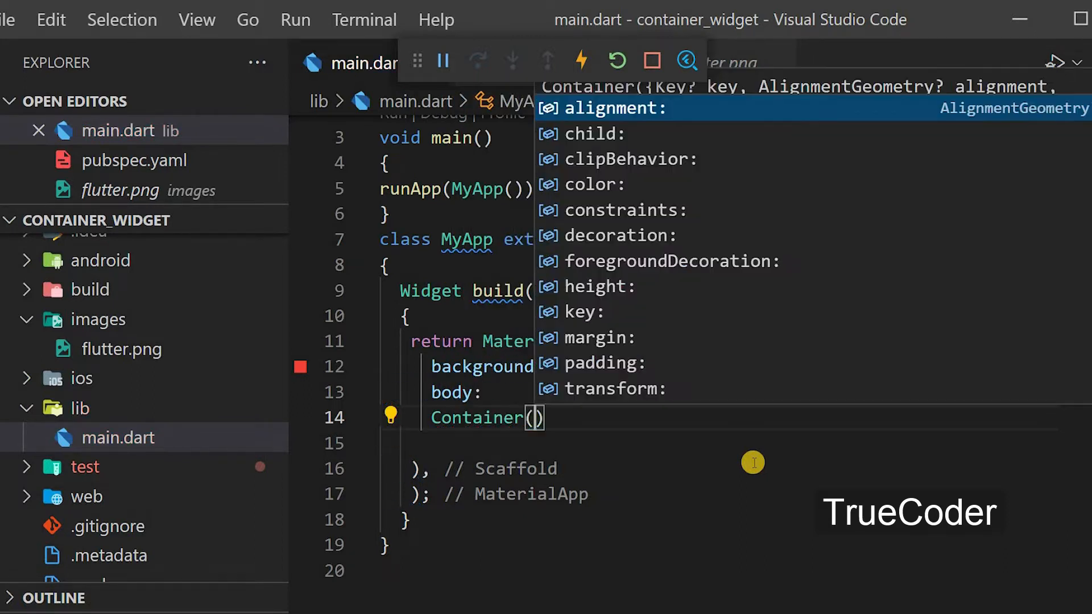
type("ch")
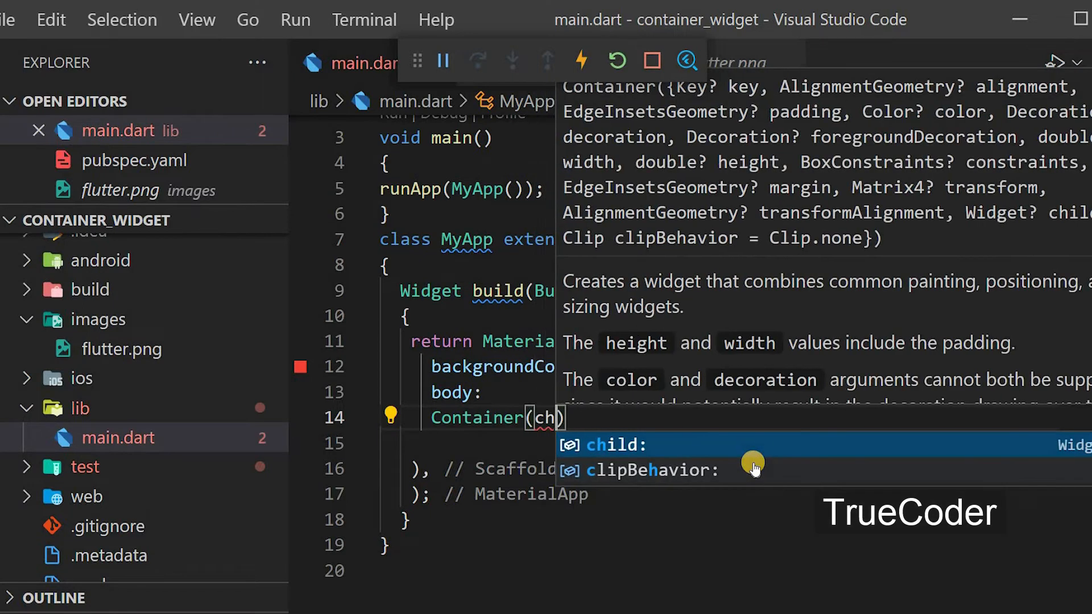
left_click(615, 445)
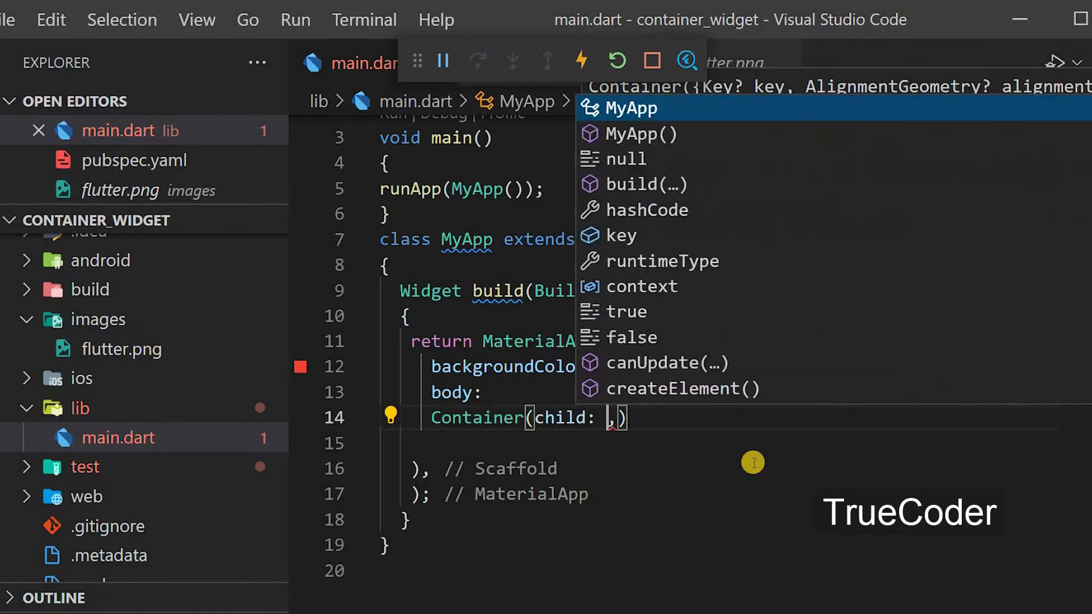
type("Text('")
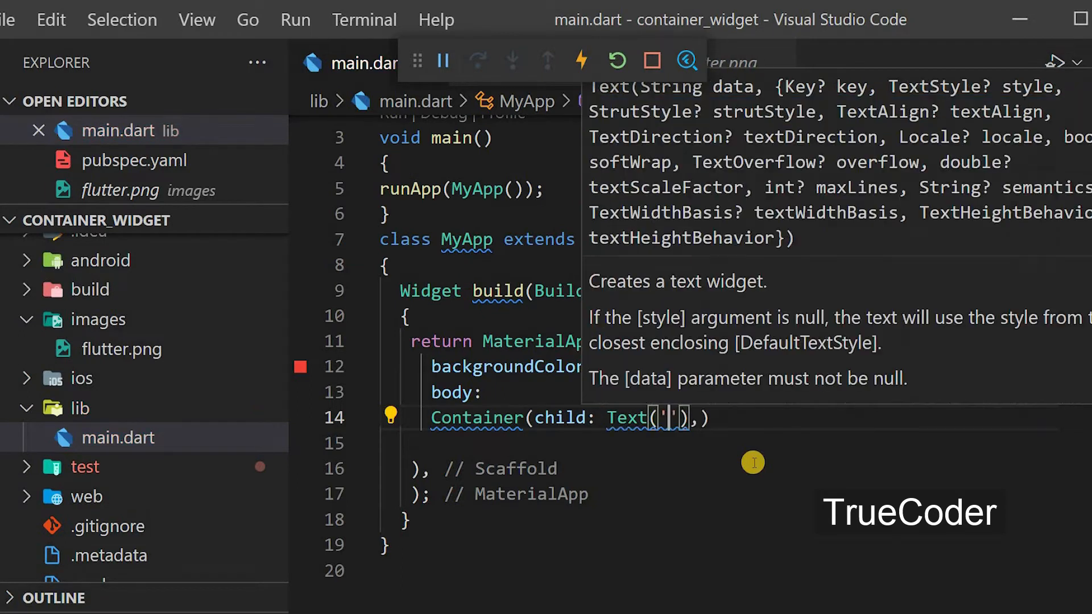
type("Hello")
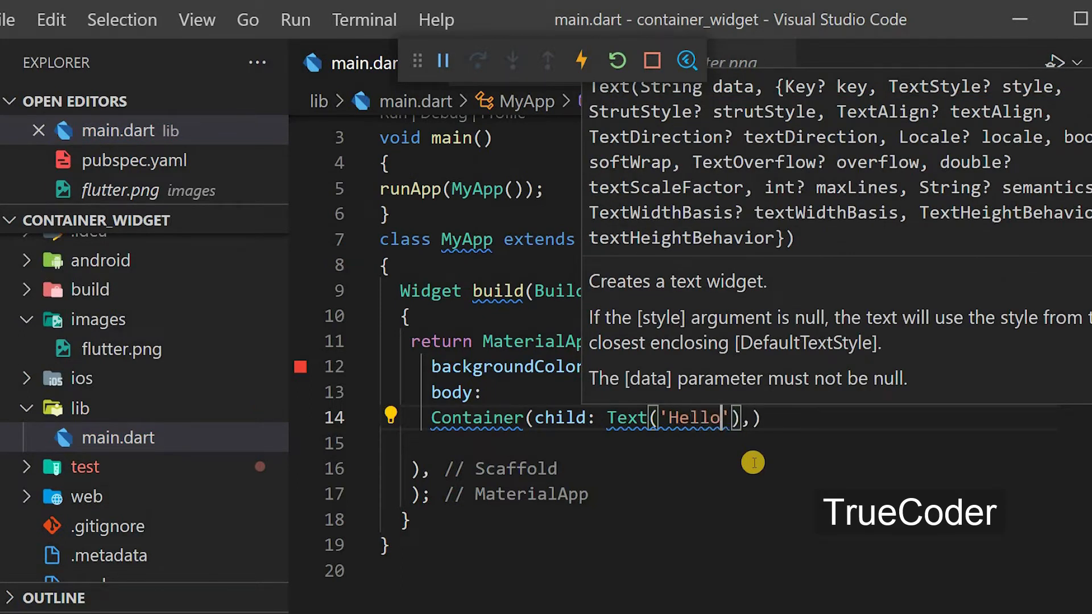
mouse_move(557, 429)
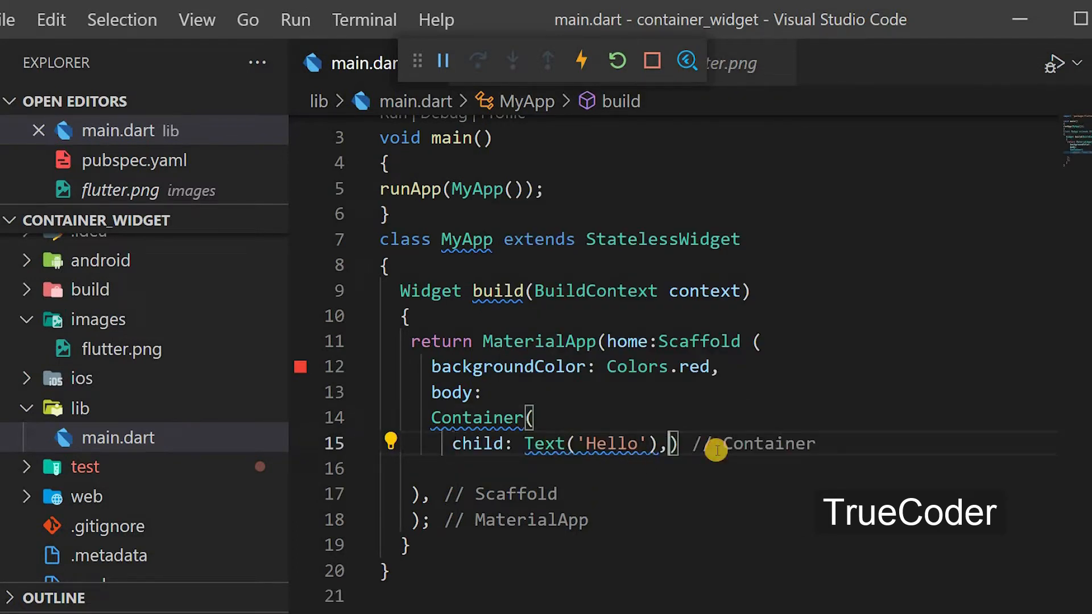
key("Enter")
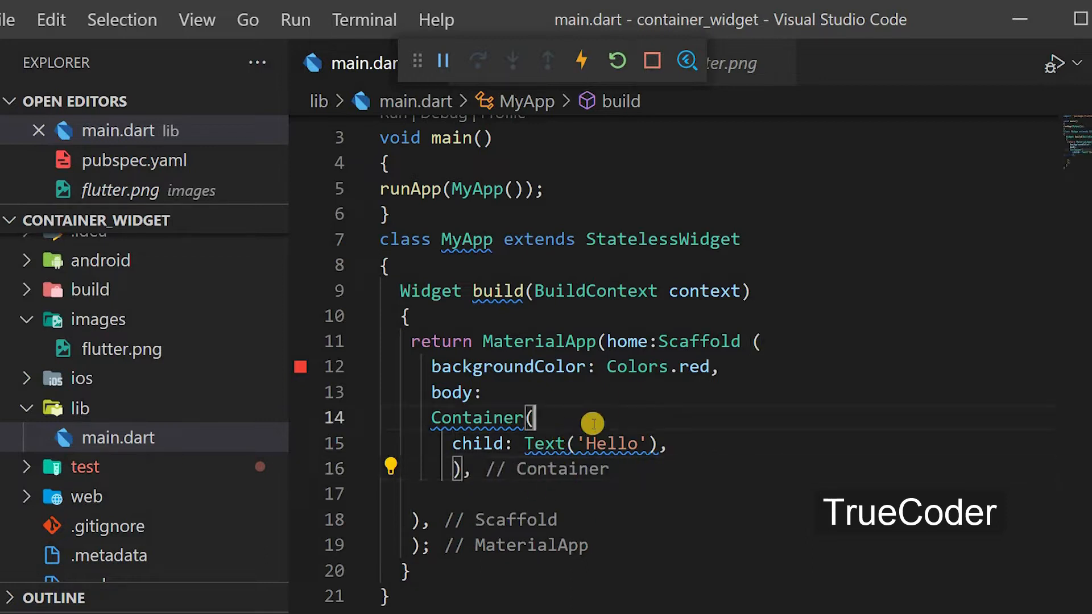
Give the Container color: Colors.white and hot reload the emulator
type("col")
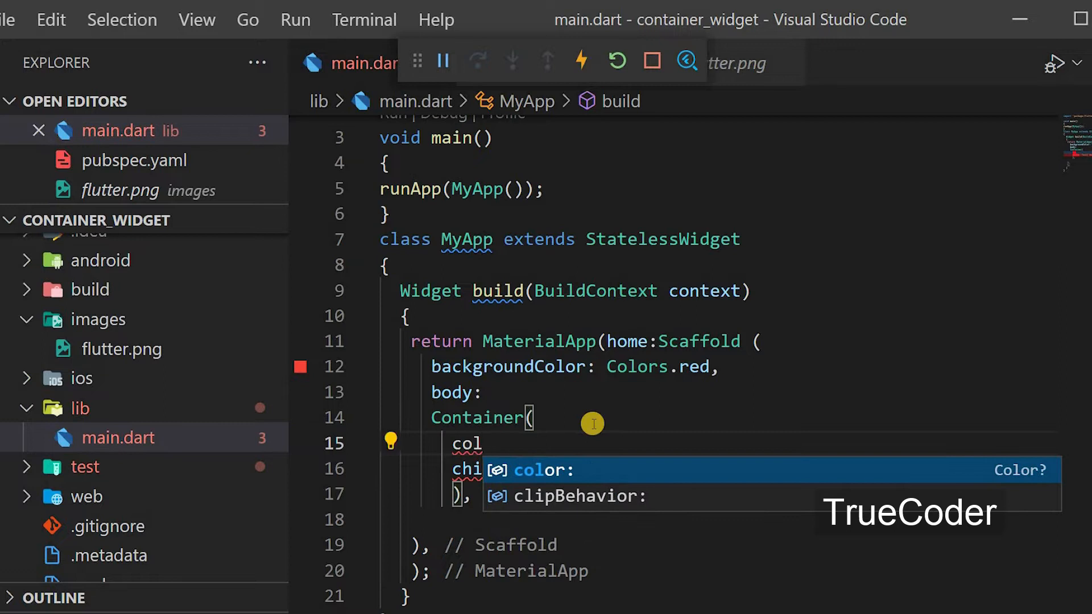
type("C,")
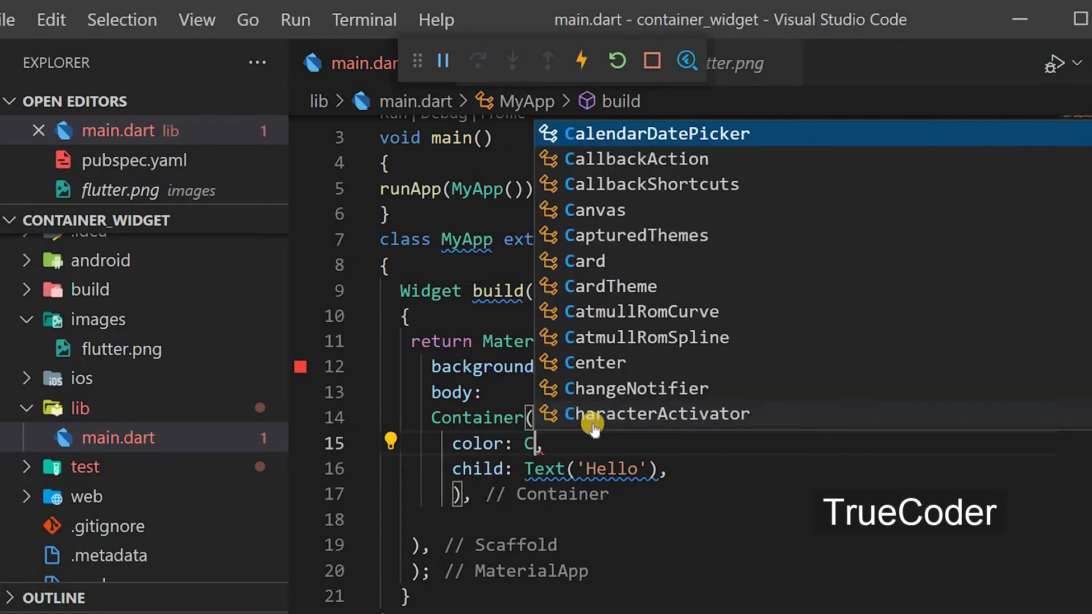
type("olors.")
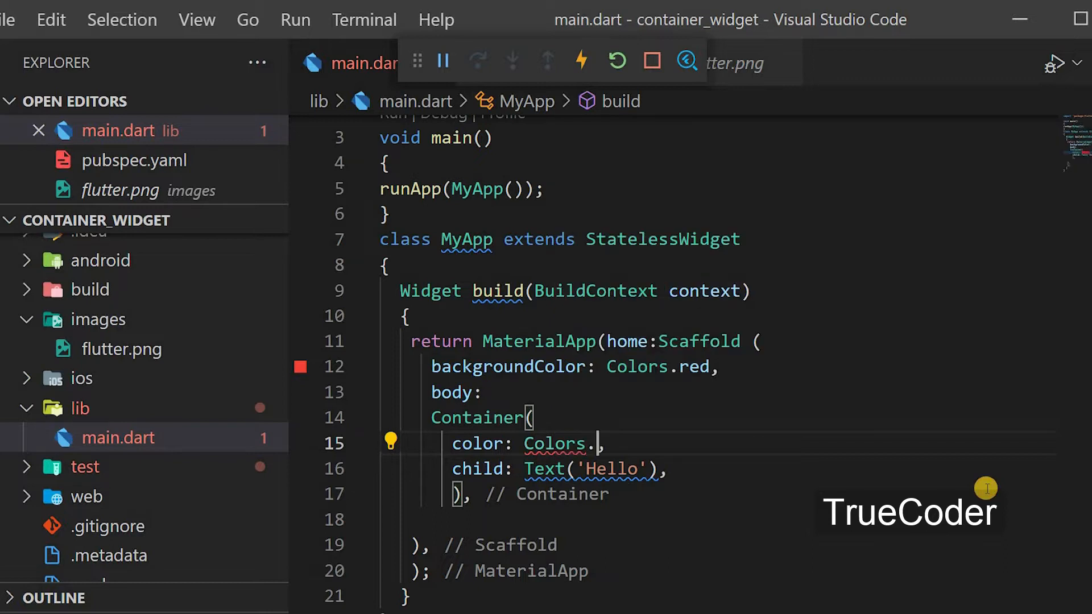
type("white")
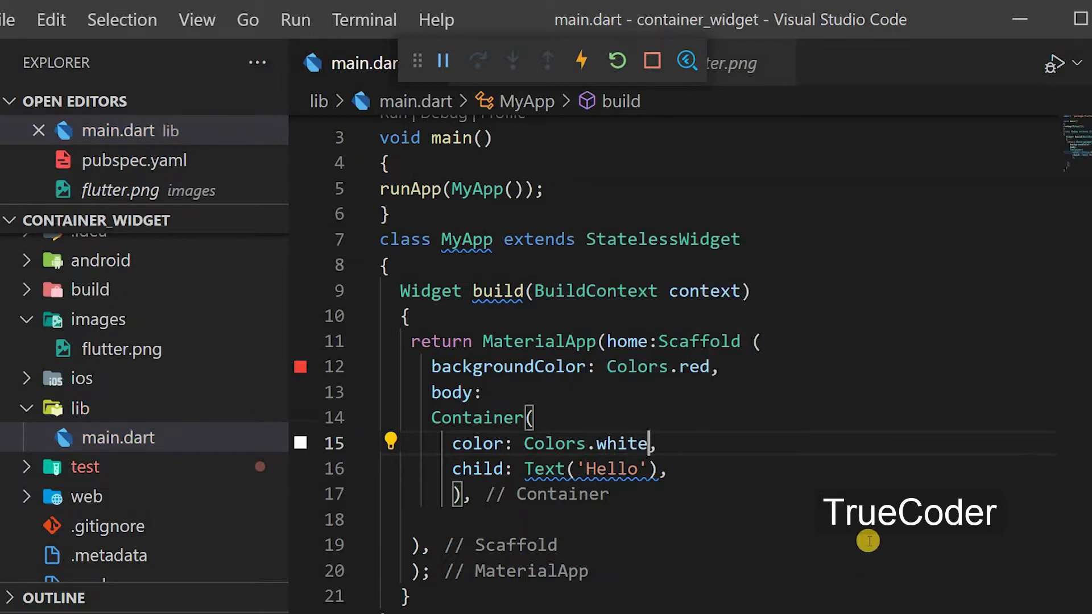
mouse_move(698, 446)
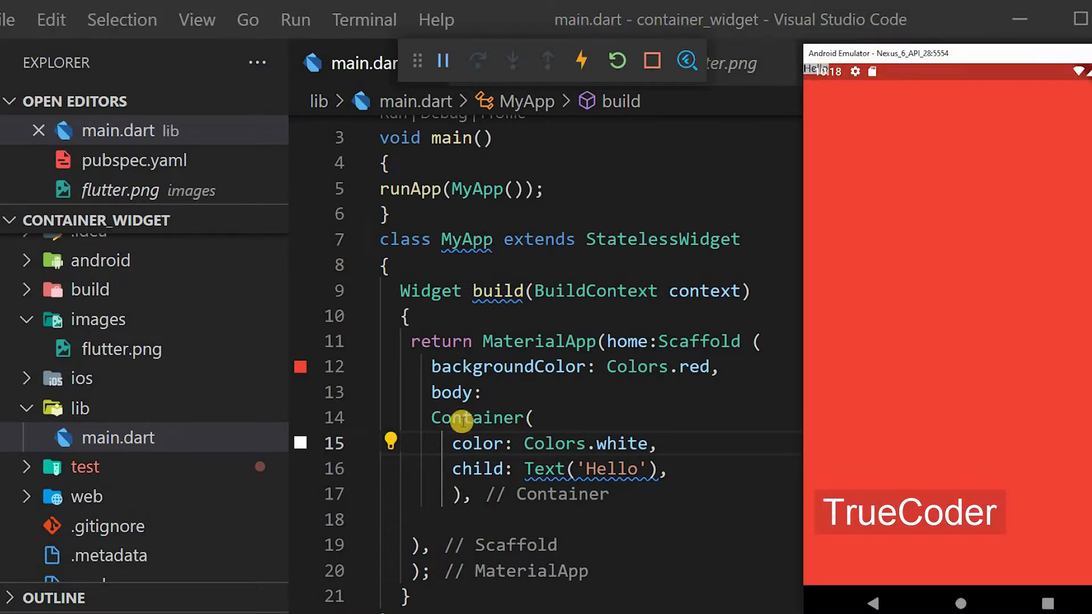
Wrap the Container in a SafeArea via Refactor so 'Hello' sits below the status bar
right_click(460, 417)
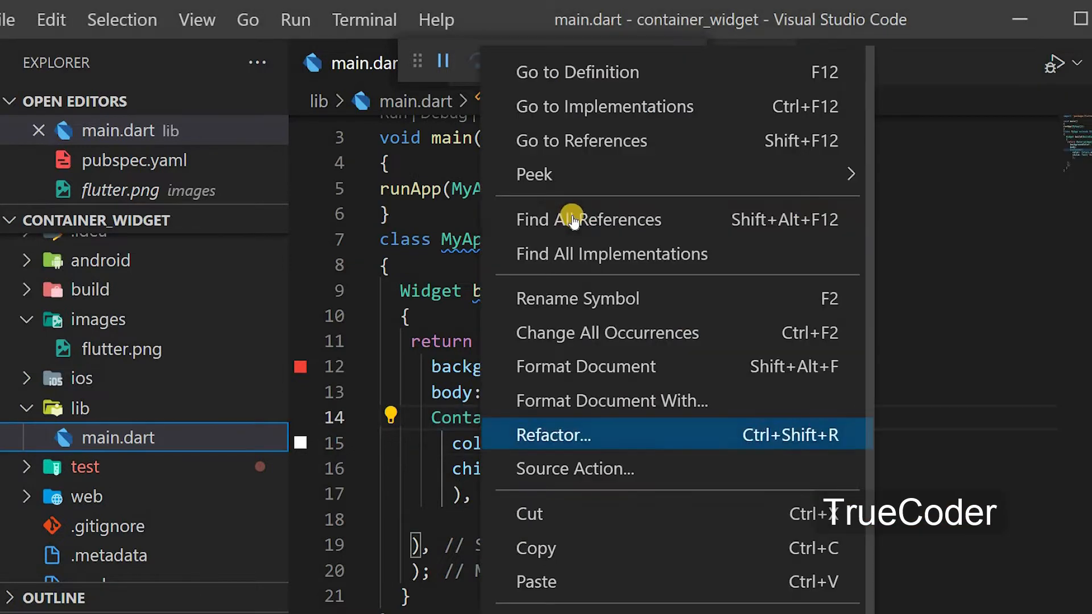
mouse_move(450, 417)
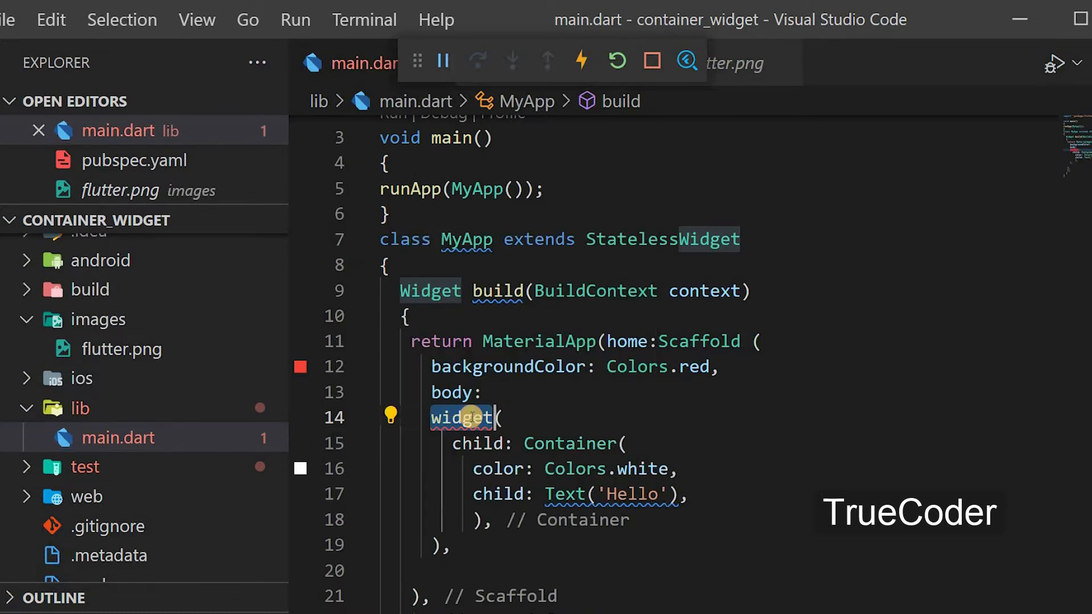
type("s(")
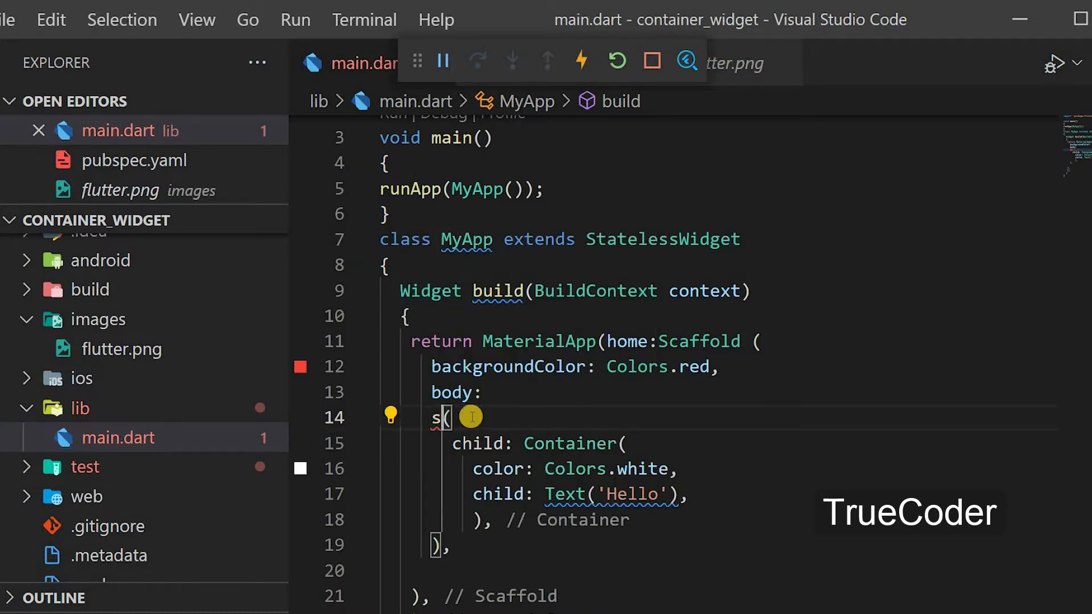
type("a")
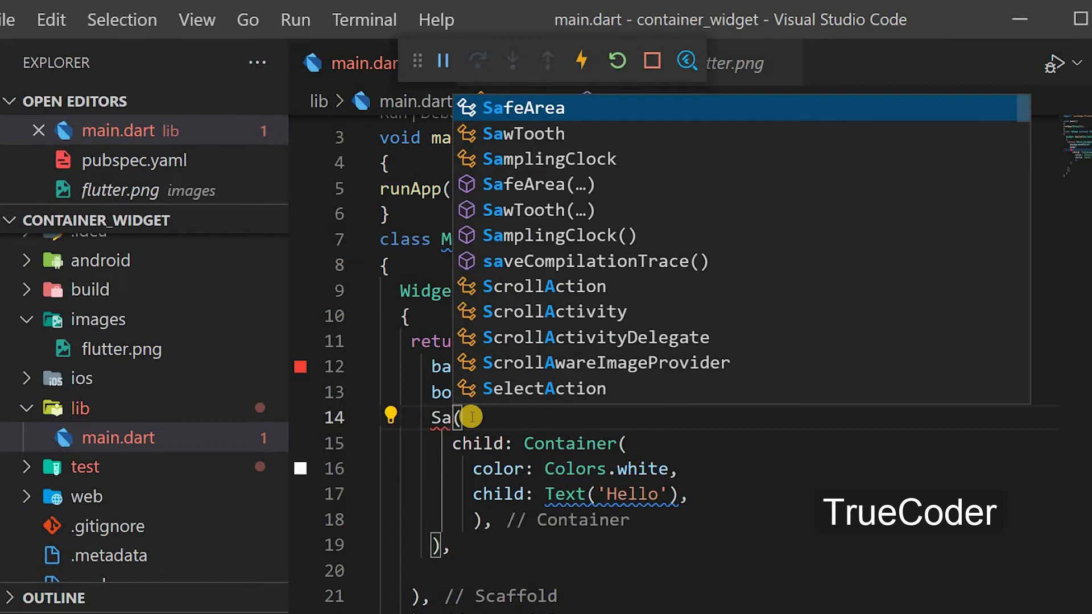
left_click(532, 107)
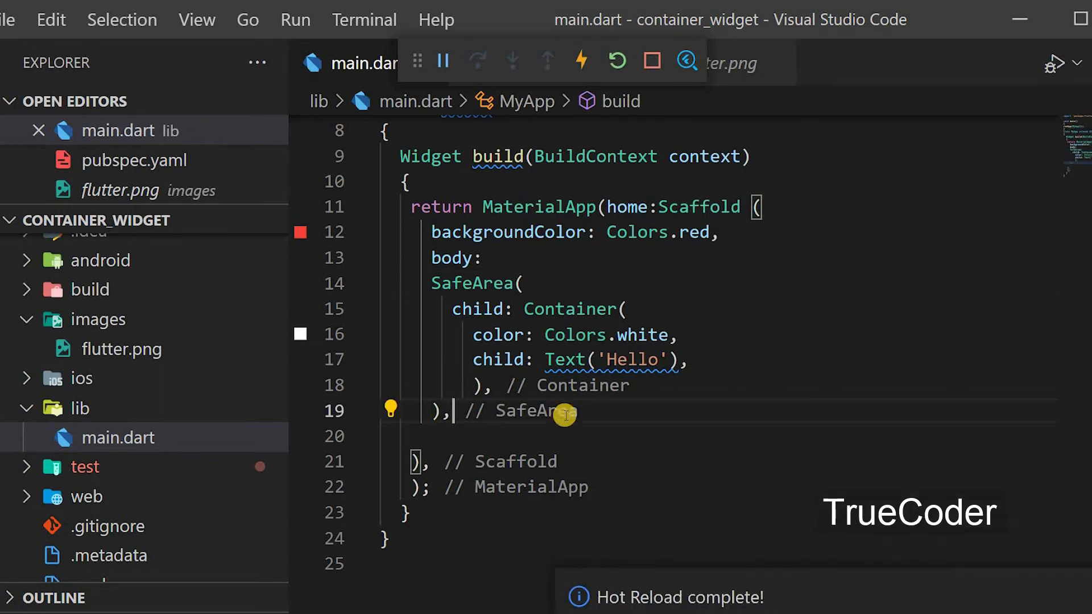
mouse_move(1051, 138)
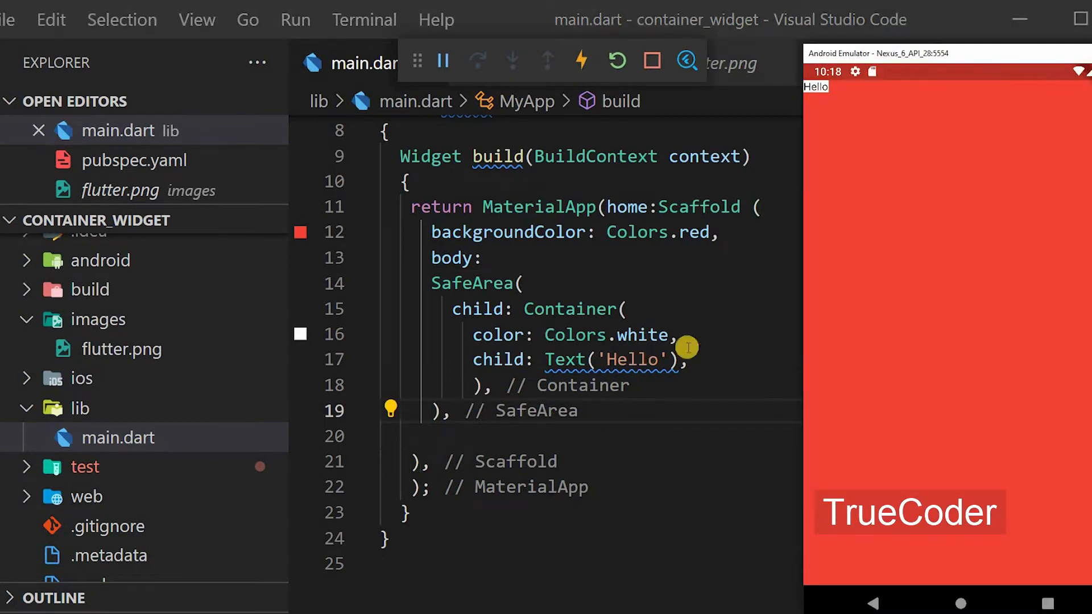
key("Enter")
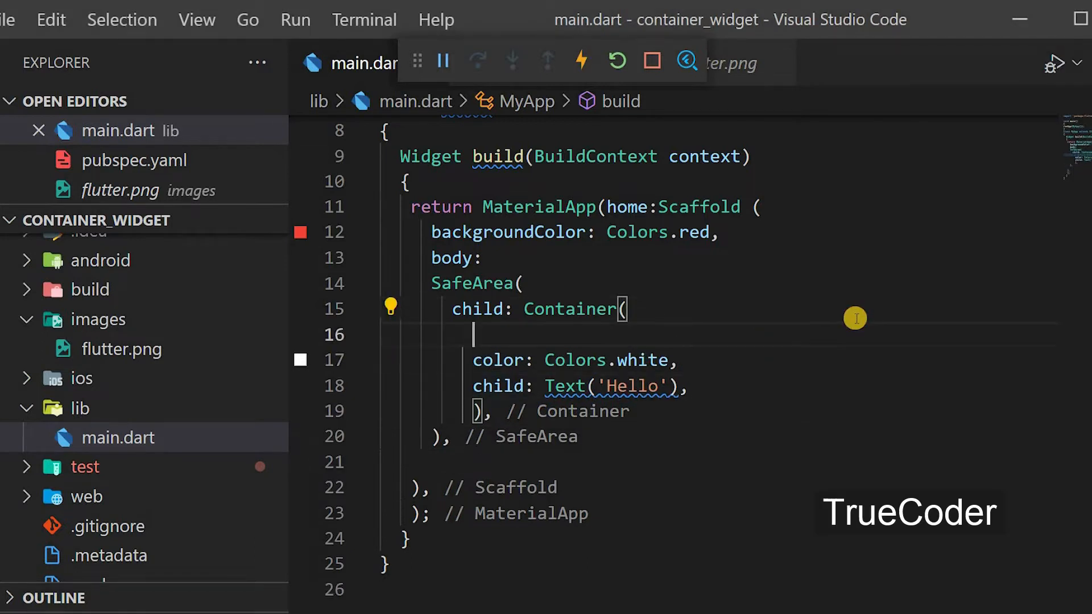
Give the Container width: 100.0 and height: 100.0, showing a small white square
type("width")
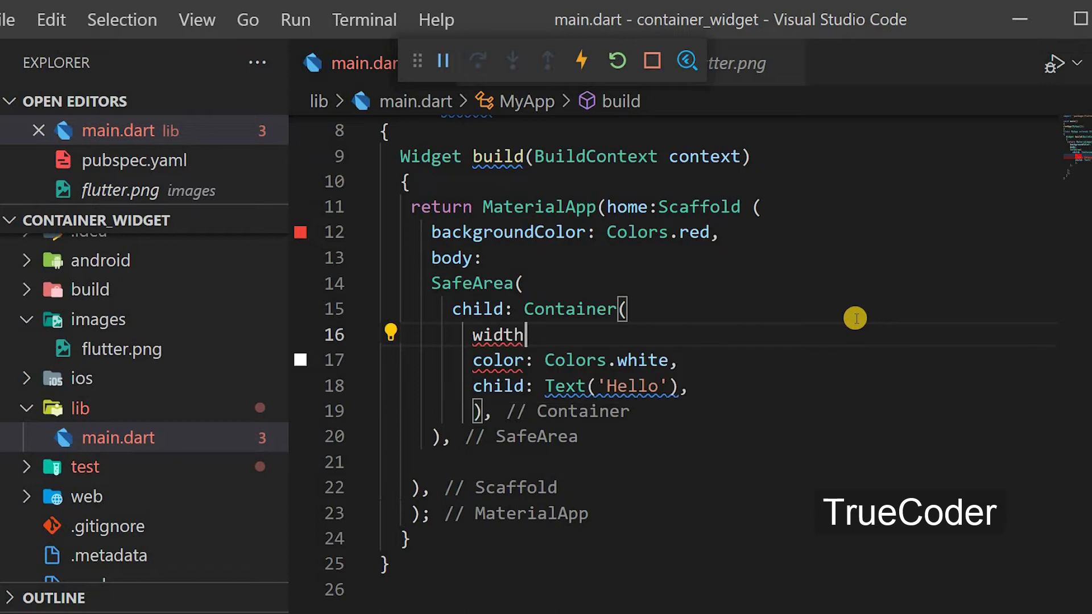
type(":100.0")
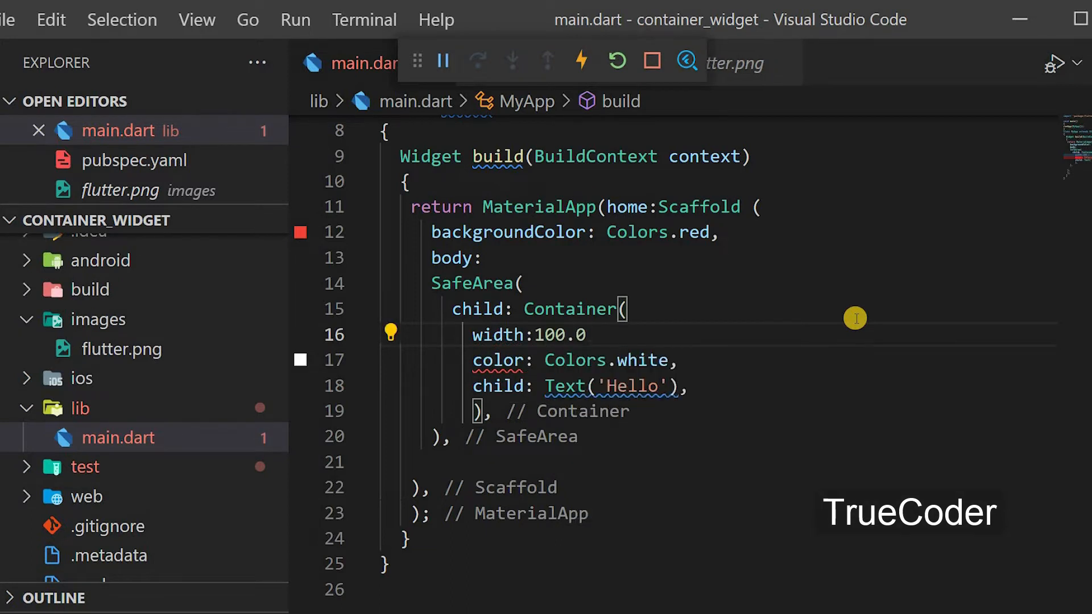
key("Enter")
type("height: ,")
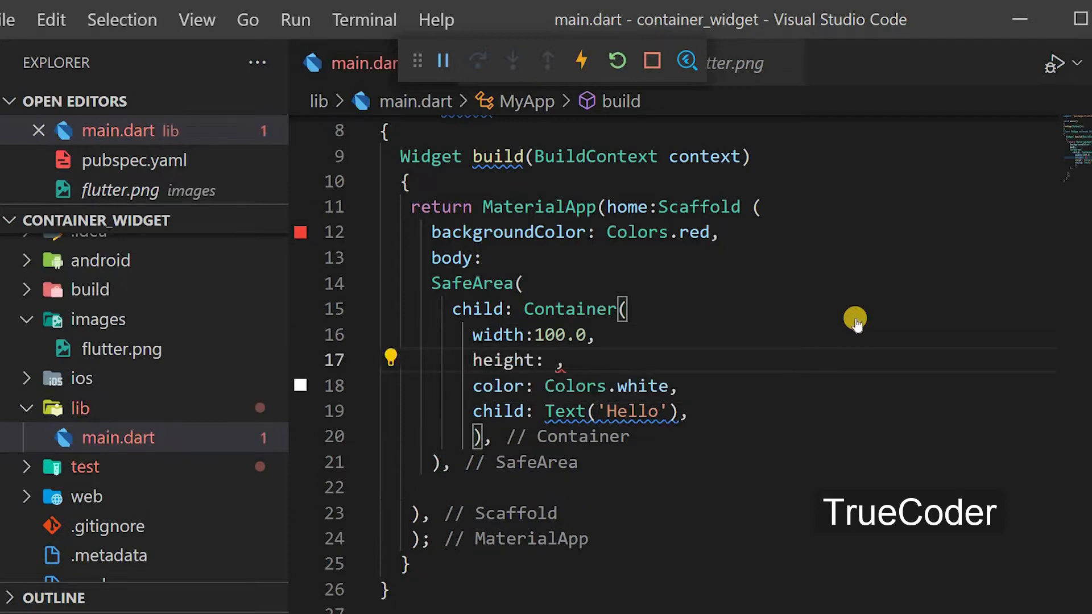
type("100.0")
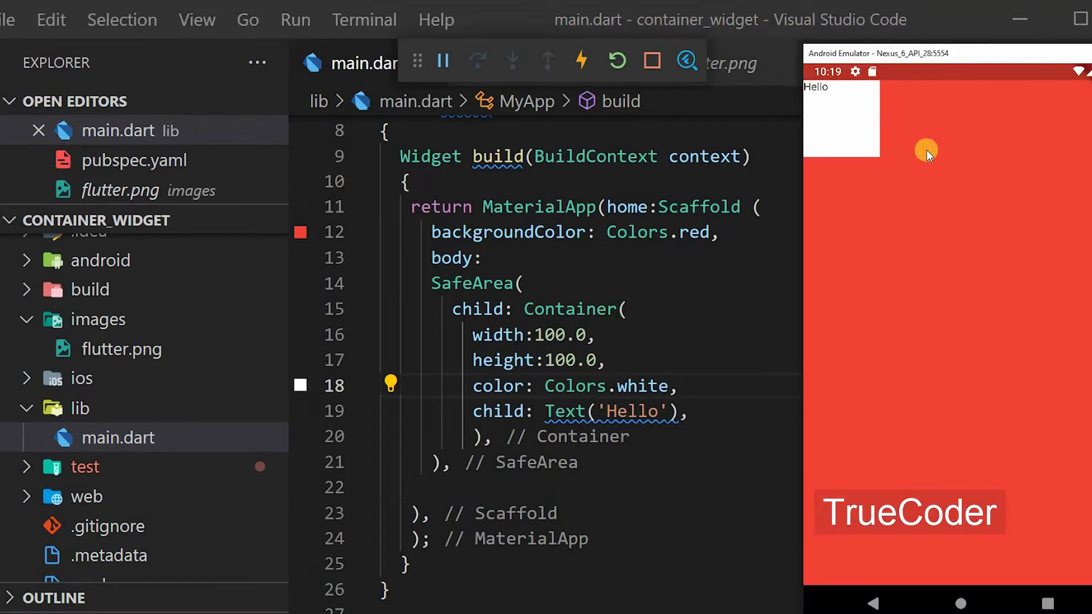
mouse_move(521, 299)
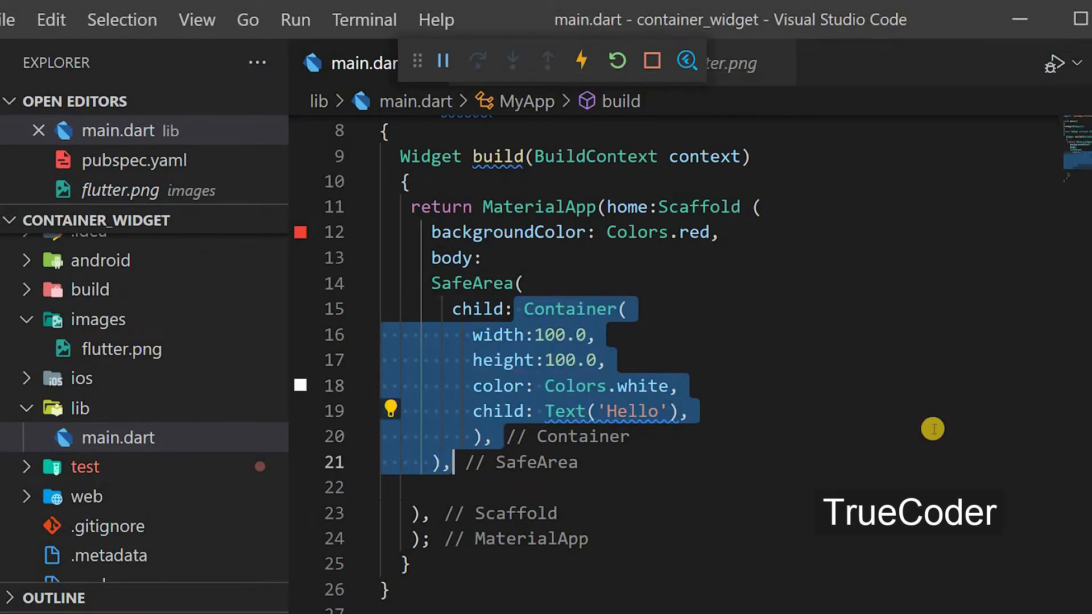
Create a new empty mycontainer.dart file in the lib folder and return to main.dart
left_click(533, 360)
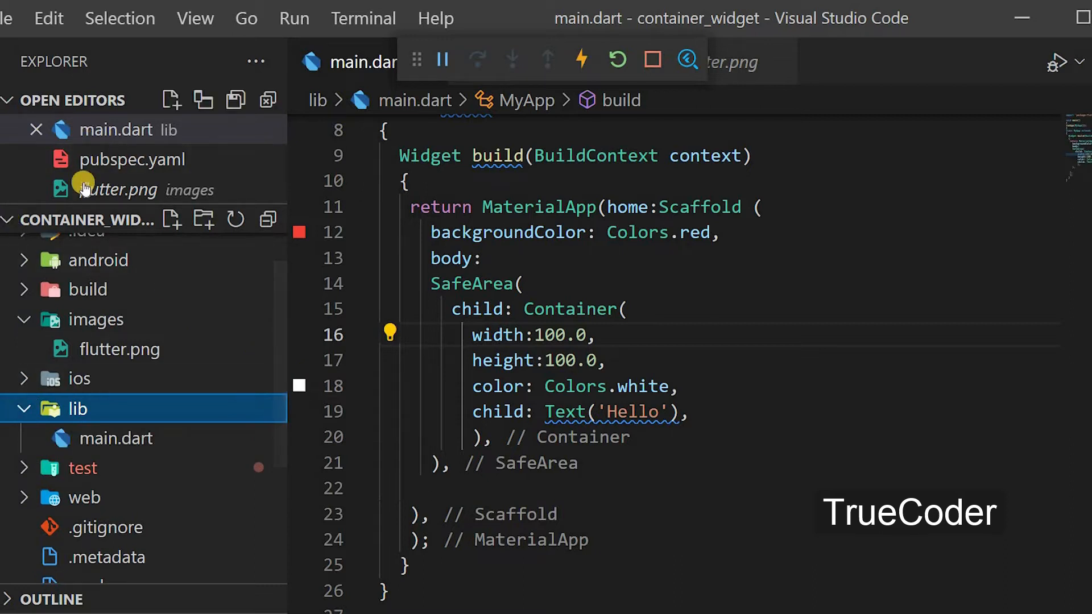
mouse_move(174, 219)
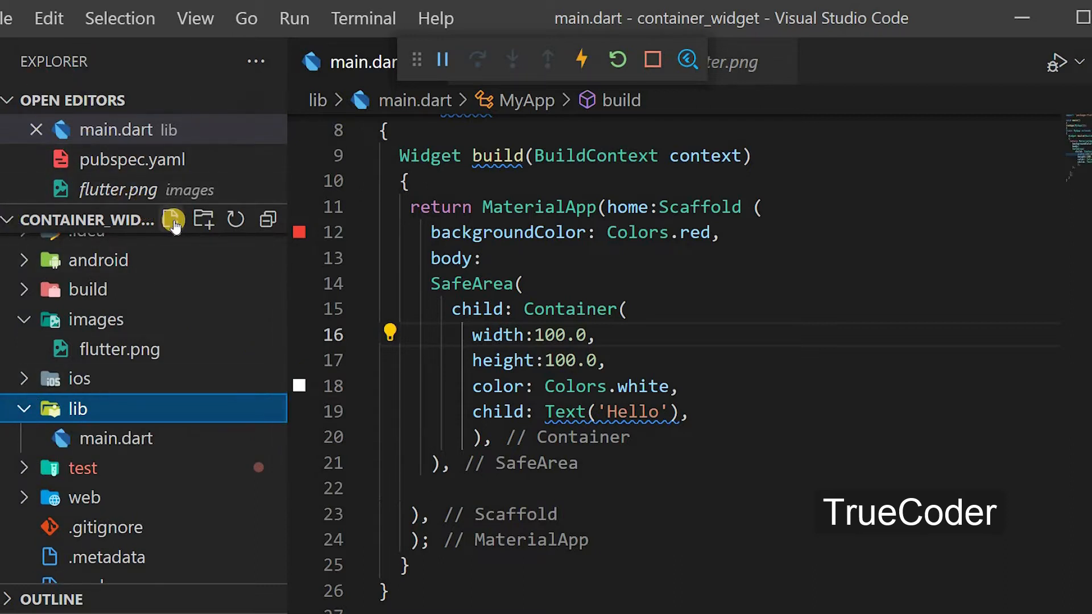
left_click(173, 219)
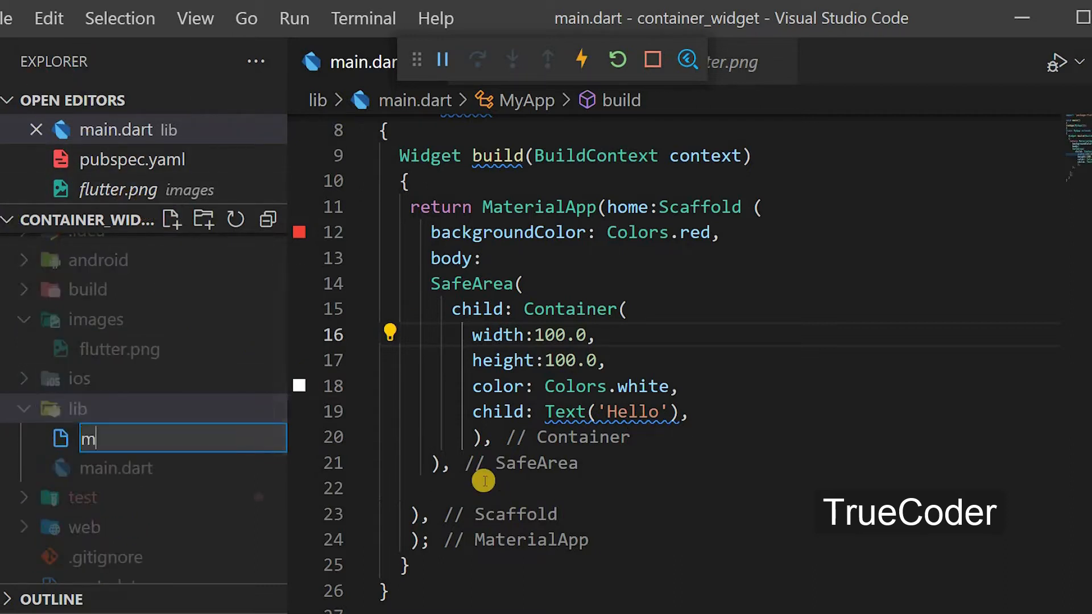
type("ycontainer.")
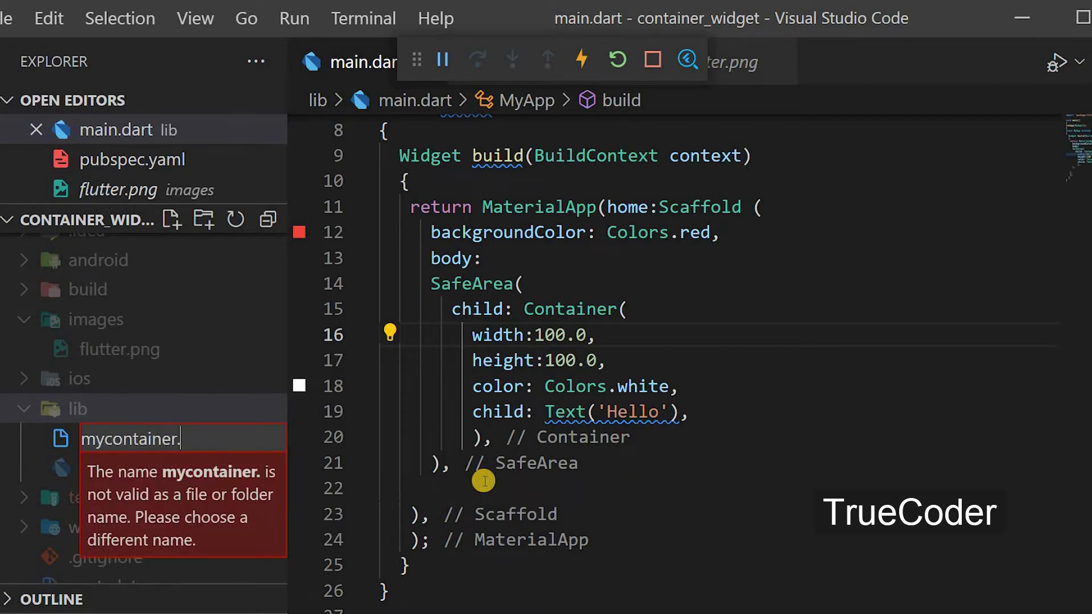
key("Escape")
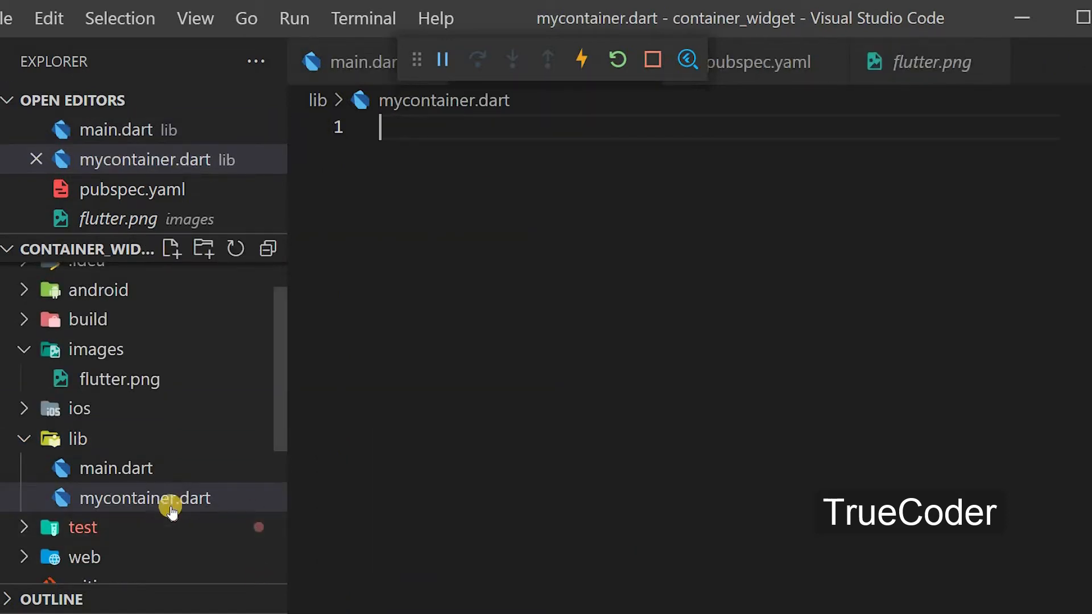
mouse_move(881, 218)
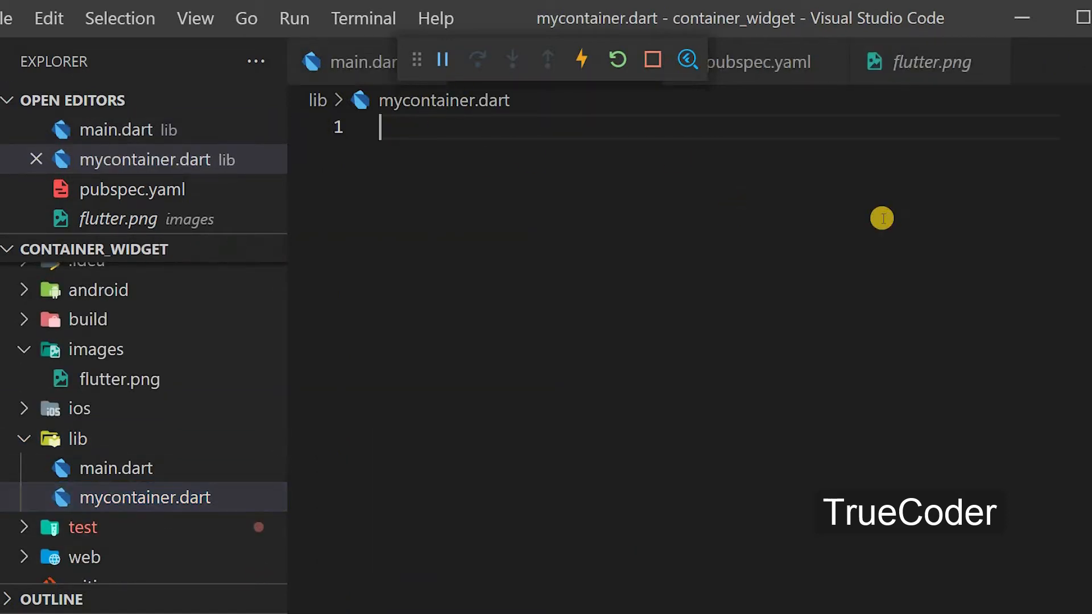
left_click(116, 468)
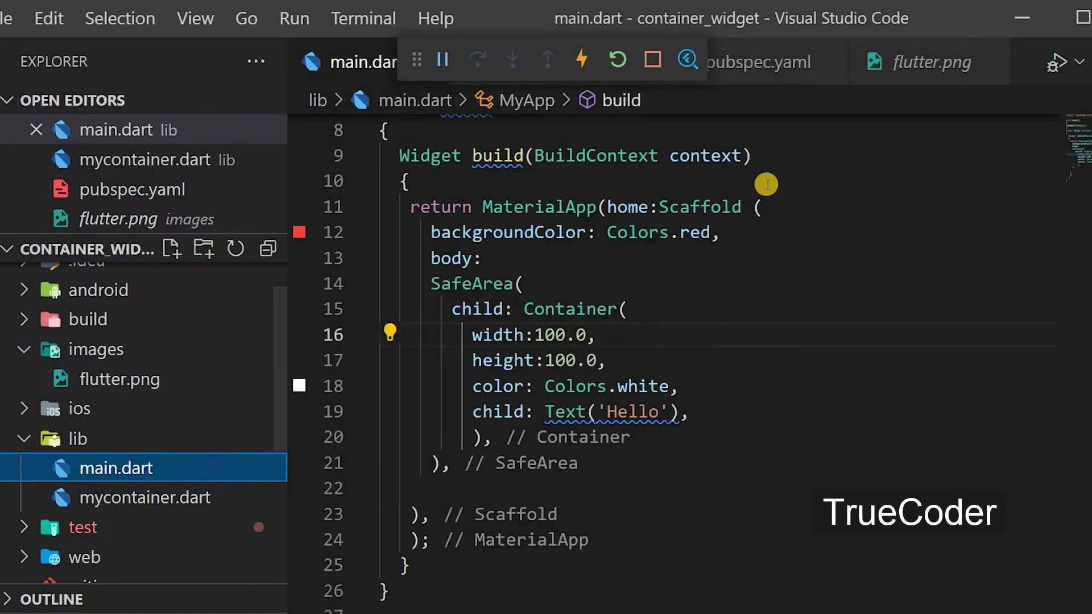
Start mycontainer.dart with import 'package:flutter/material.dart'; and a new line
scroll("up", 3)
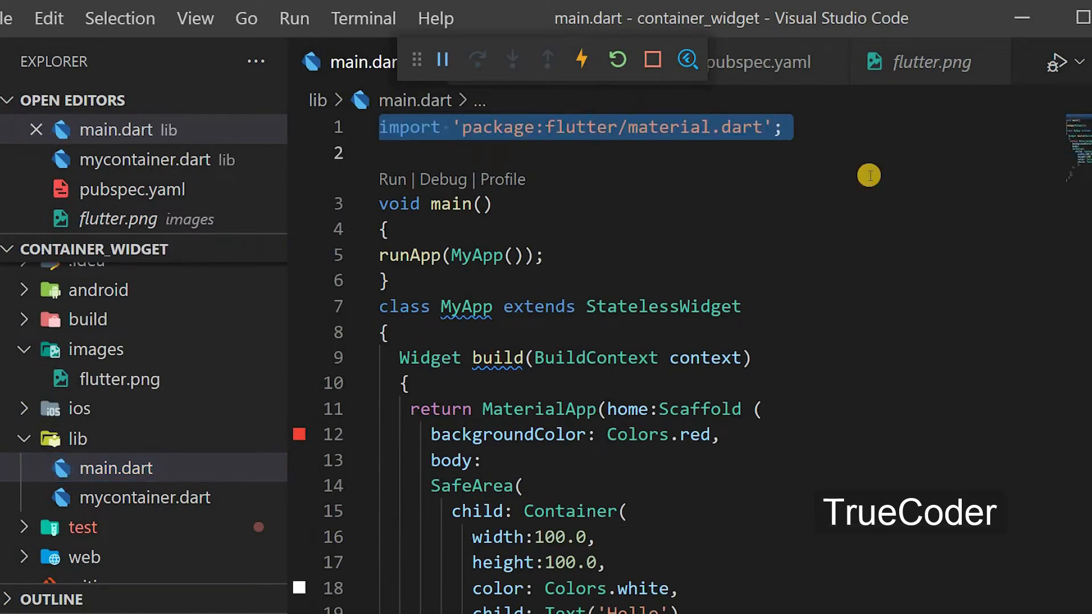
left_click(147, 497)
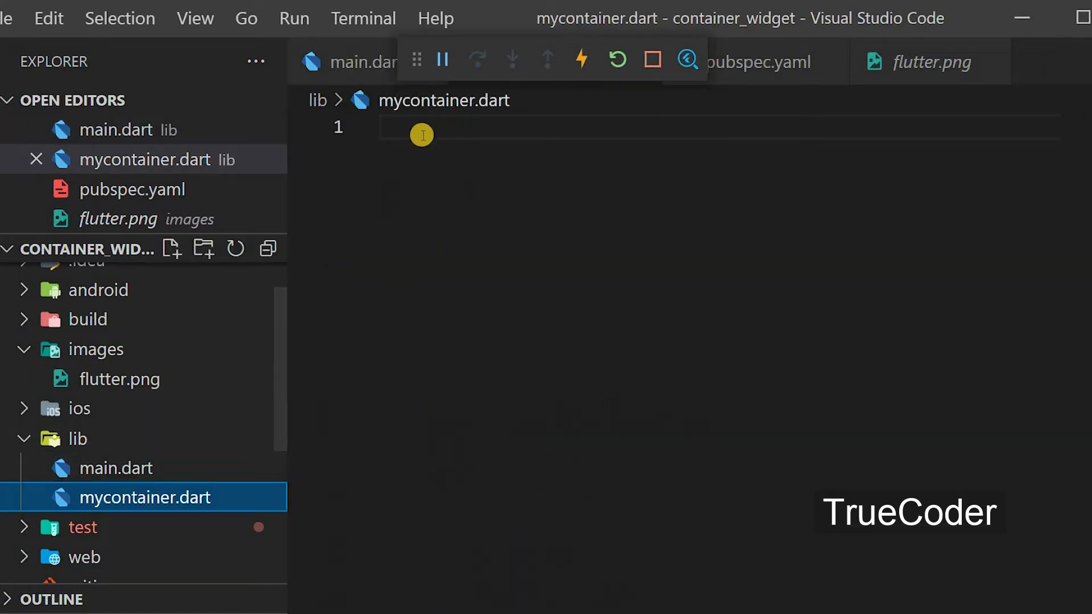
type("import 'package:flutter/material.dart';")
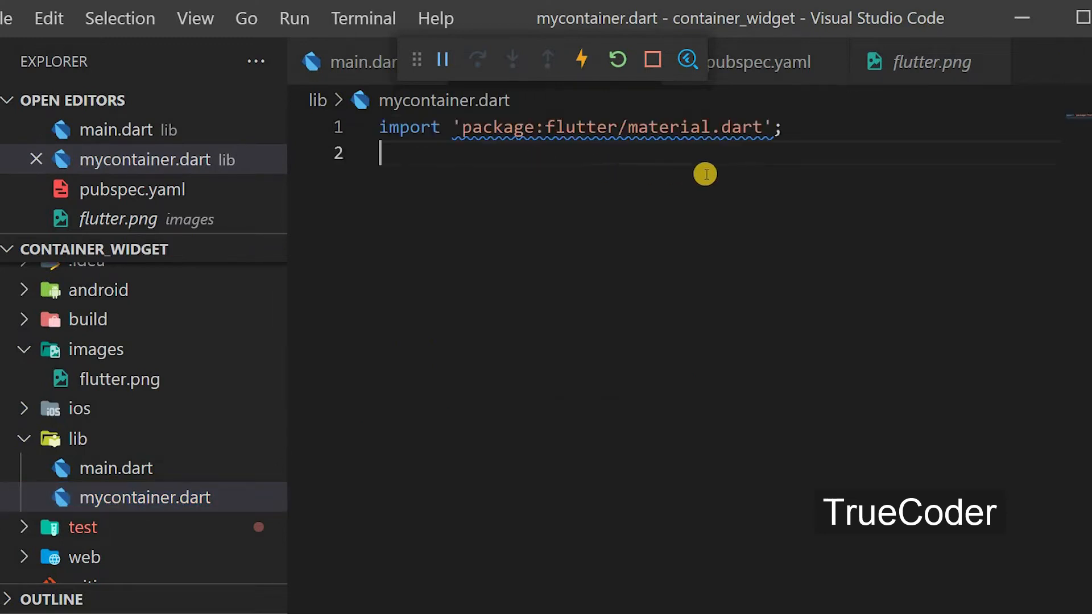
mouse_move(624, 191)
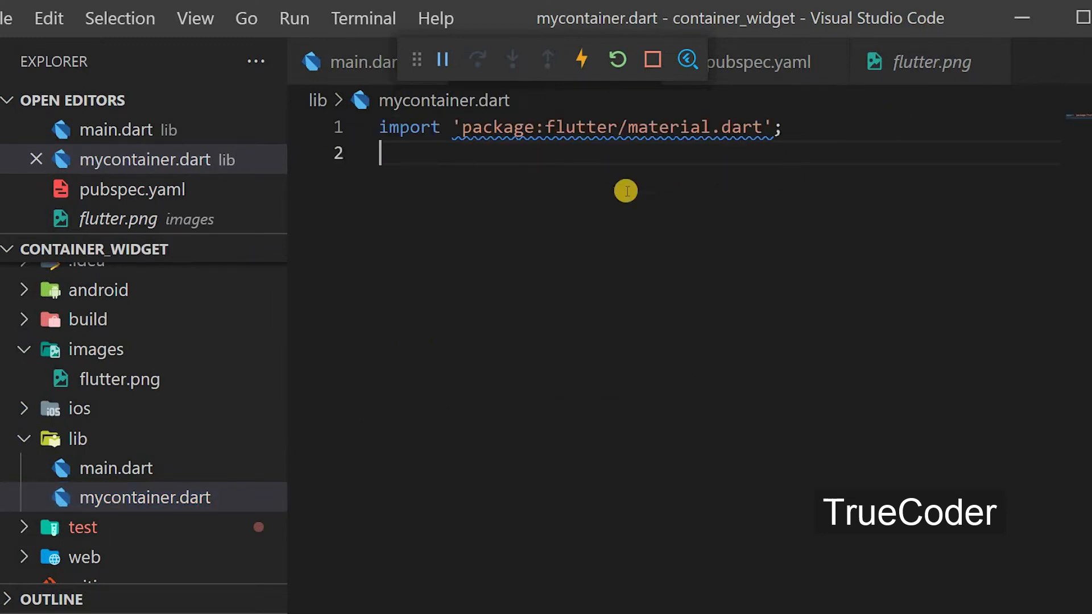
key("Enter")
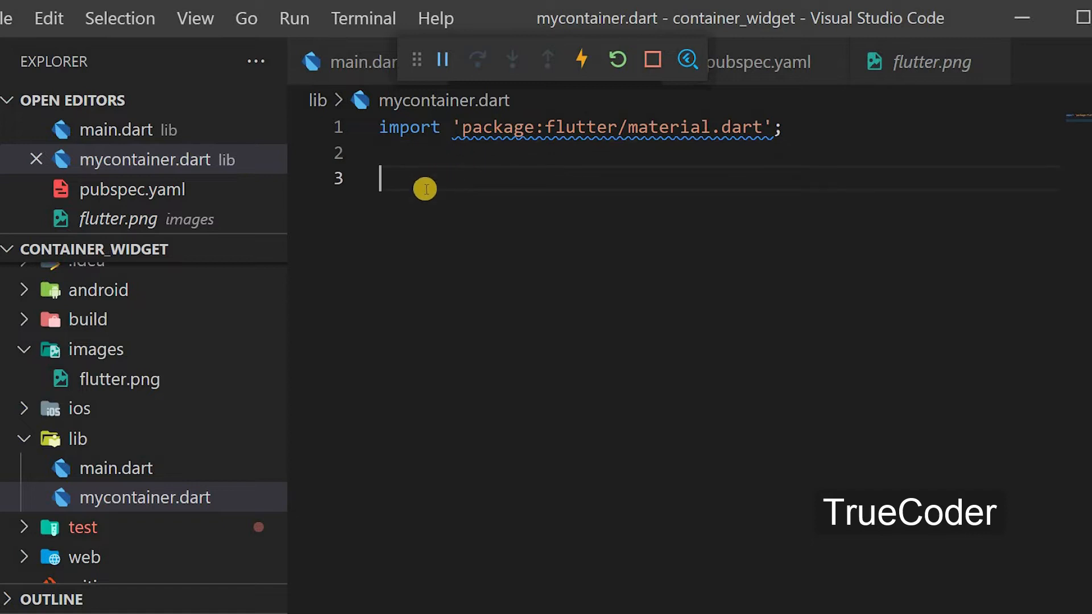
mouse_move(144, 475)
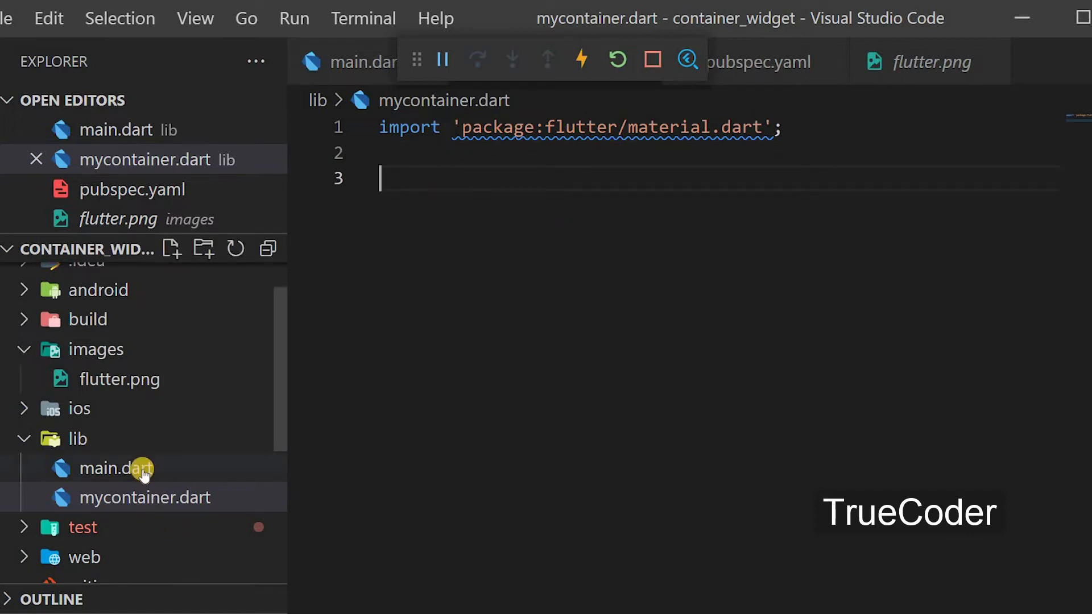
Cut the white 100×100 Container block from main.dart and paste it into mycontainer.dart
left_click(117, 468)
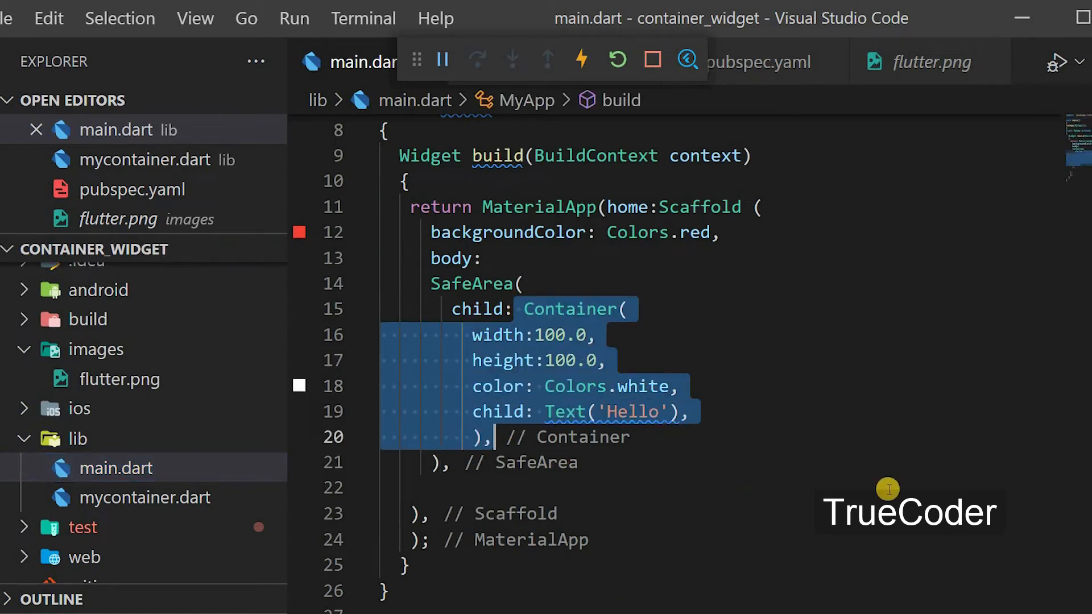
key("Delete")
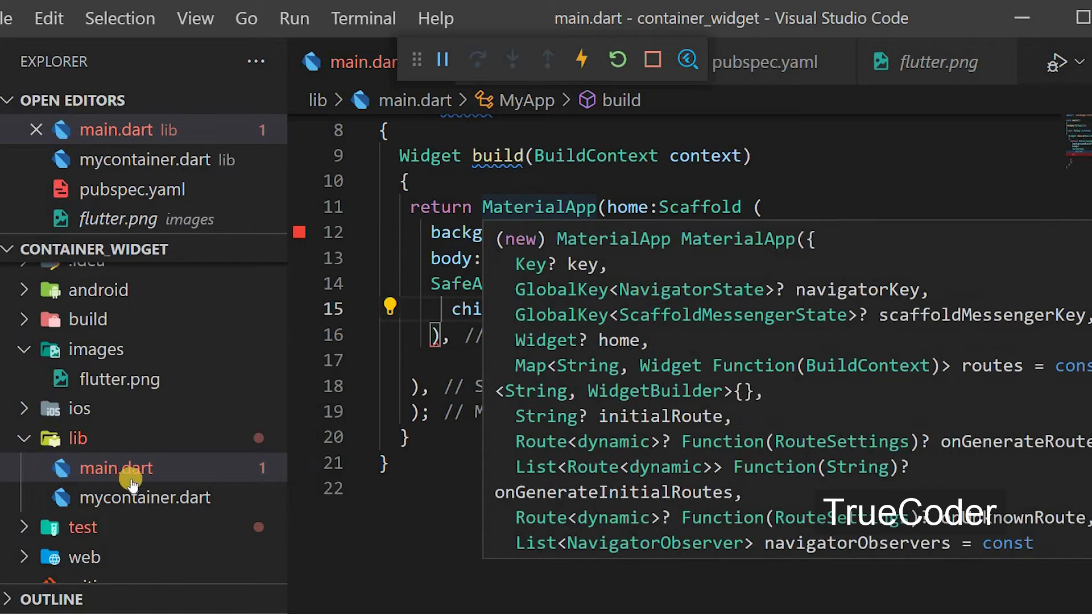
left_click(146, 497)
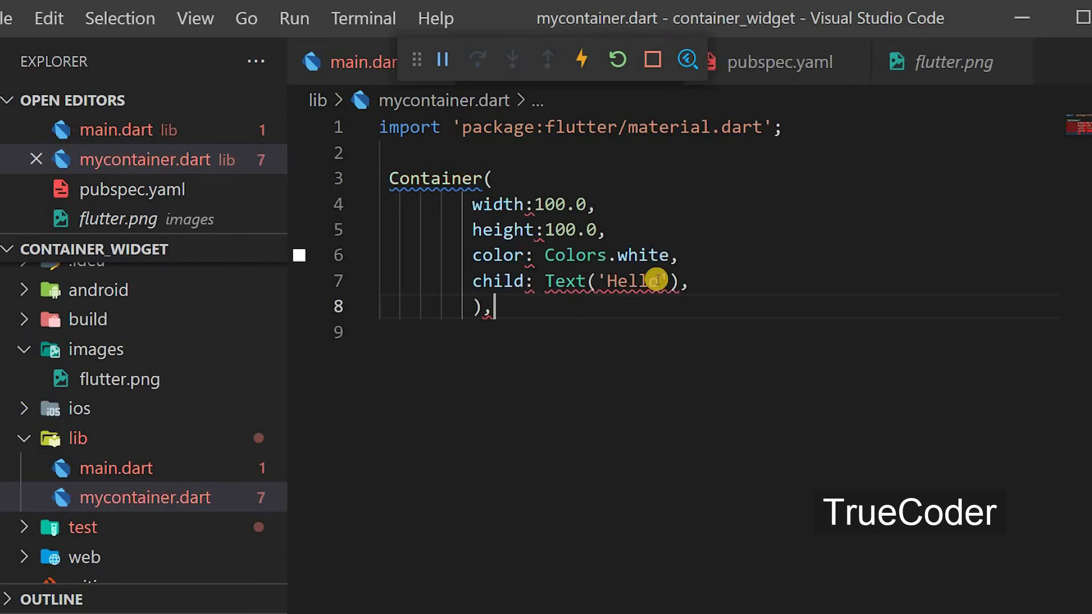
mouse_move(514, 305)
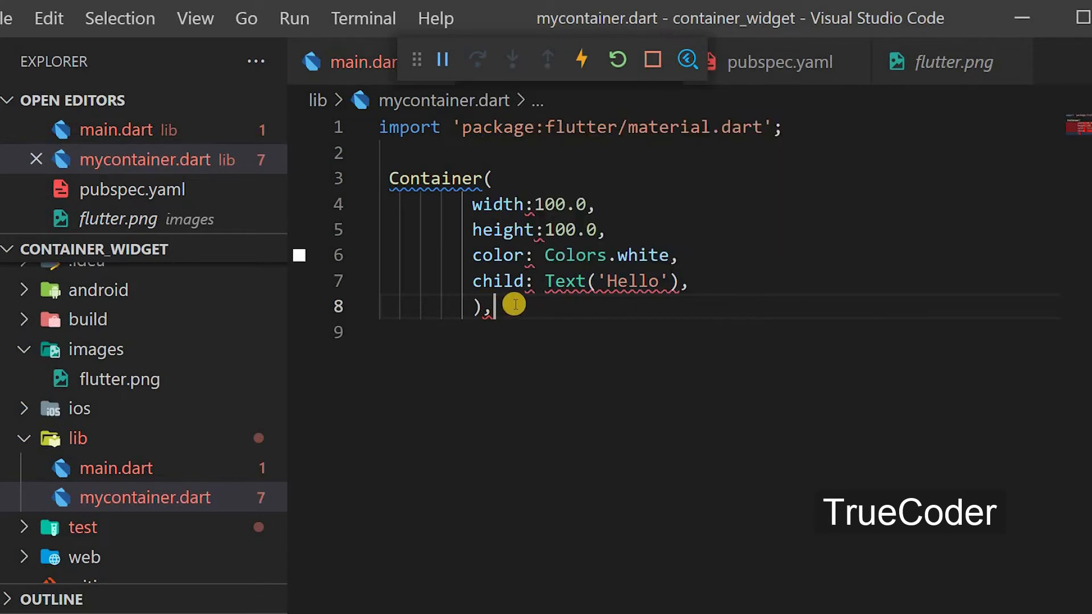
mouse_move(527, 293)
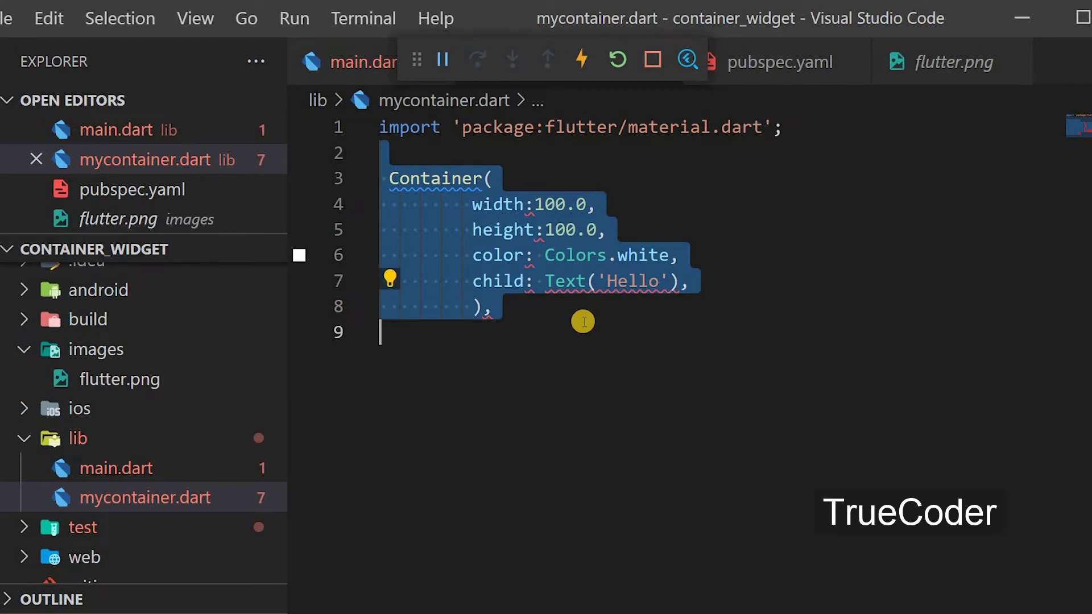
mouse_move(434, 172)
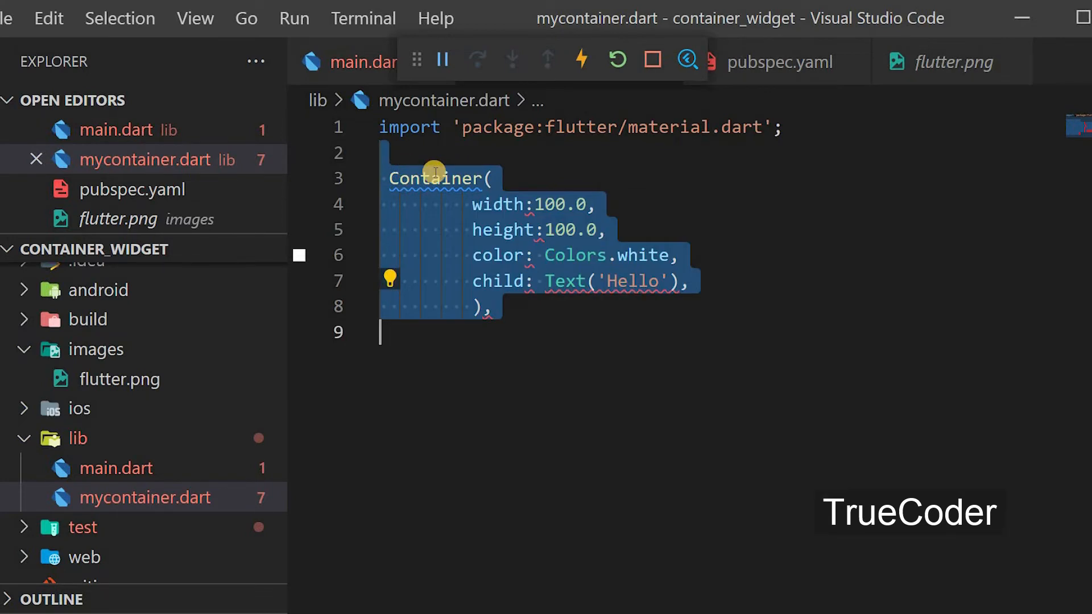
left_click(391, 179)
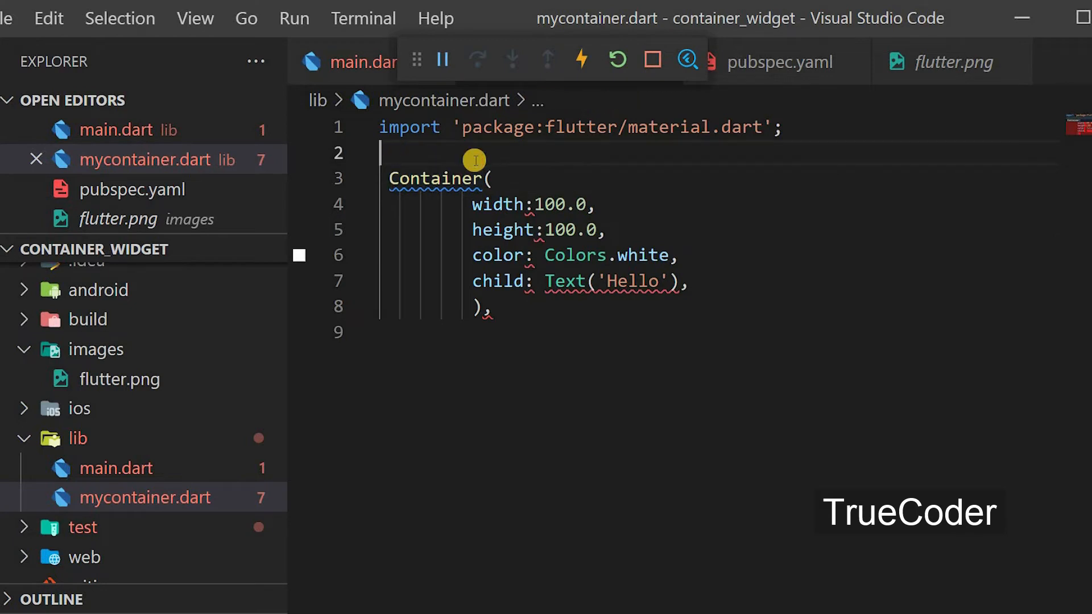
Comment out the pasted Container with /* */ and begin a stateless widget above it
type("/*")
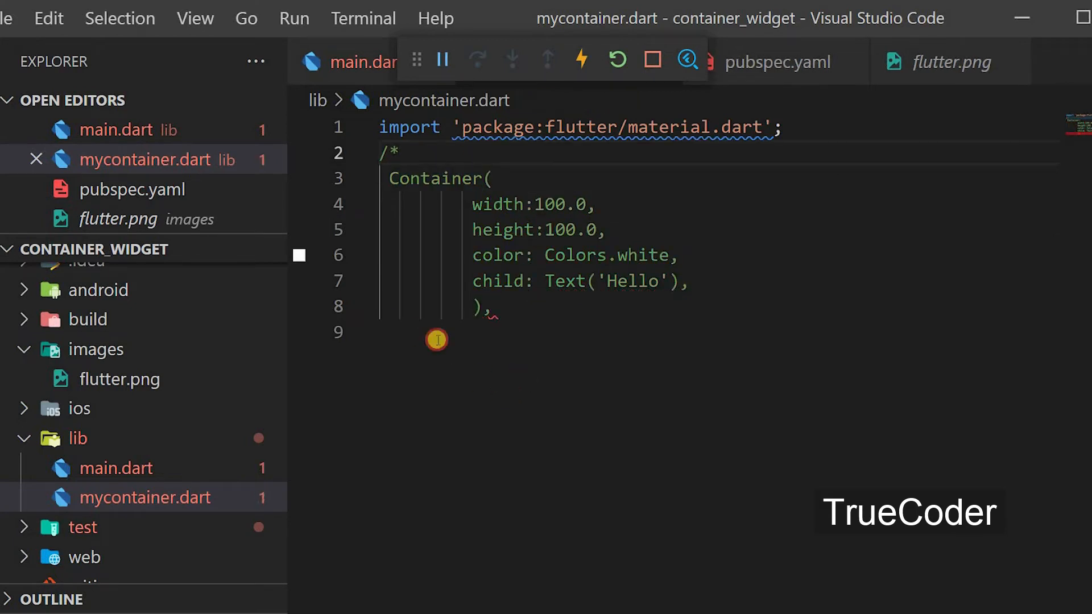
type("*/")
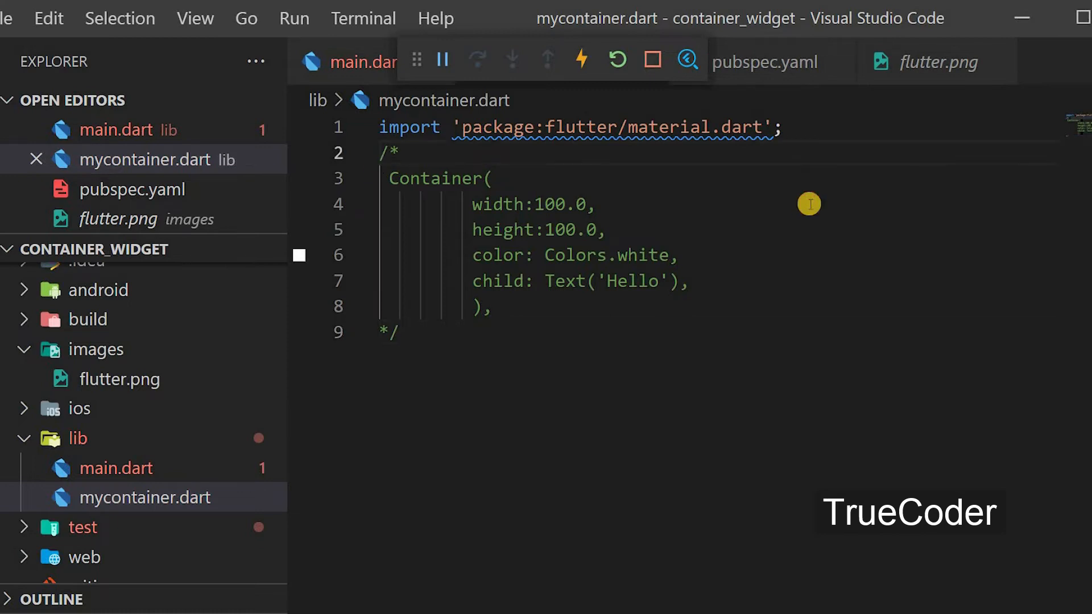
key("enter")
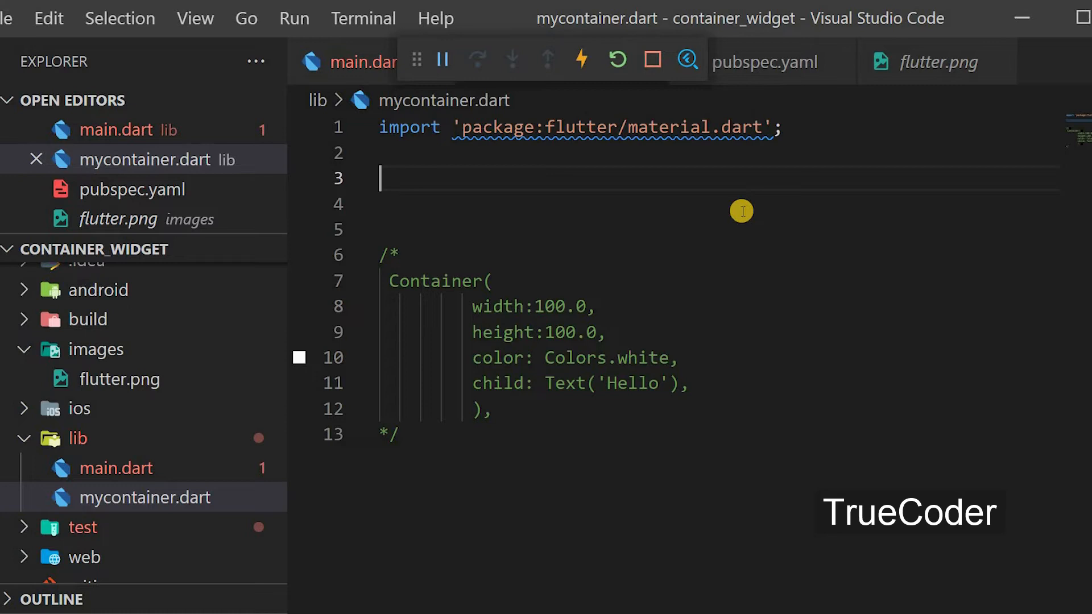
mouse_move(742, 217)
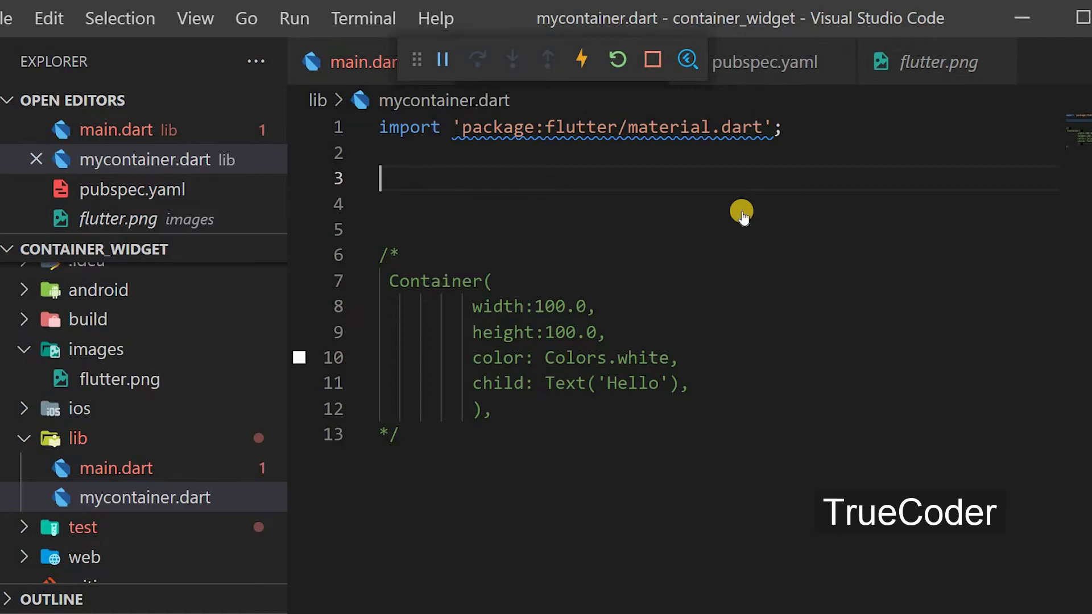
type("st")
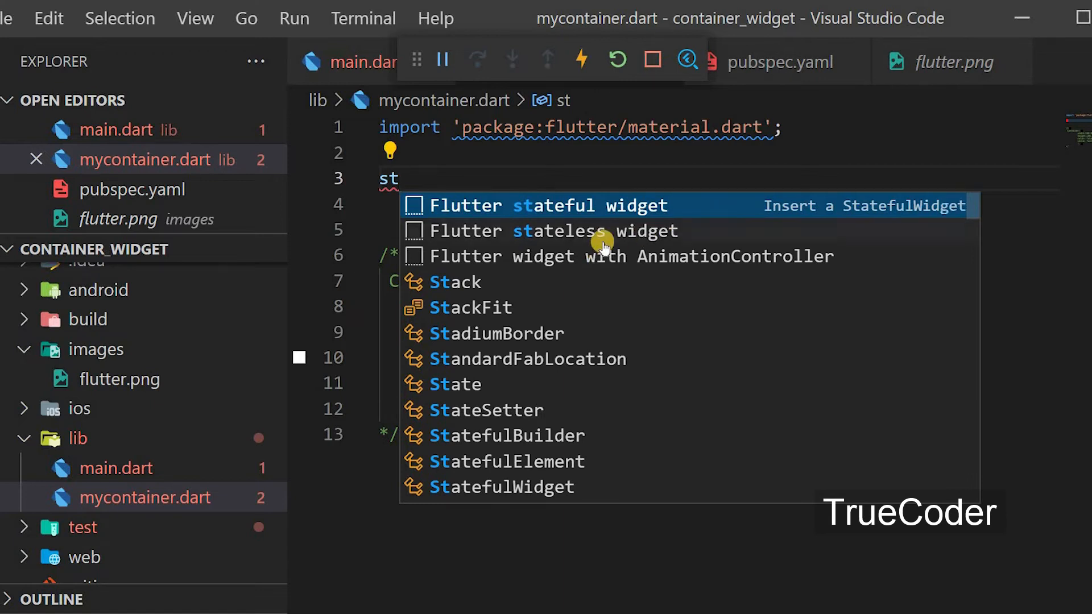
Insert a Mycontainer StatelessWidget whose build returns the white 100.0 Container with Text('Hello')
left_click(557, 231)
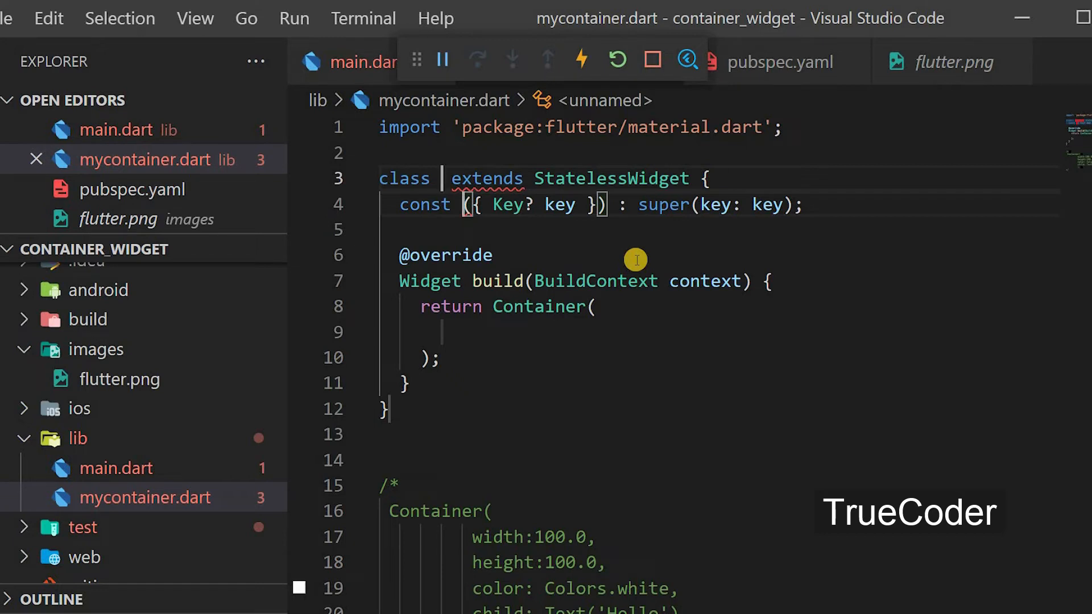
type("Mycontai")
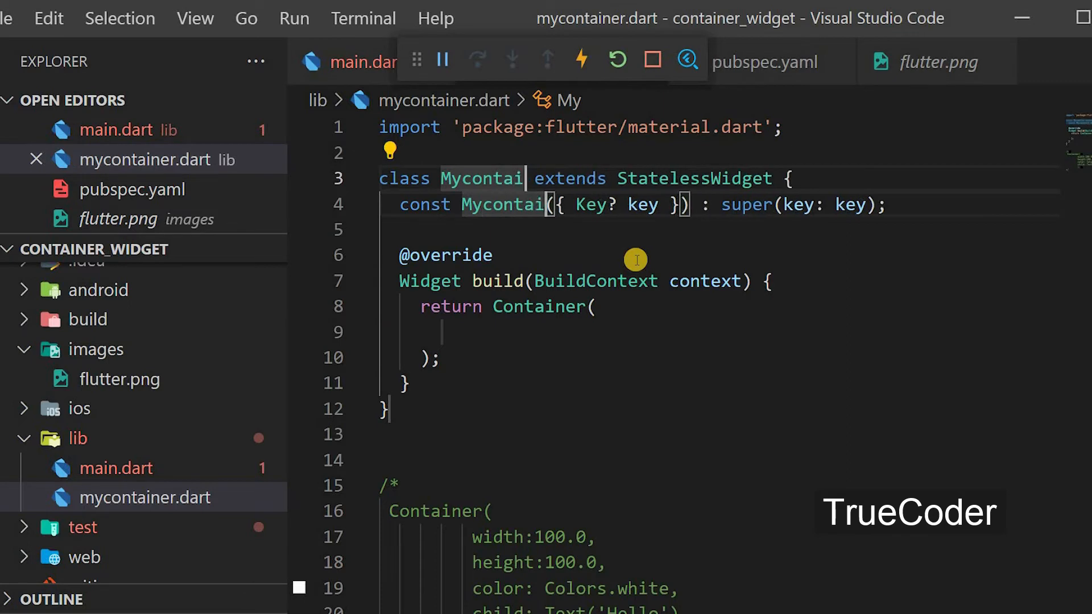
type("ner")
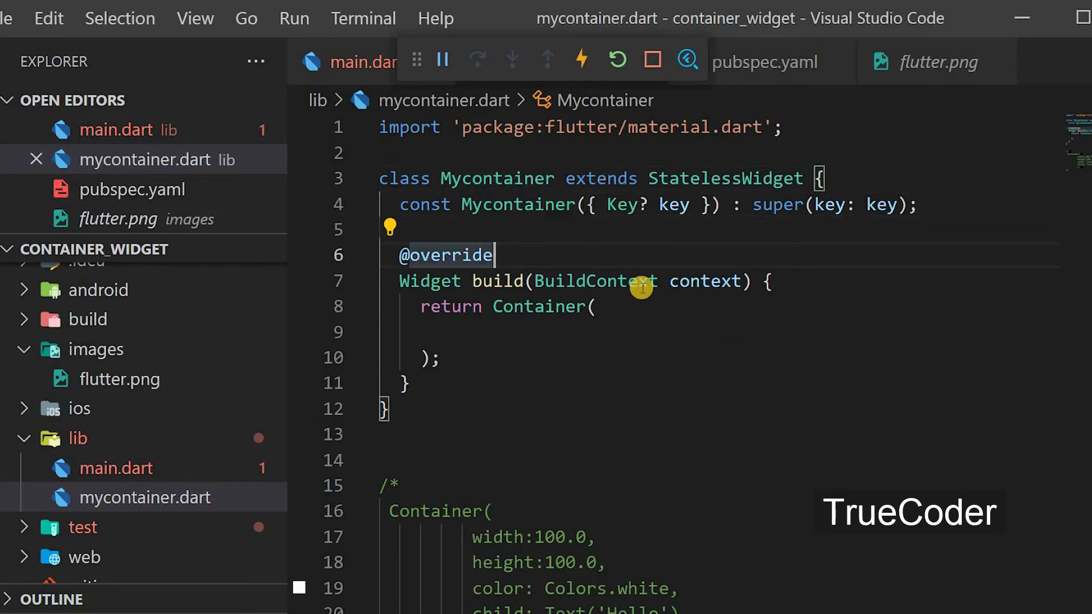
left_click(442, 332)
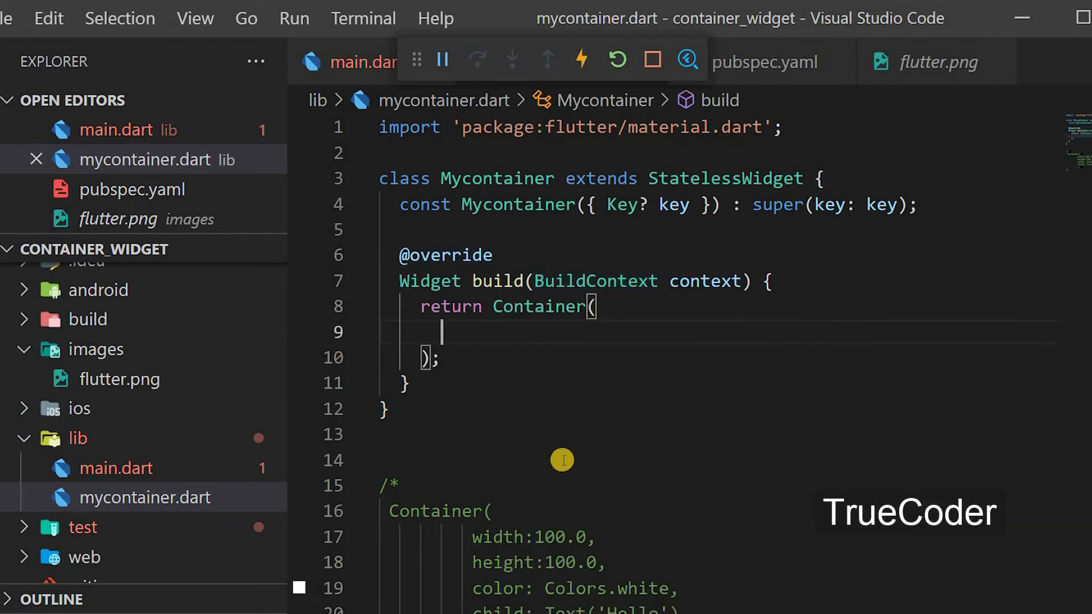
scroll("down", 3)
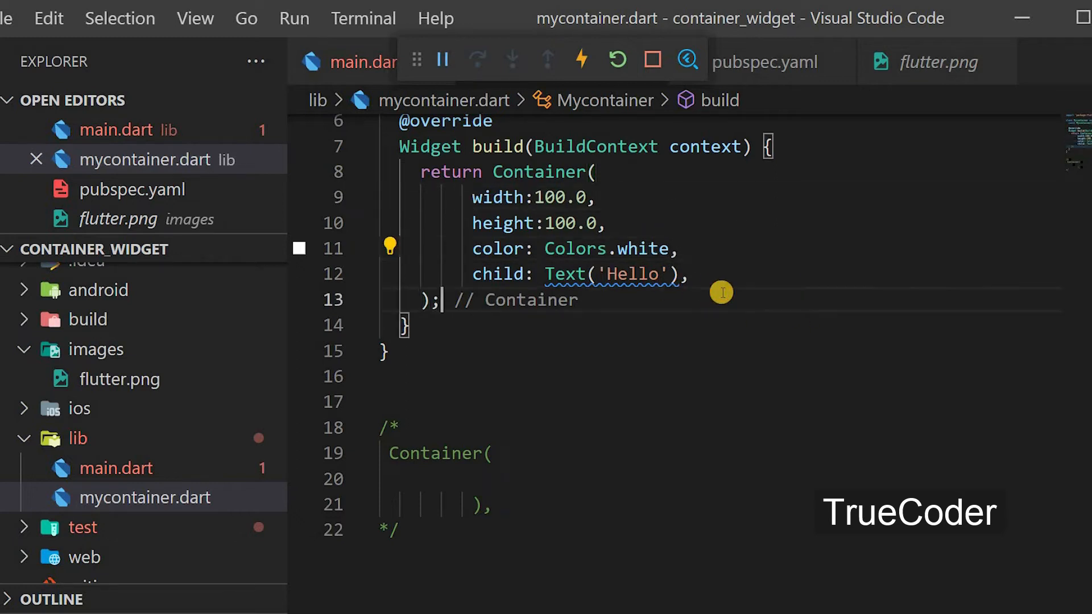
mouse_move(463, 432)
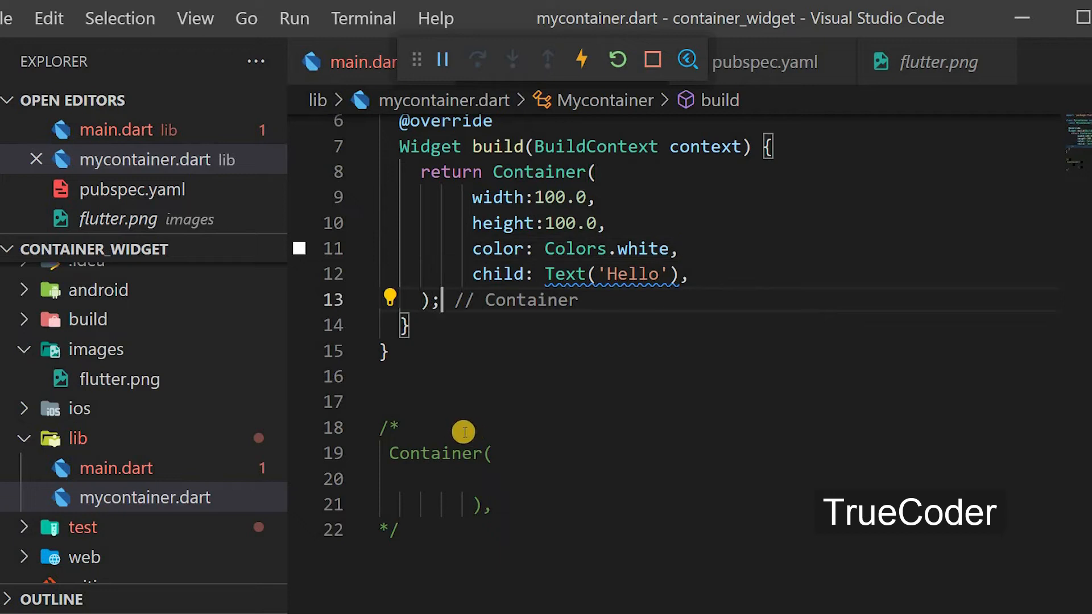
mouse_move(714, 281)
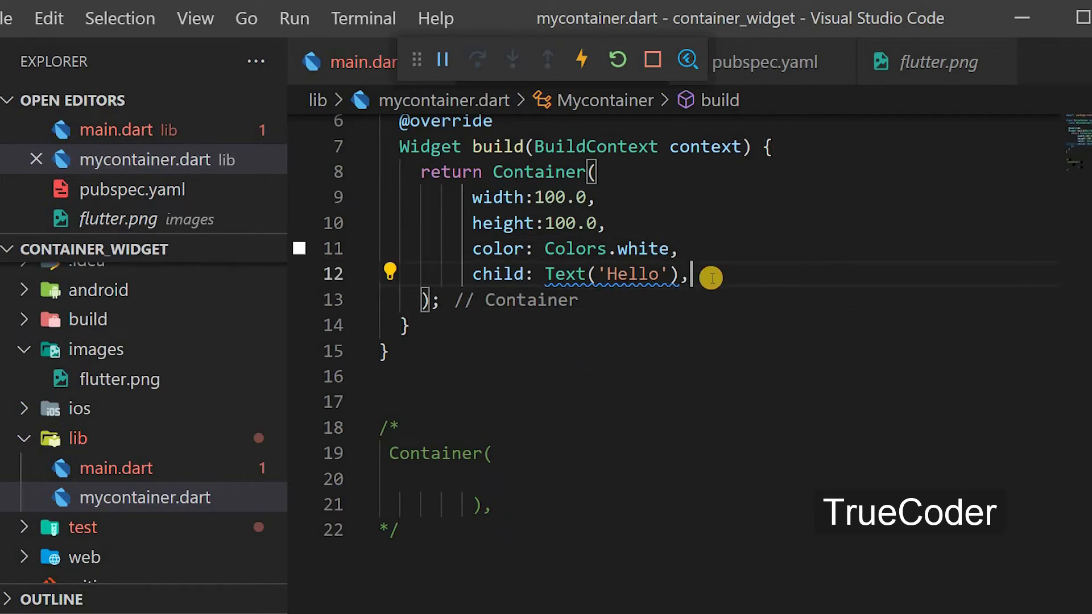
mouse_move(557, 284)
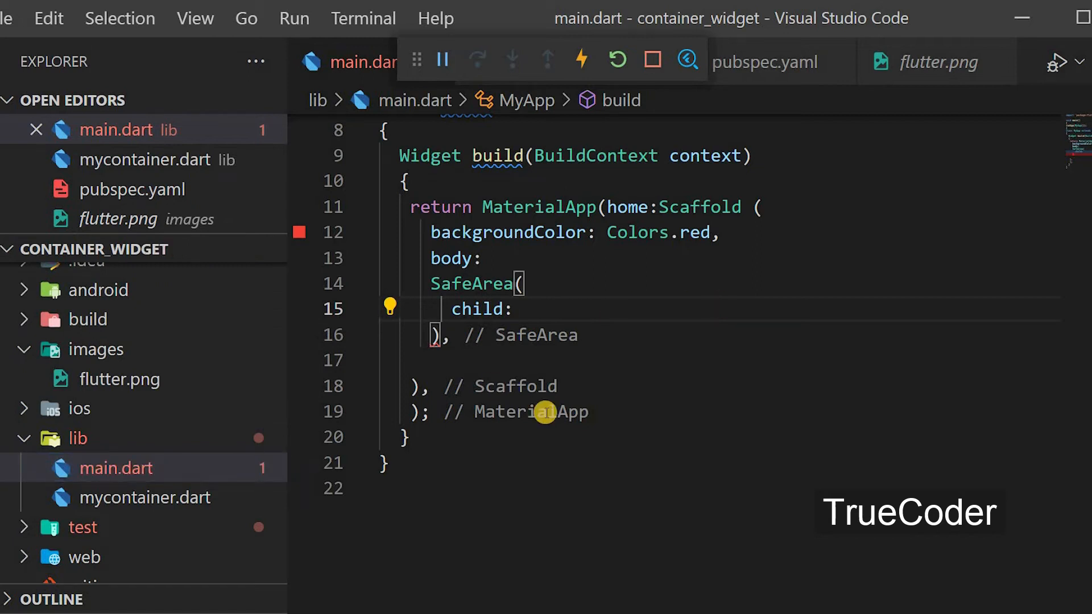
mouse_move(563, 272)
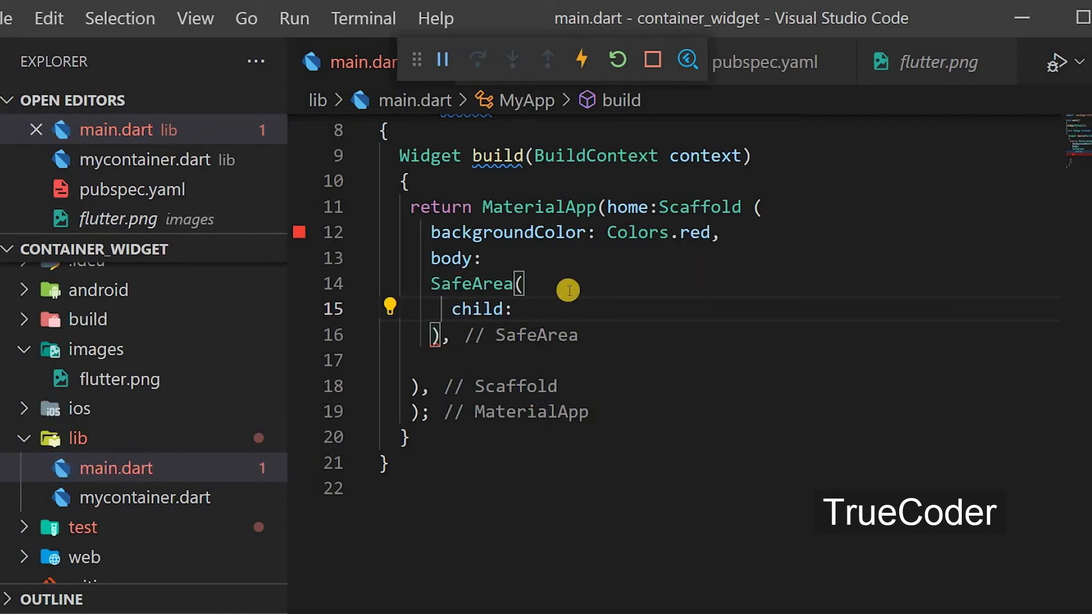
Add import './mycontainer.dart'; below the material import in main.dart
type("My")
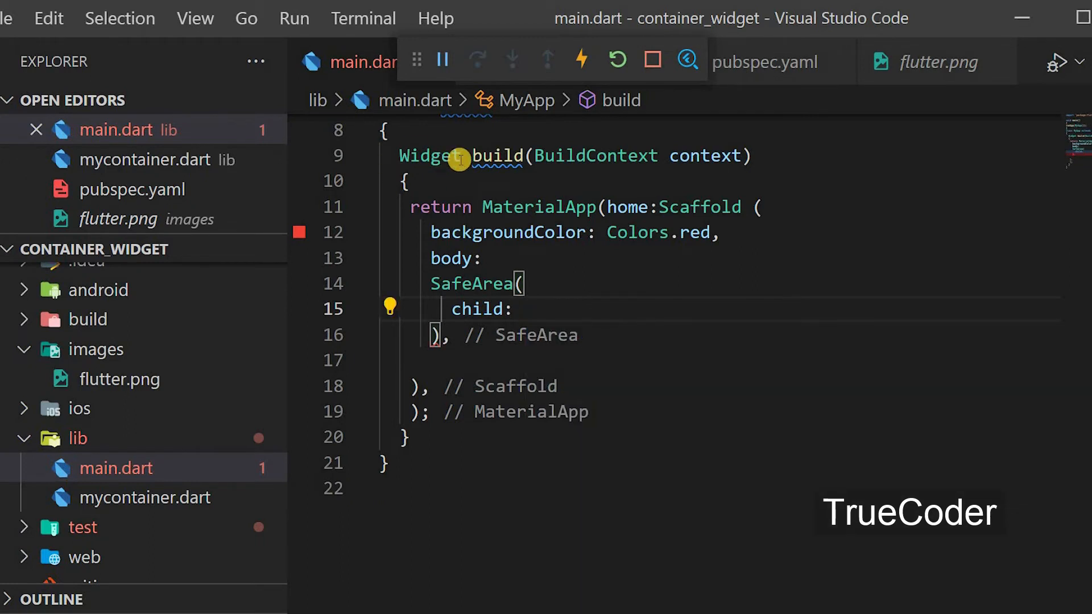
scroll("up", 3)
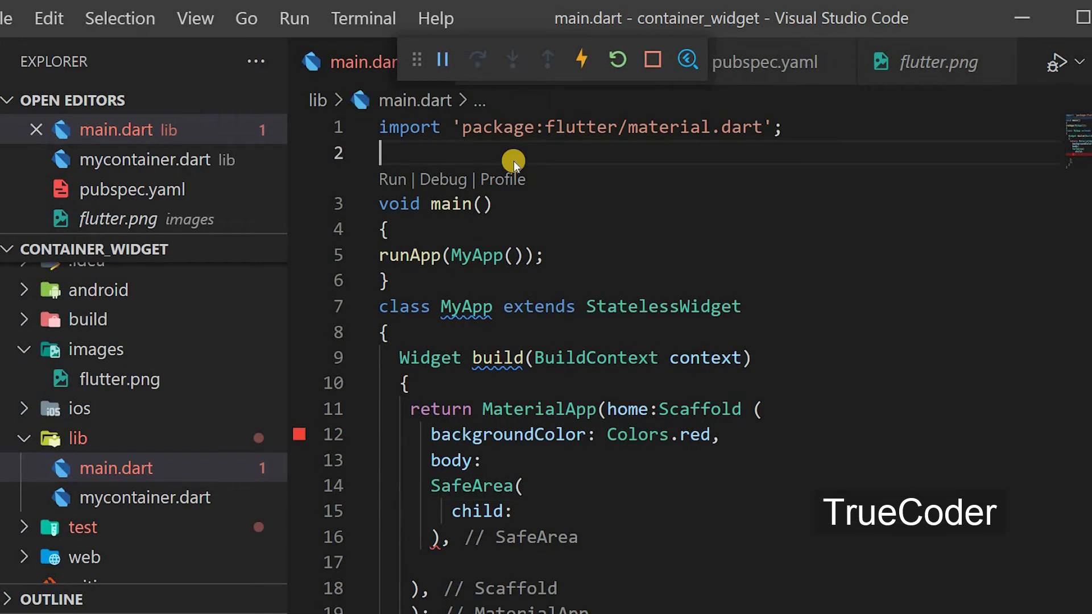
type("import './mycontainer.dart';")
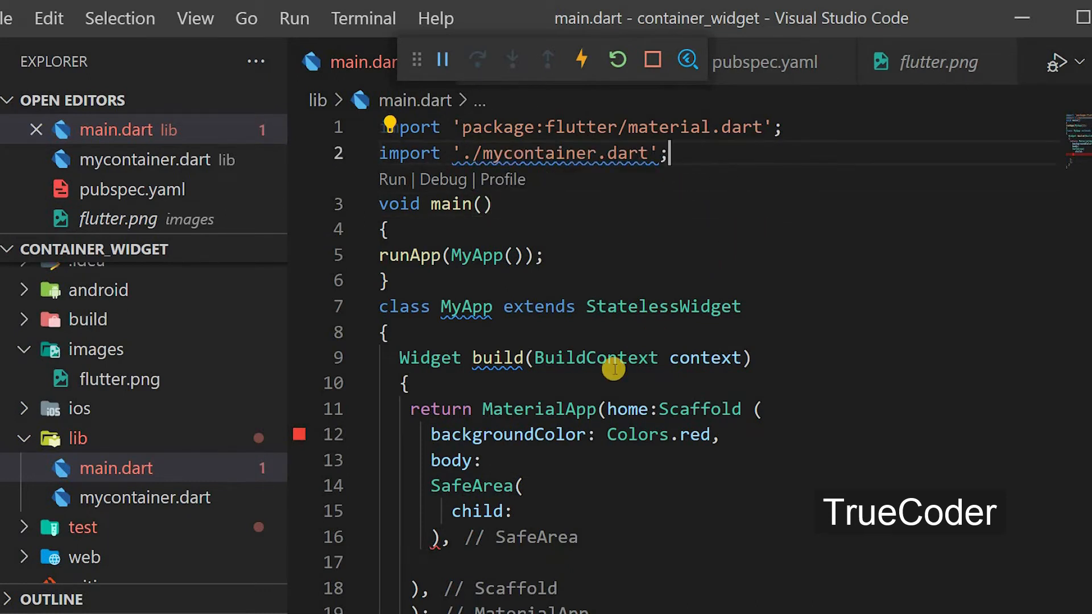
scroll("down", 3)
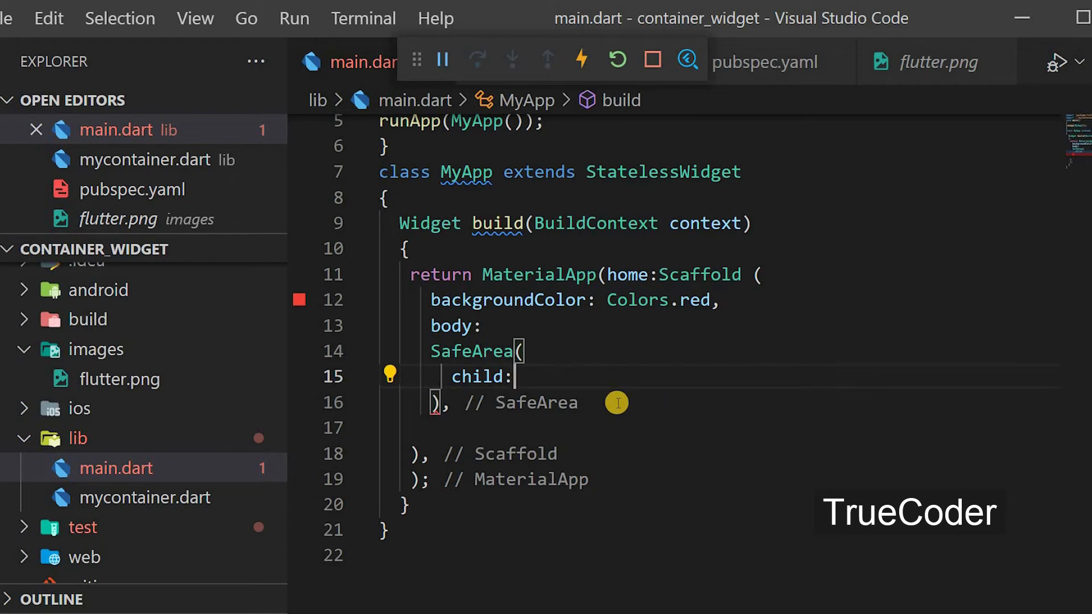
Make Mycontainer() the child of the SafeArea in main.dart
type("Mycontainer")
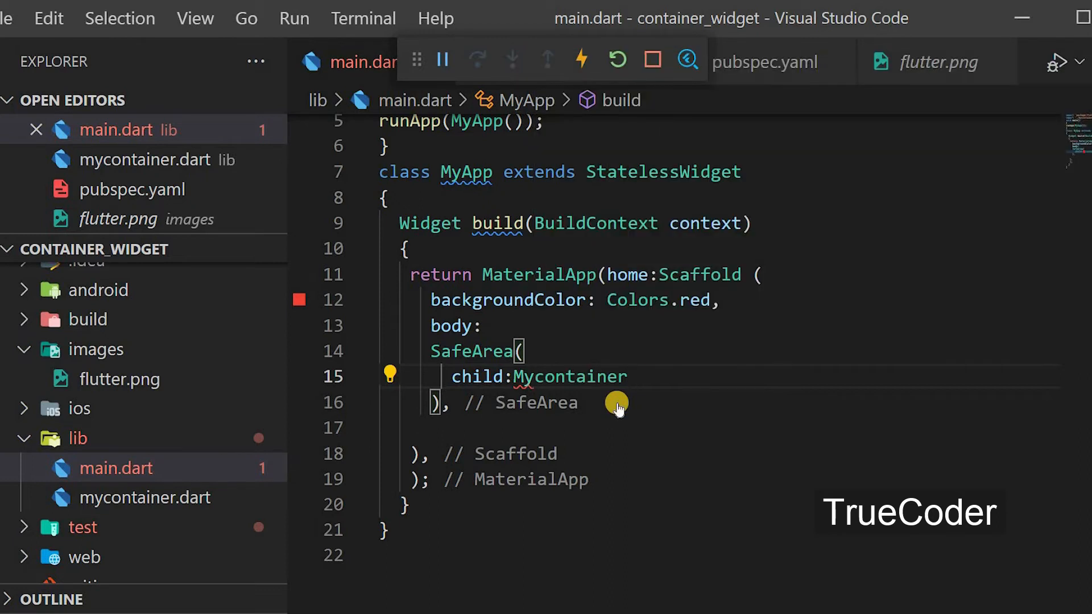
type("(),")
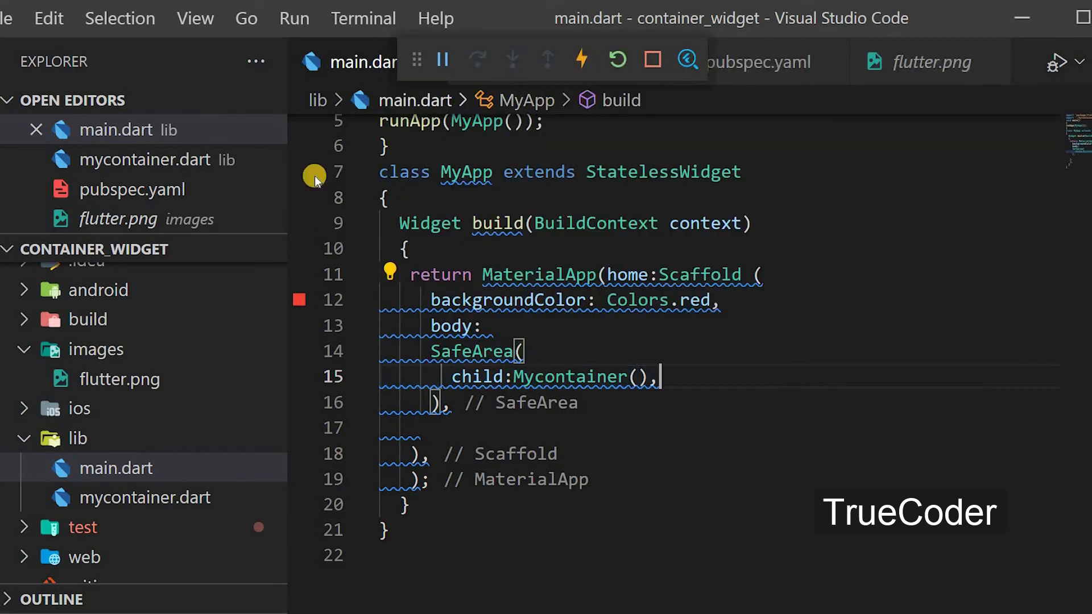
Change Mycontainer's Text from 'Hello' to 'hai' in mycontainer.dart, then select Text('hai') for replacement
left_click(147, 497)
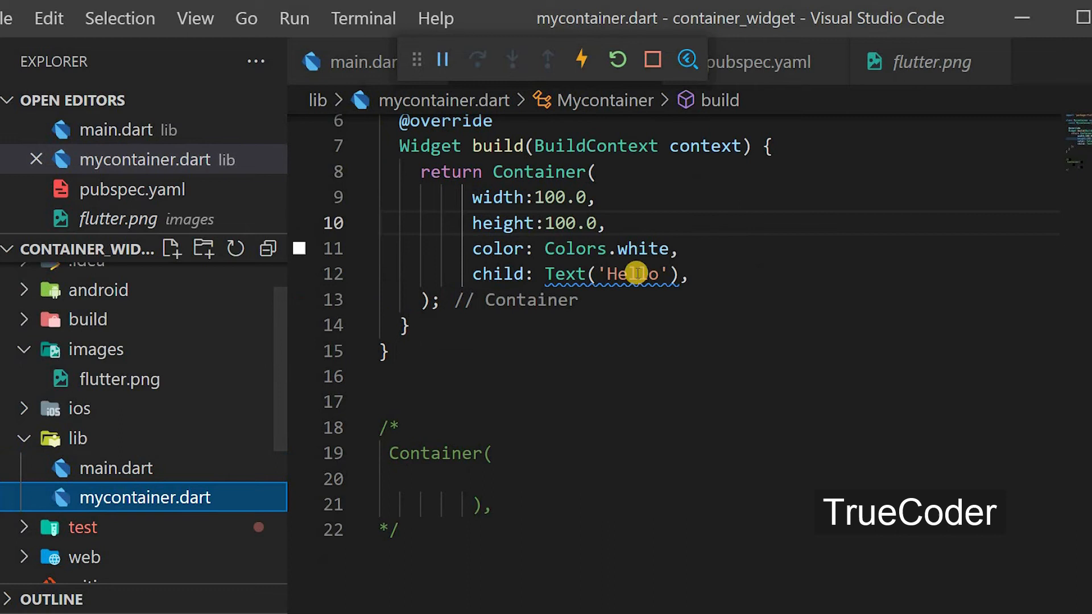
type("hai")
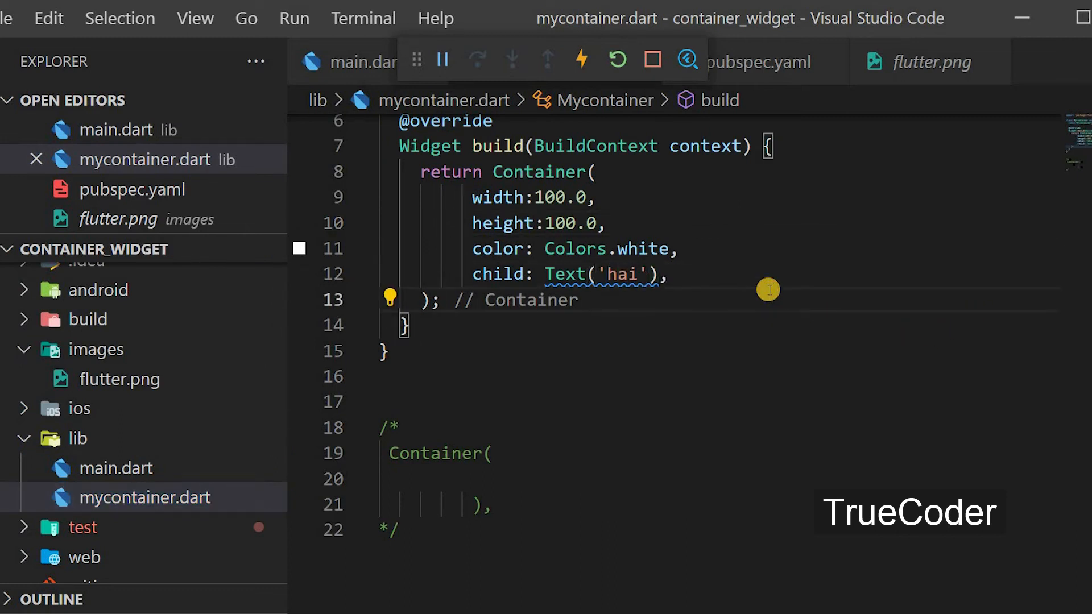
mouse_move(918, 323)
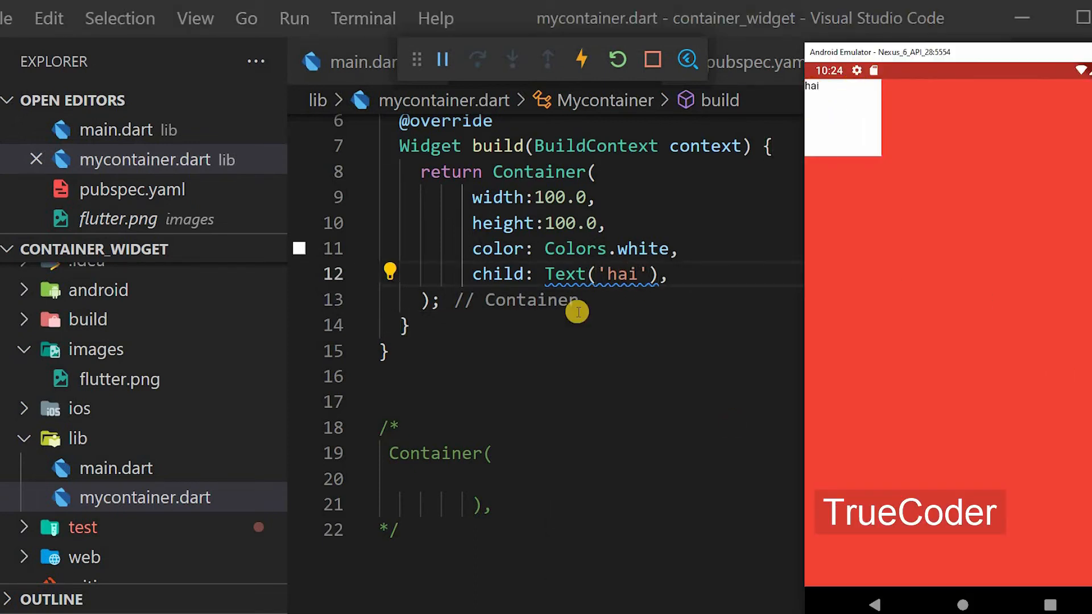
double_click(565, 274)
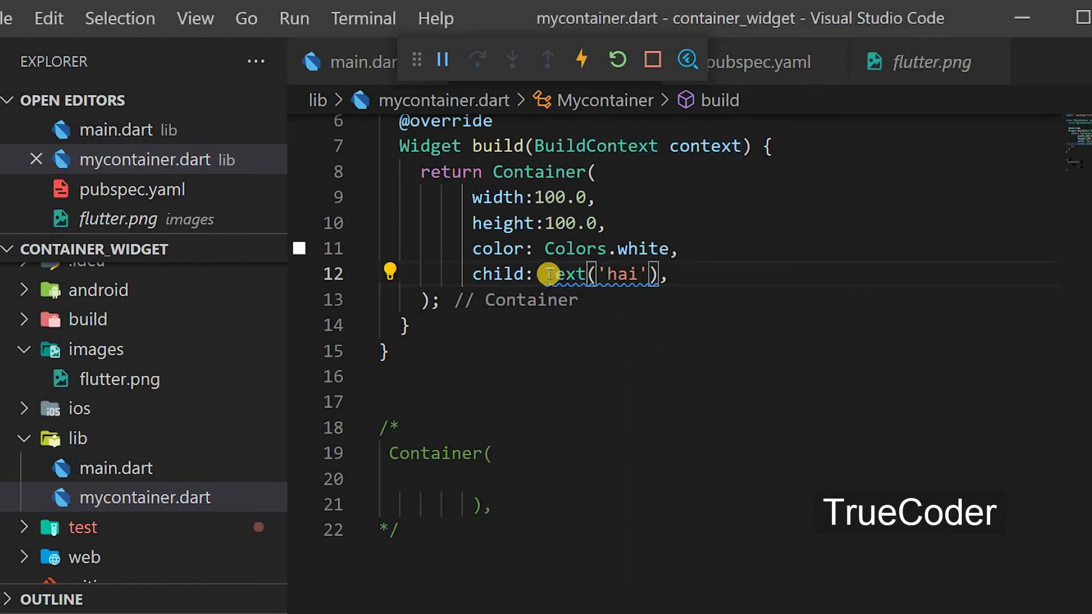
double_click(564, 274)
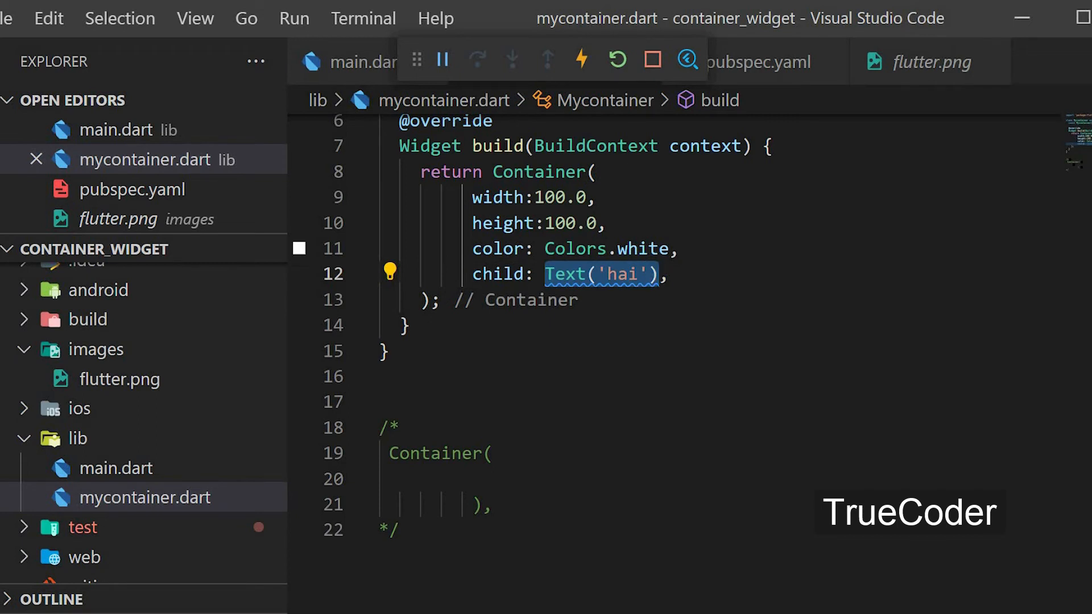
Replace the child with an Image widget using AssetImage as its image source
type("Ima,")
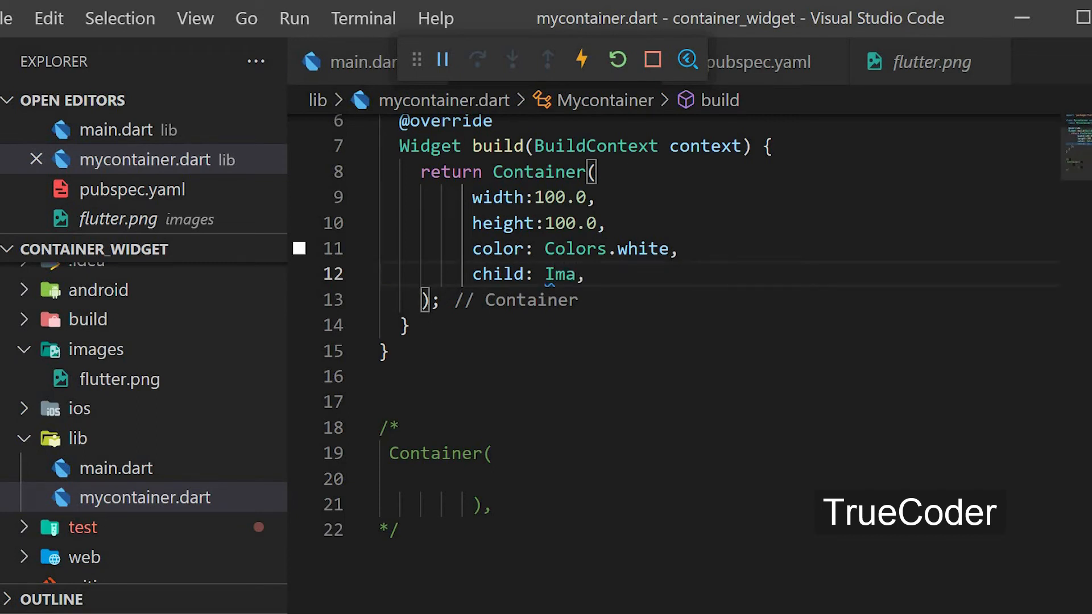
type("ge")
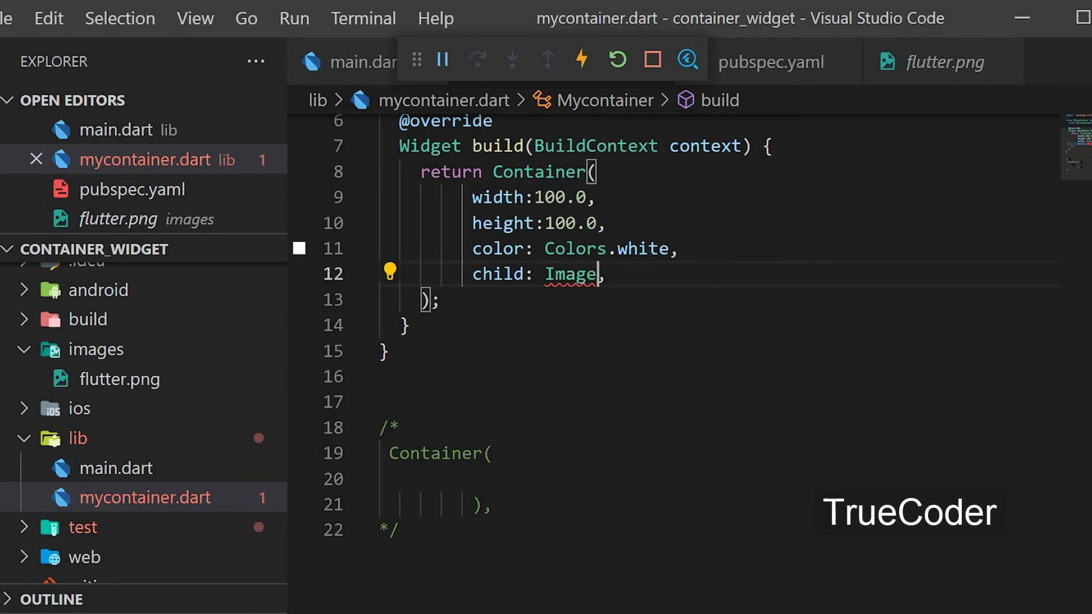
type("()")
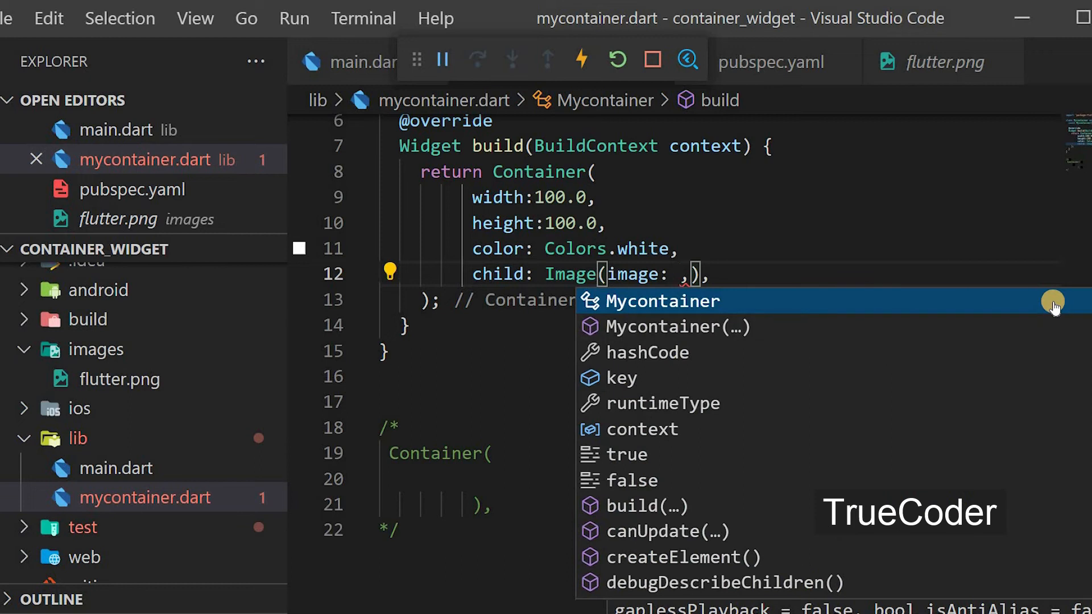
type("As")
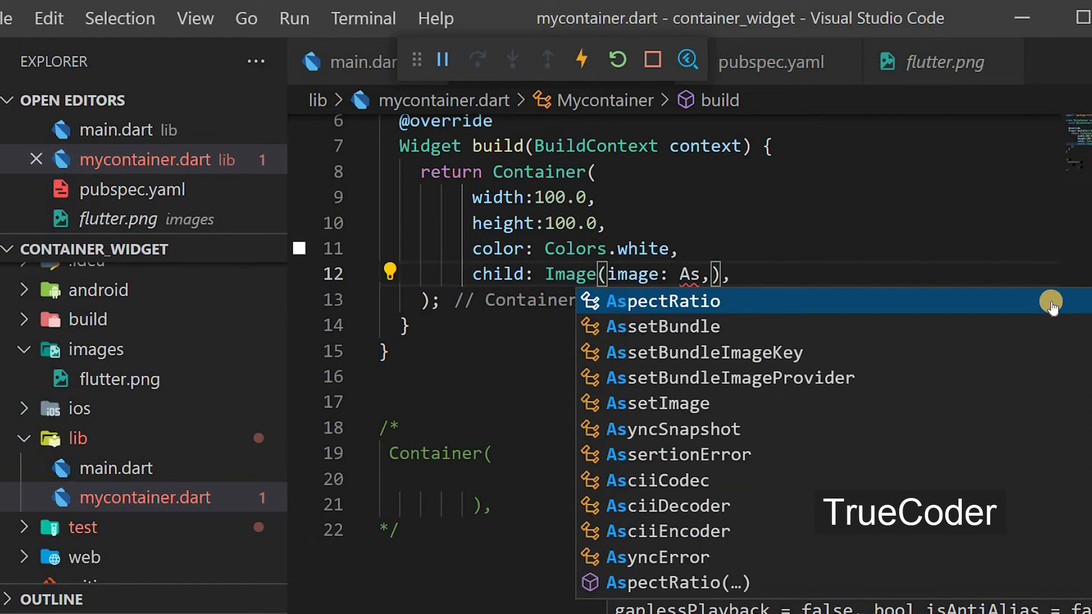
mouse_move(838, 476)
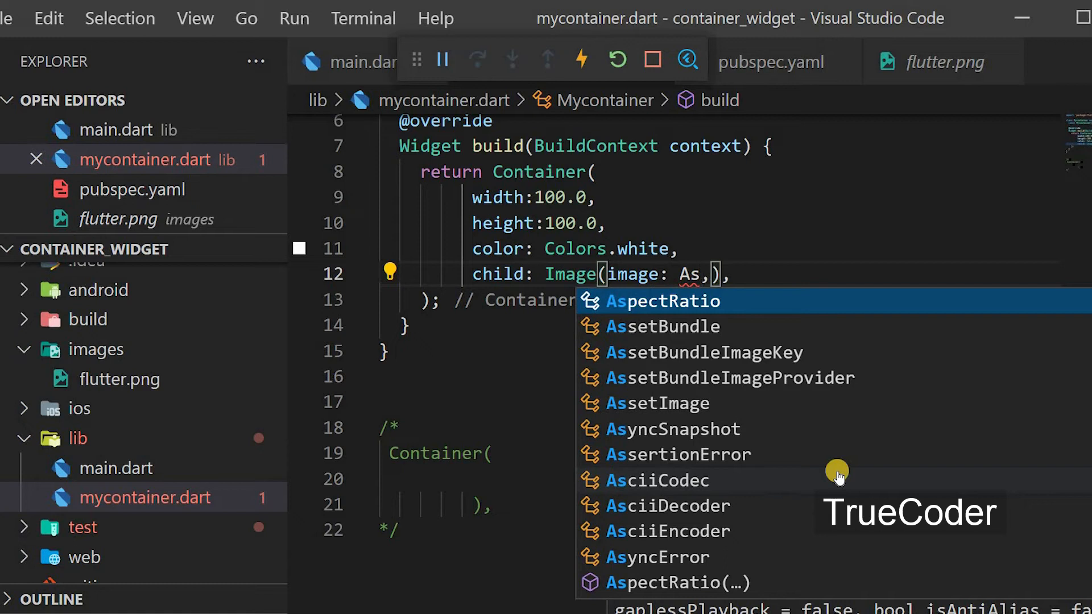
type("set")
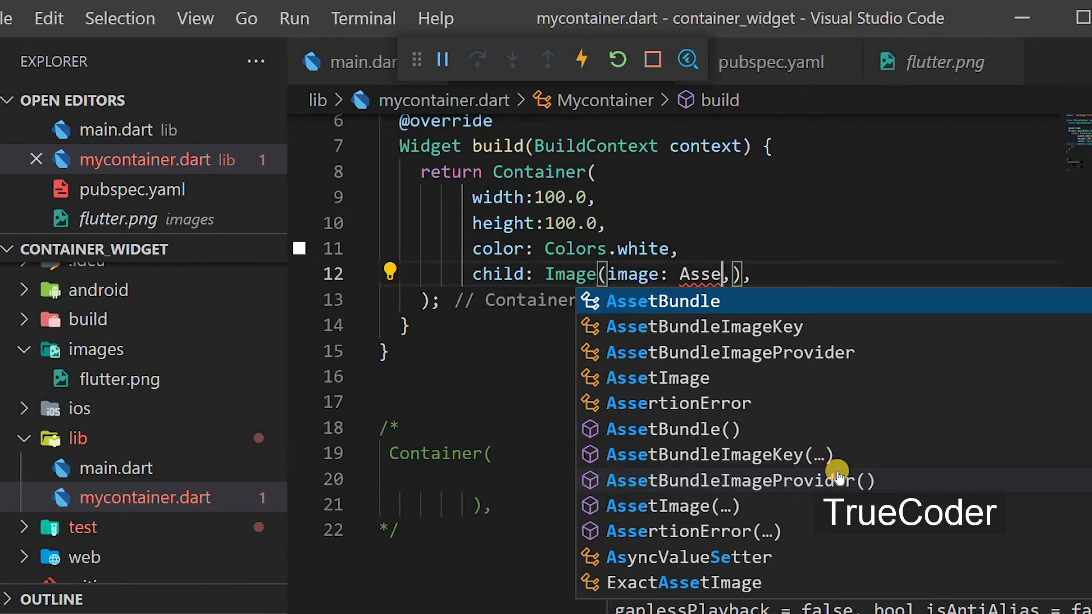
left_click(660, 378)
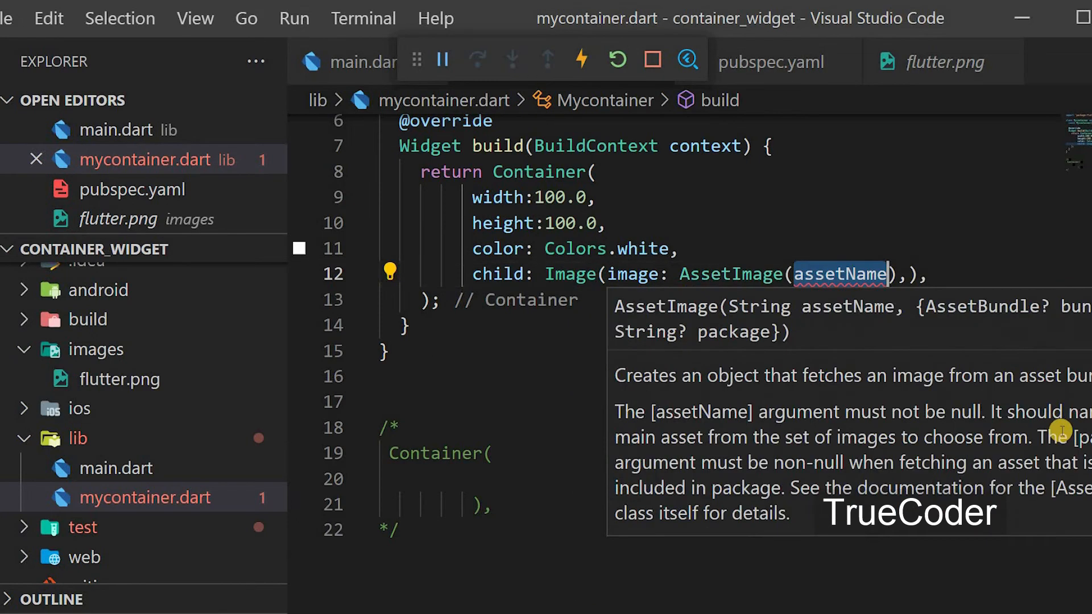
Point the AssetImage at 'images/flutter.png' so the Flutter logo shows in the white box
type("'")
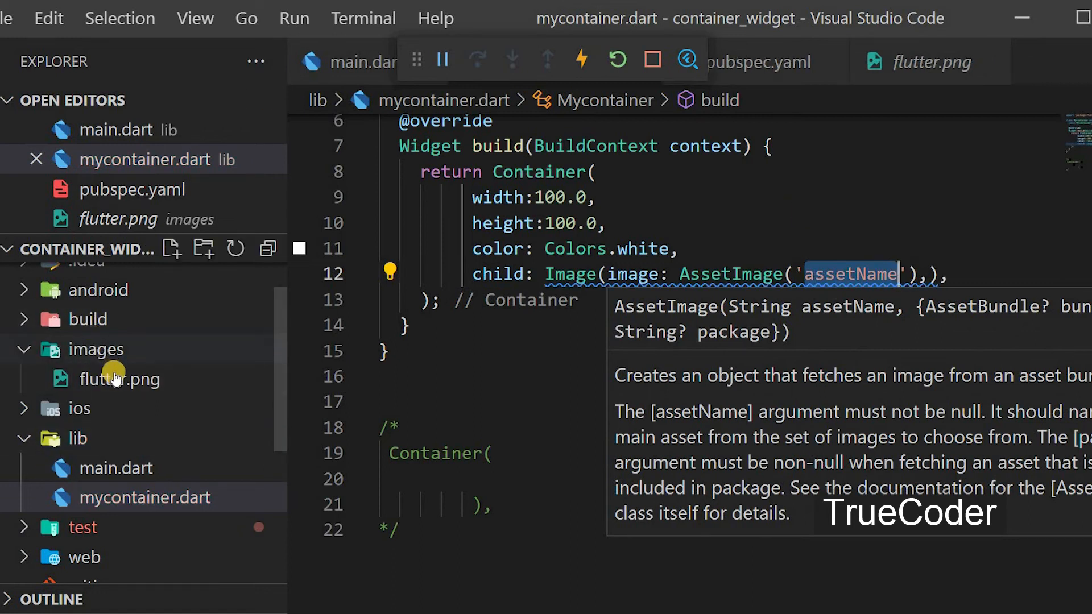
mouse_move(933, 390)
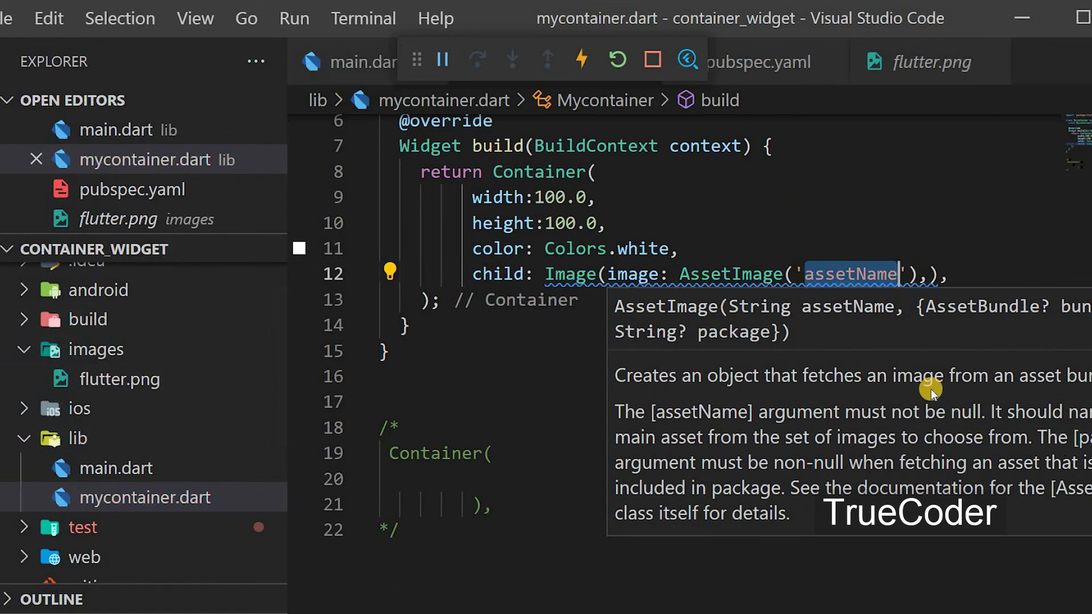
type("ima")
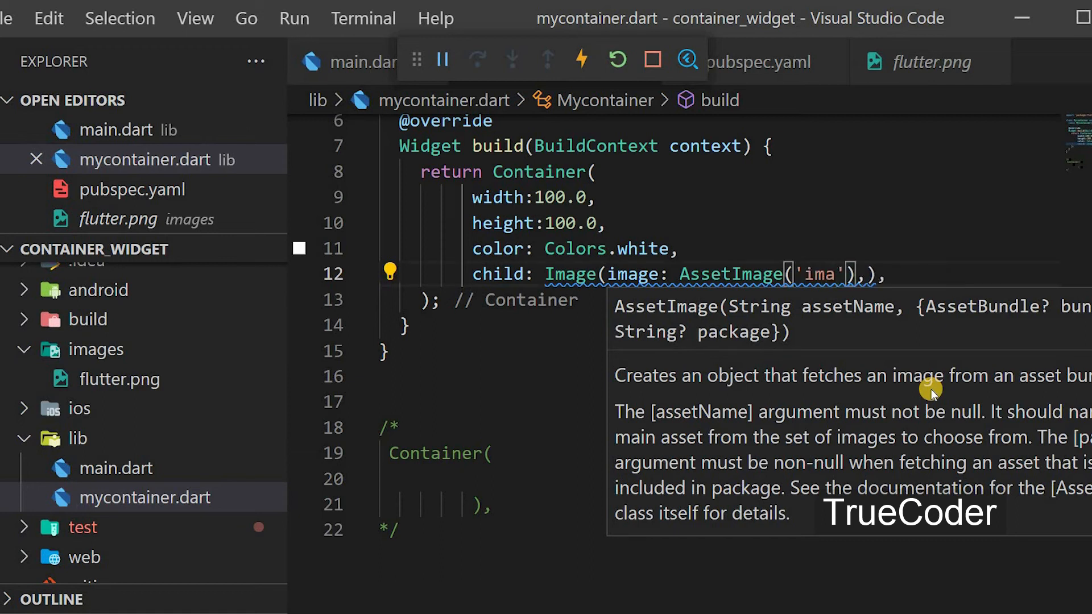
type("ges")
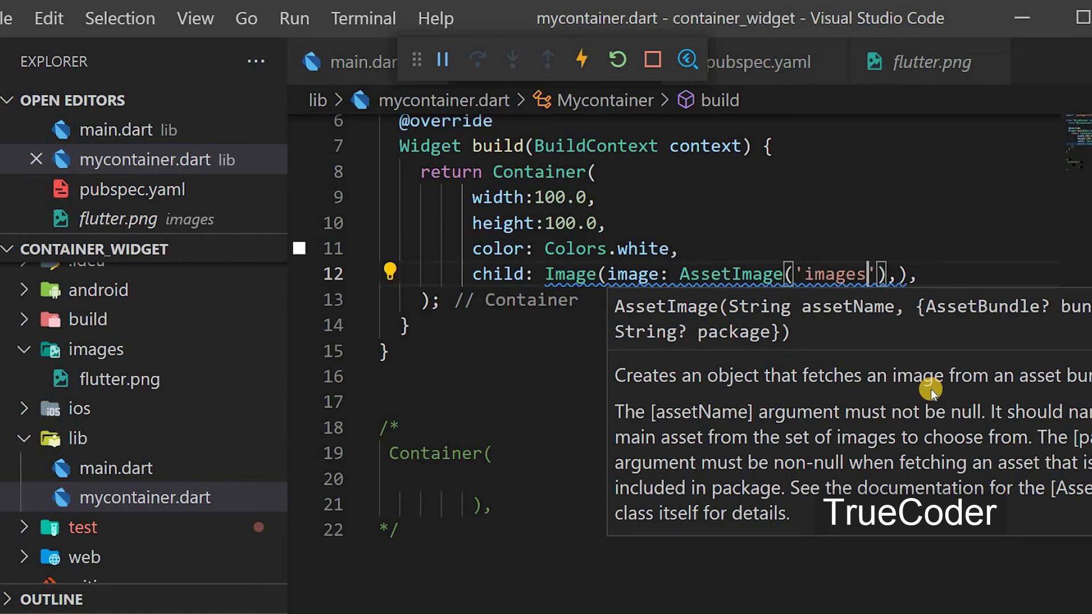
type("/")
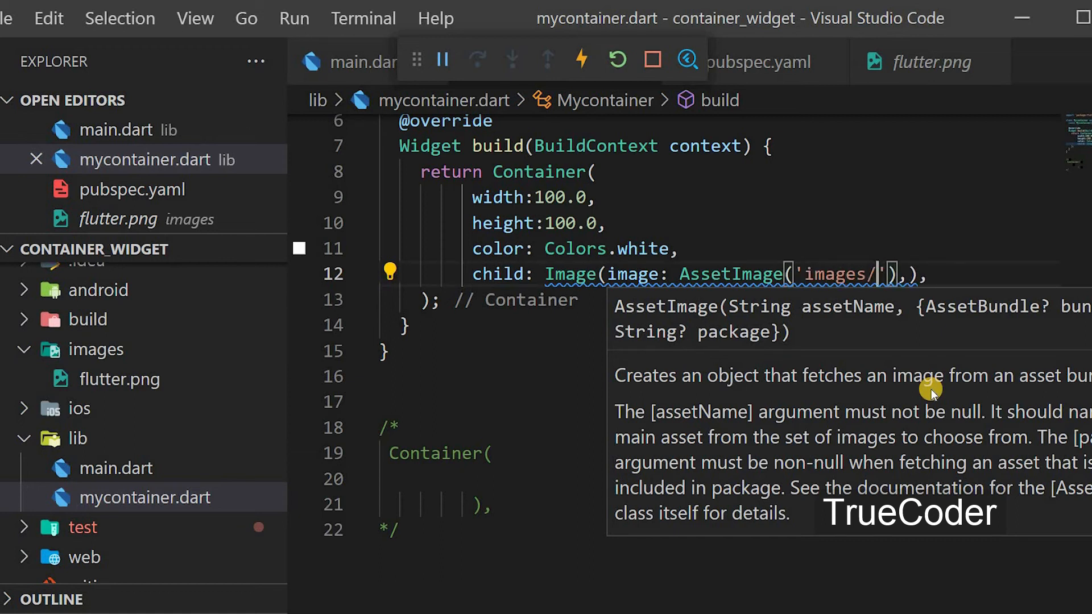
type("flutter")
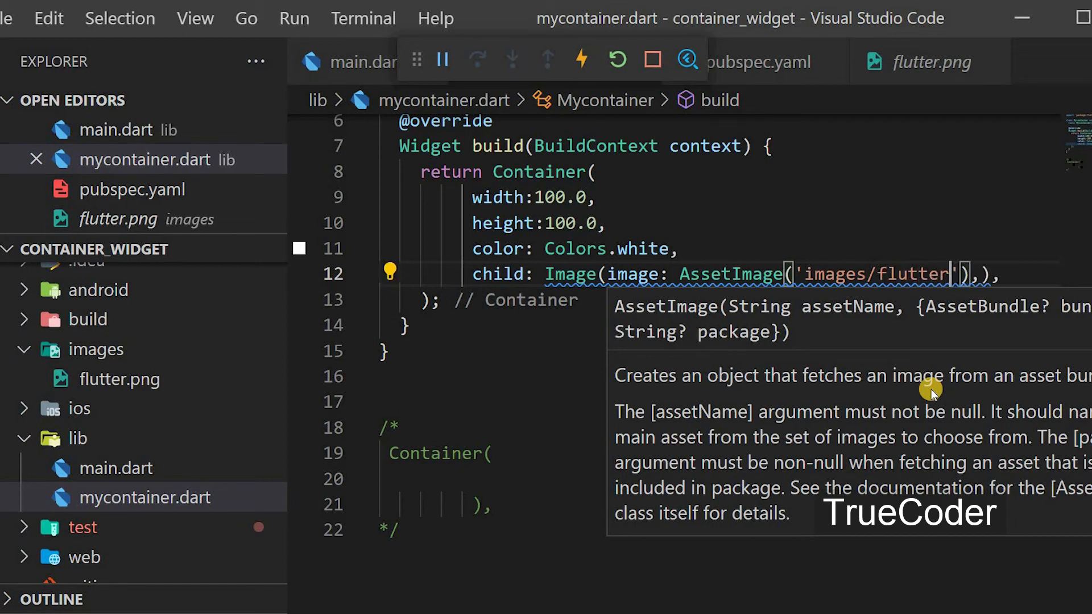
type(".png")
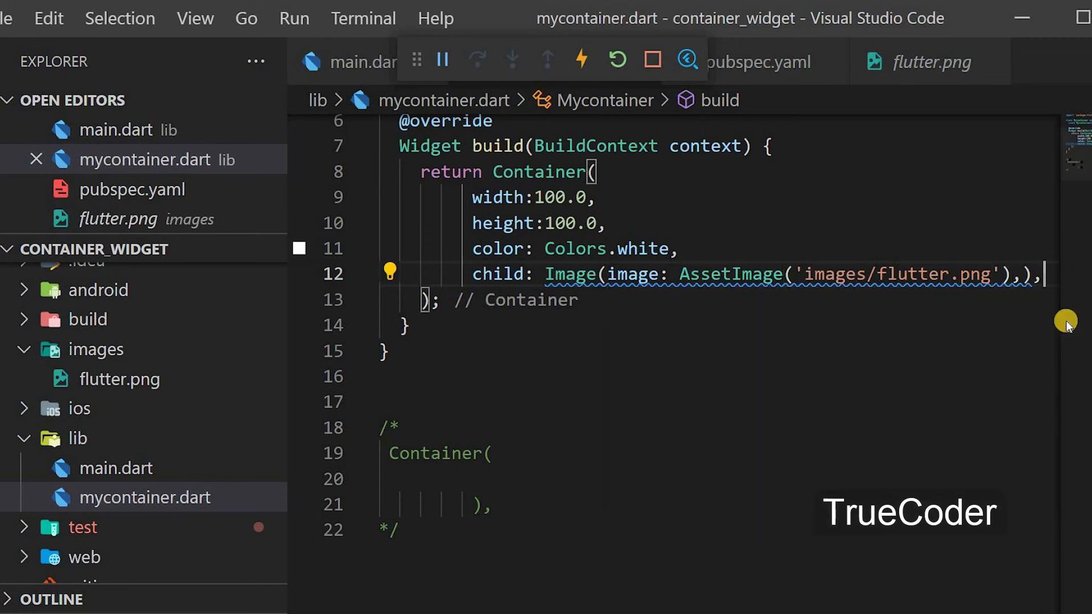
left_click(580, 58)
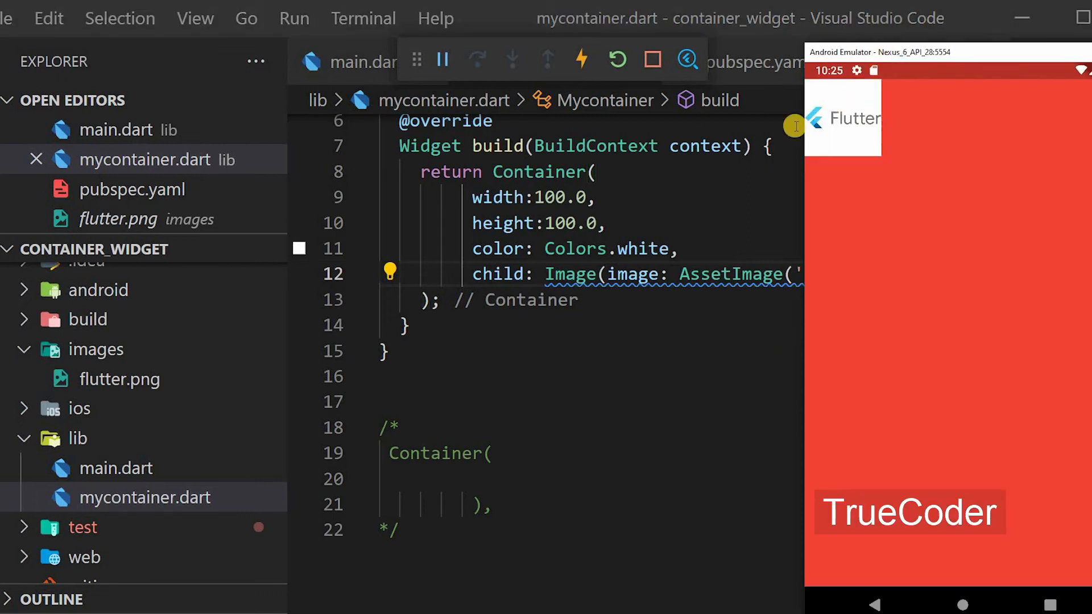
mouse_move(674, 225)
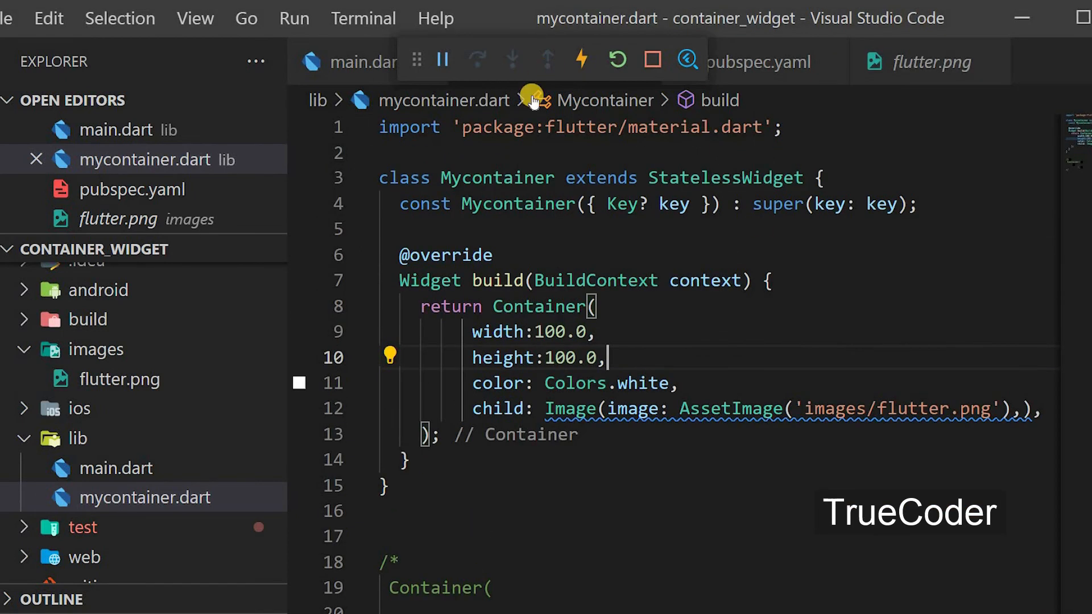
mouse_move(127, 501)
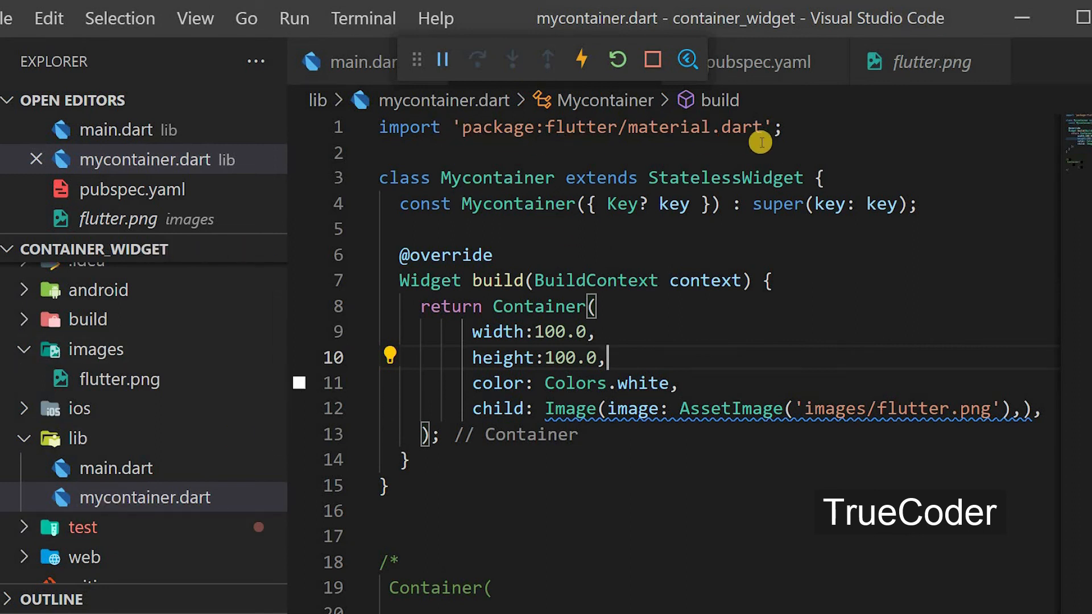
Declare a 'String myText;' field at the top of the Mycontainer class
left_click(116, 466)
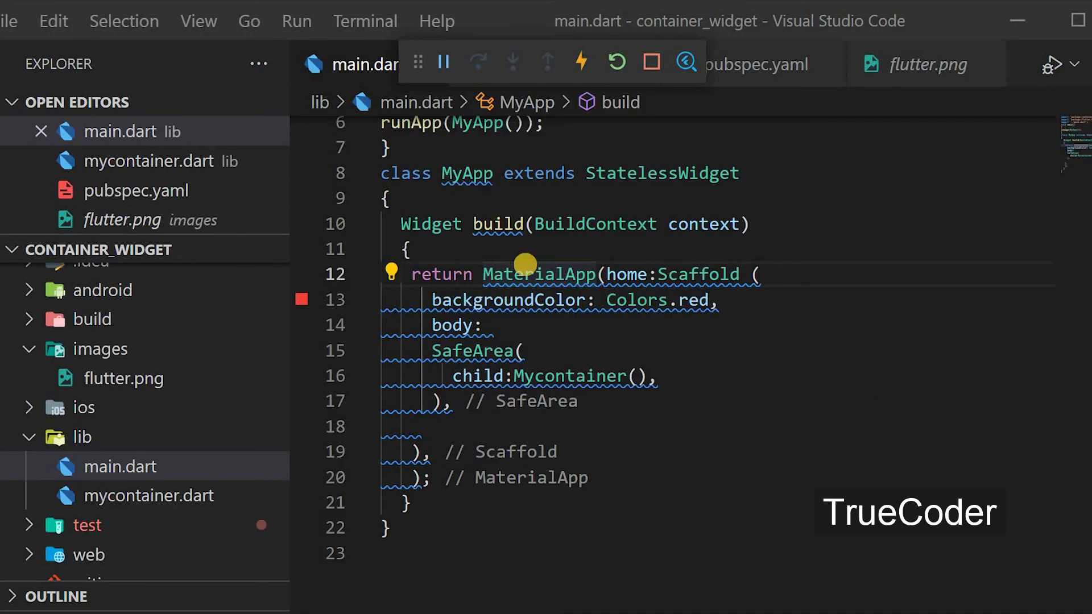
left_click(147, 495)
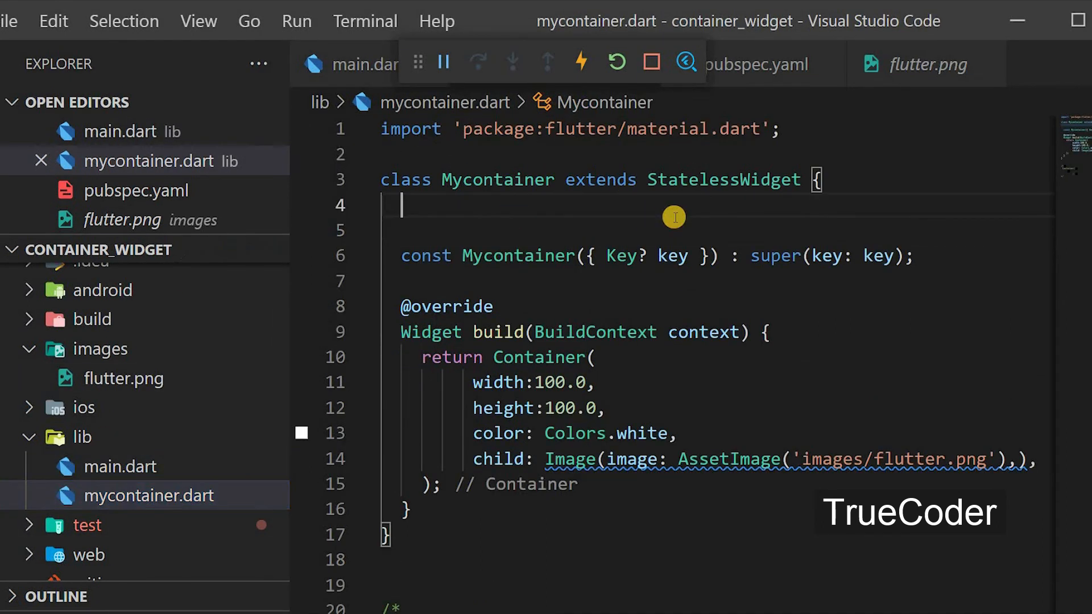
type("String")
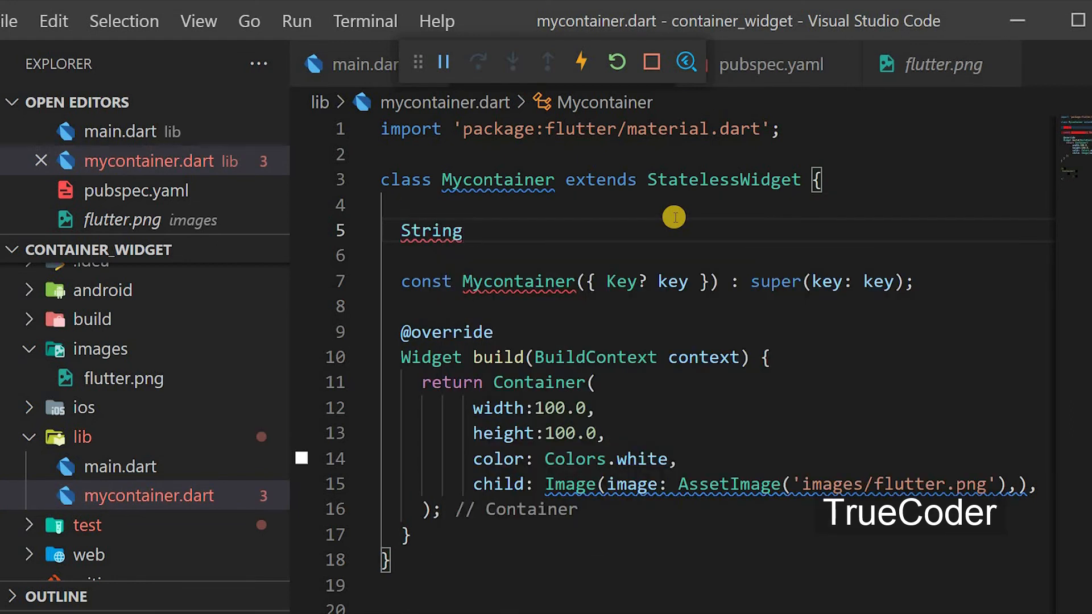
type("myTex")
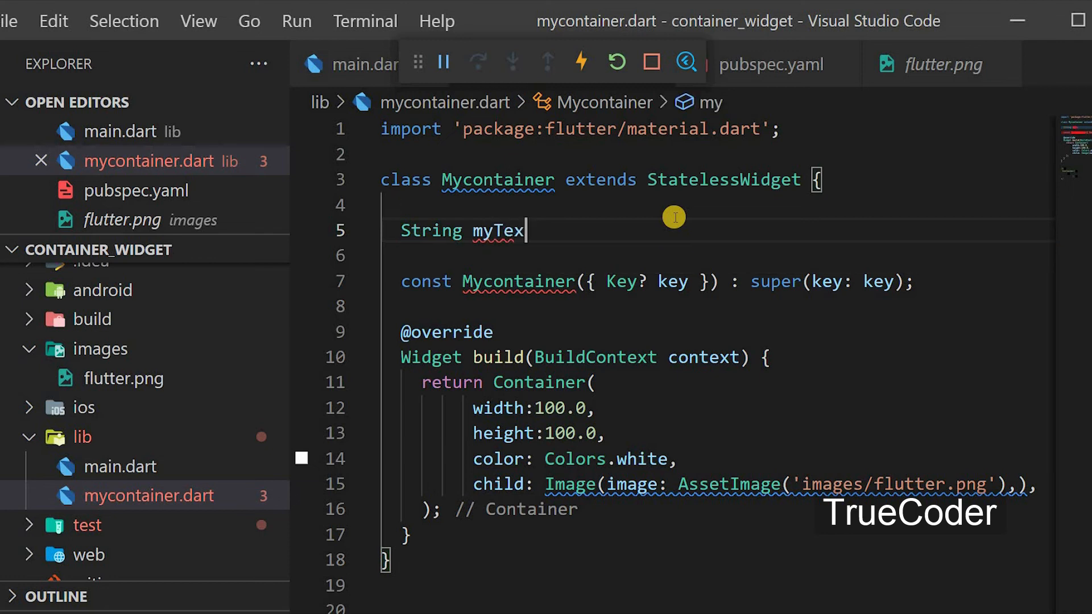
type("t;")
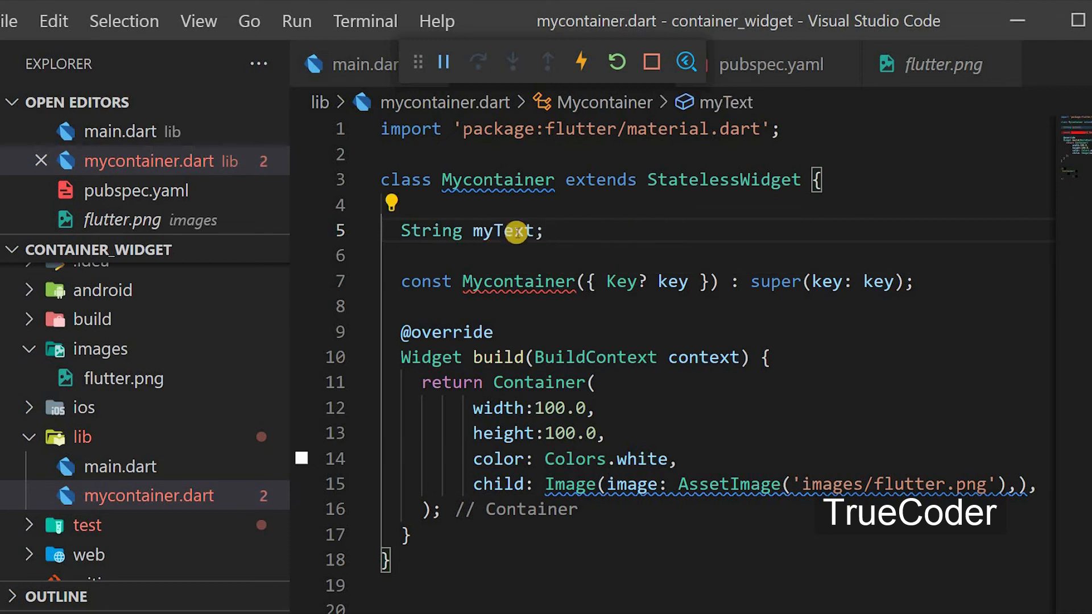
key("Enter")
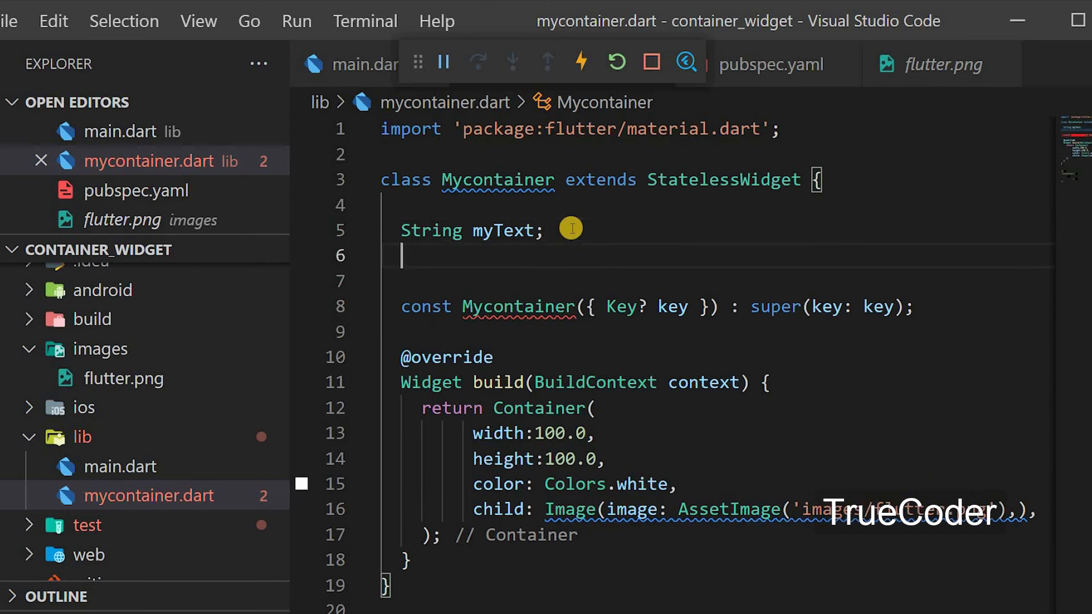
Add the constructor Mycontainer(this.myText) below the field
type("Mycontainer")
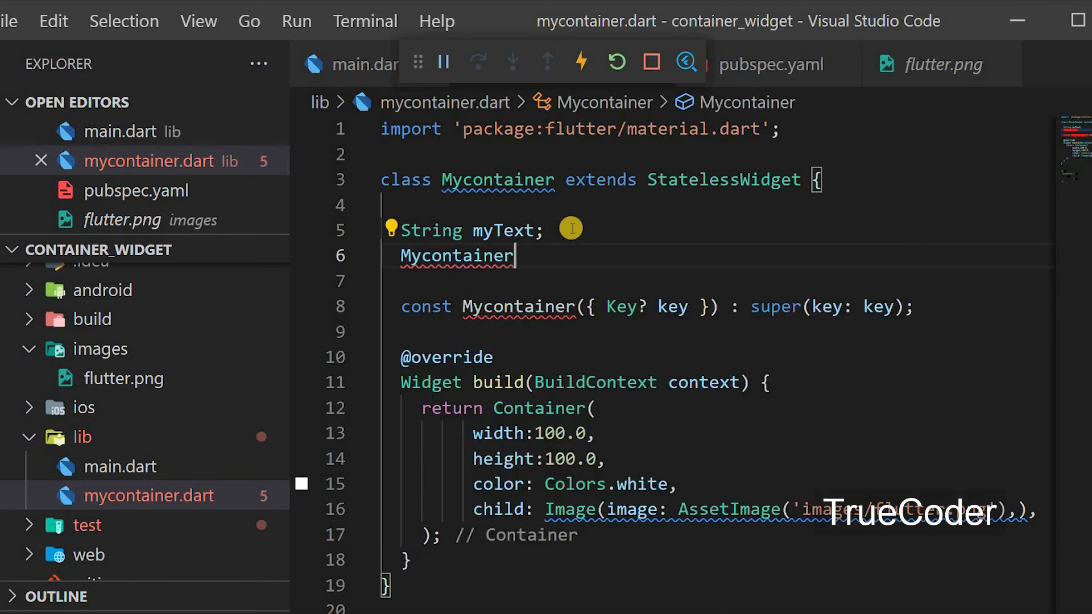
type("()")
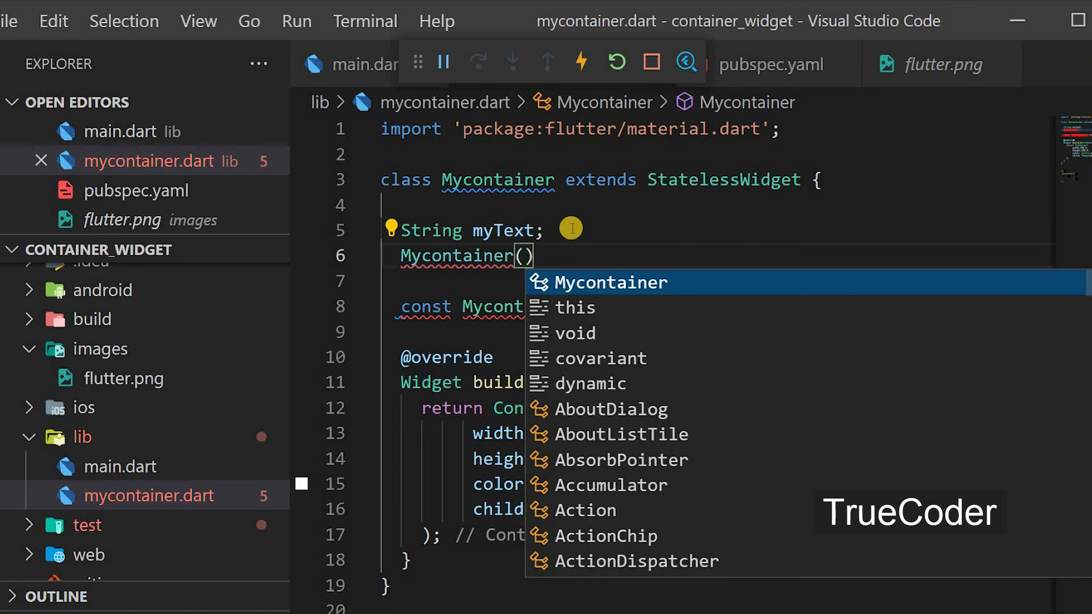
type("this.")
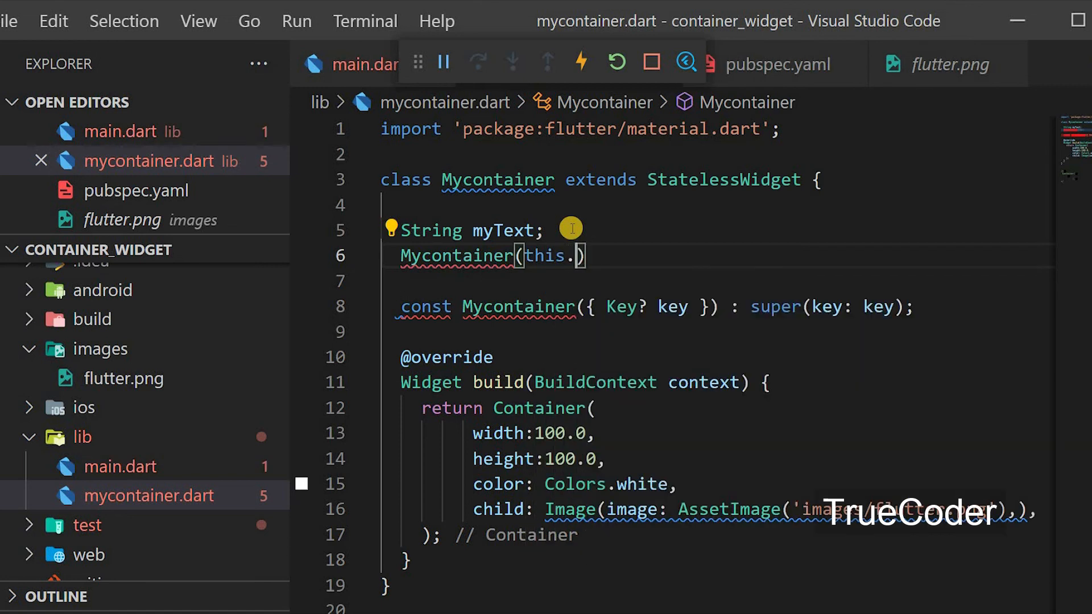
type("myText")
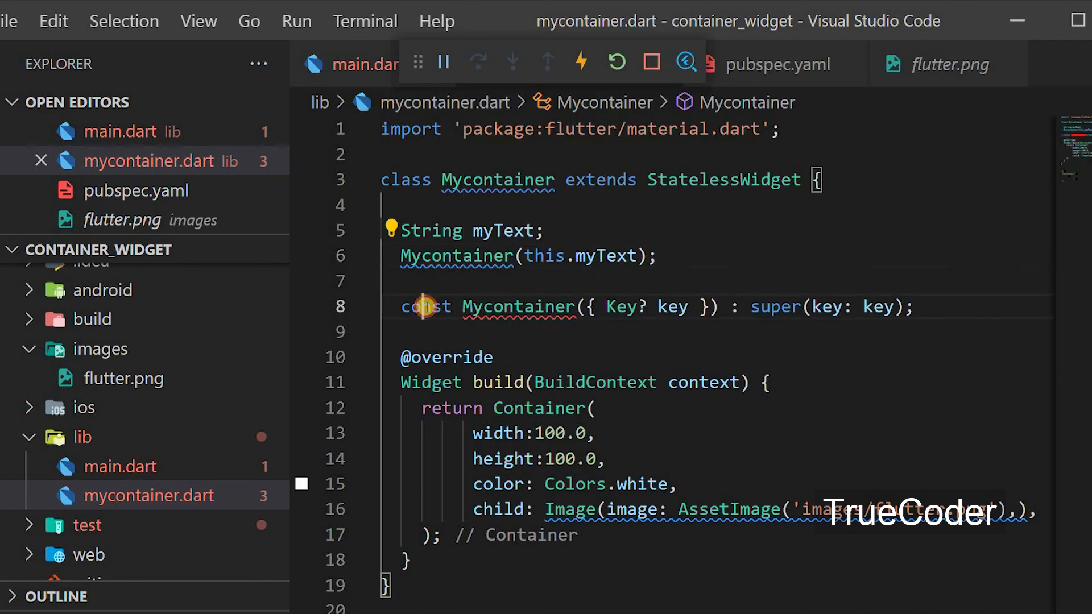
scroll("down", 3)
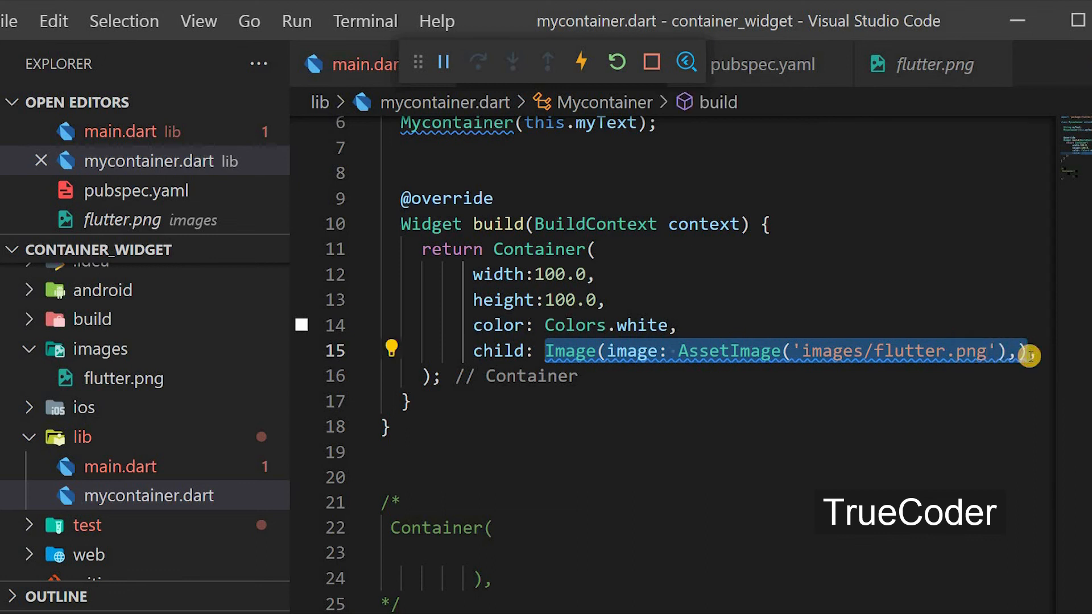
Replace the Image child with Text(myText), dropping the old const constructor, and return to main.dart
type("Text(),")
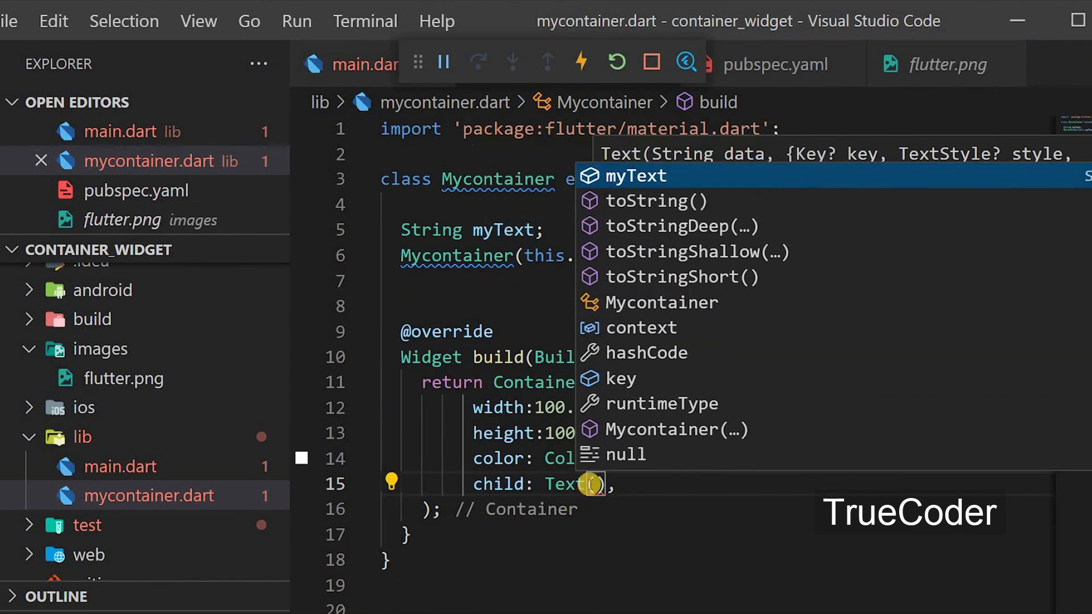
type("myText")
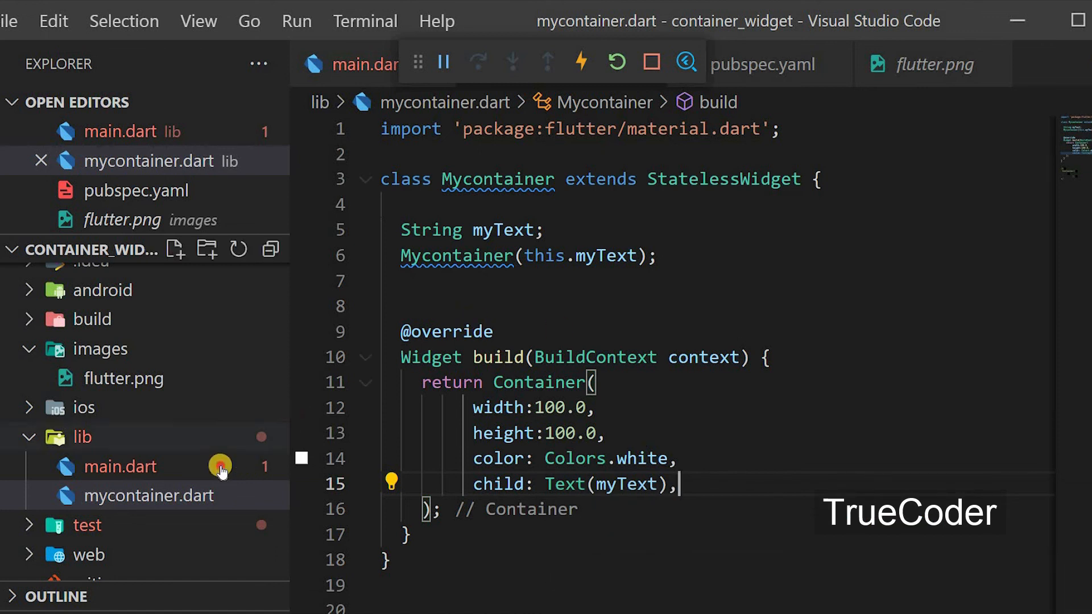
left_click(125, 467)
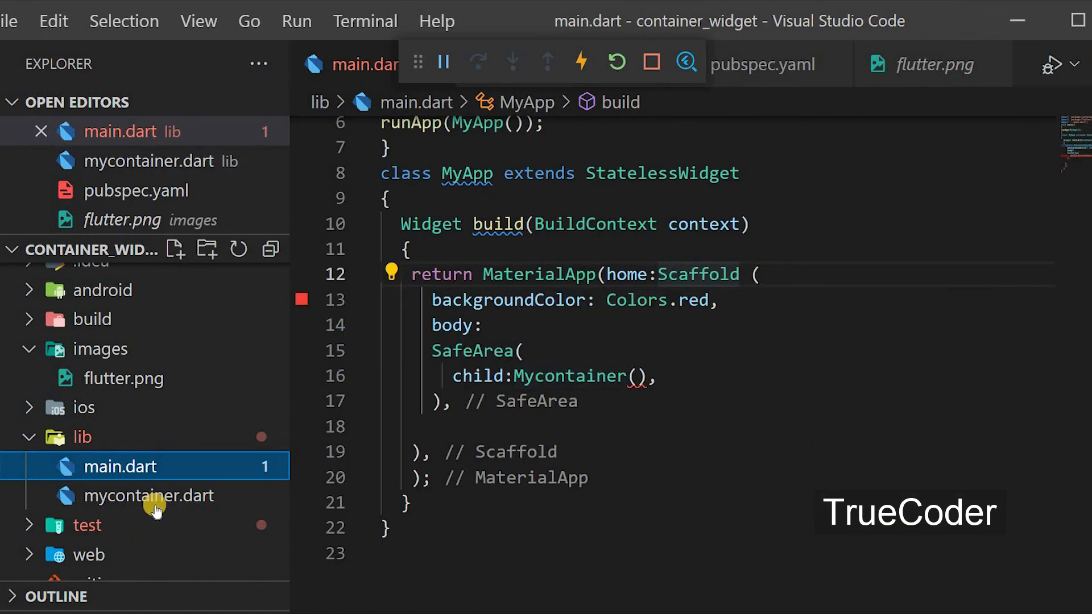
Pass 'I Love You' to Mycontainer in main.dart so the emulator shows it on red
left_click(147, 495)
type("'I ")
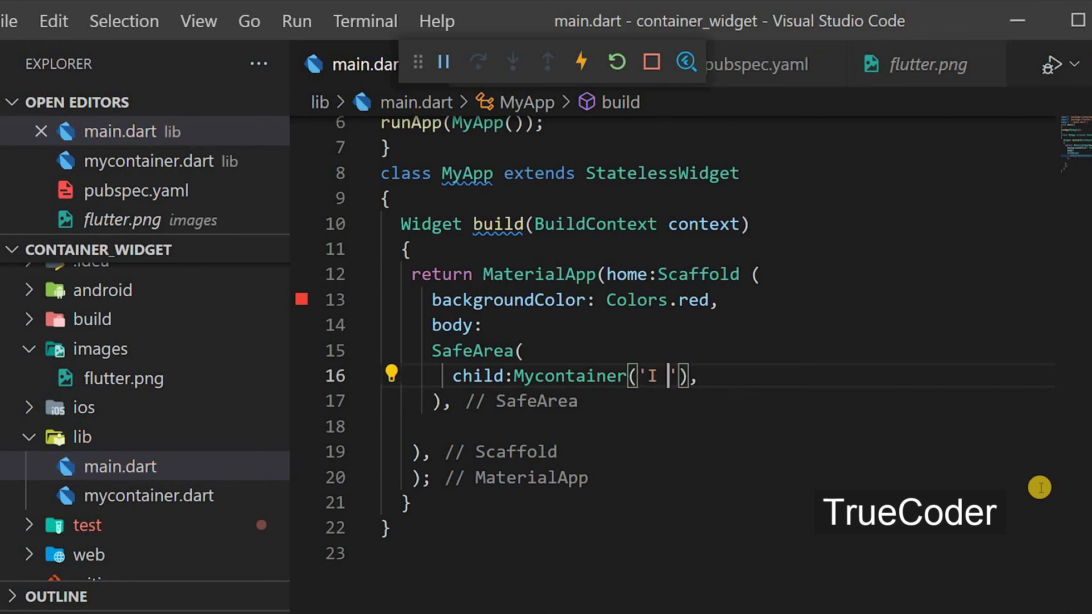
type("Love")
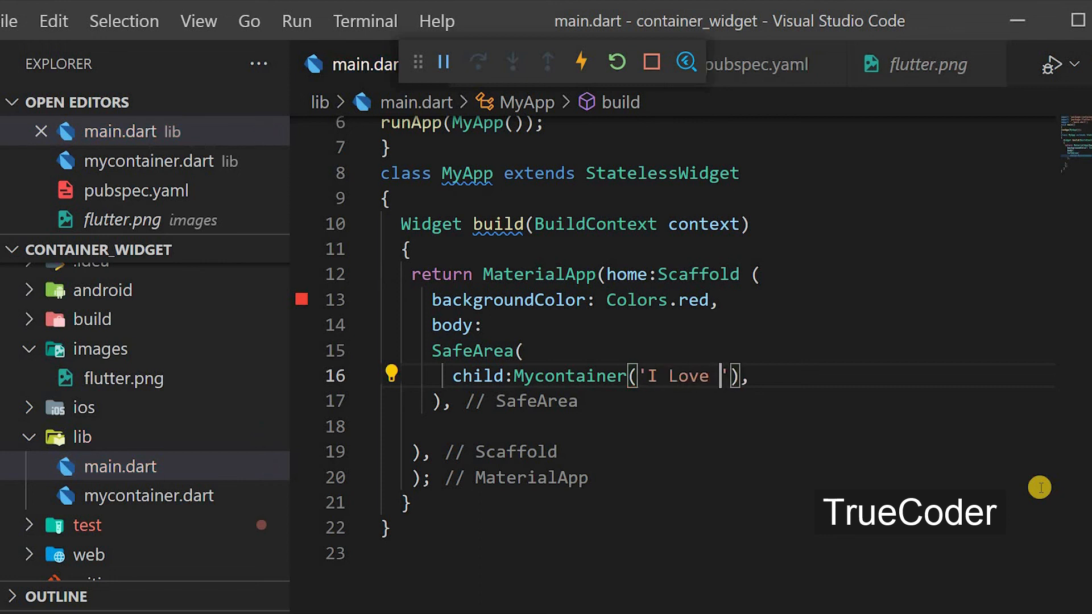
type("You")
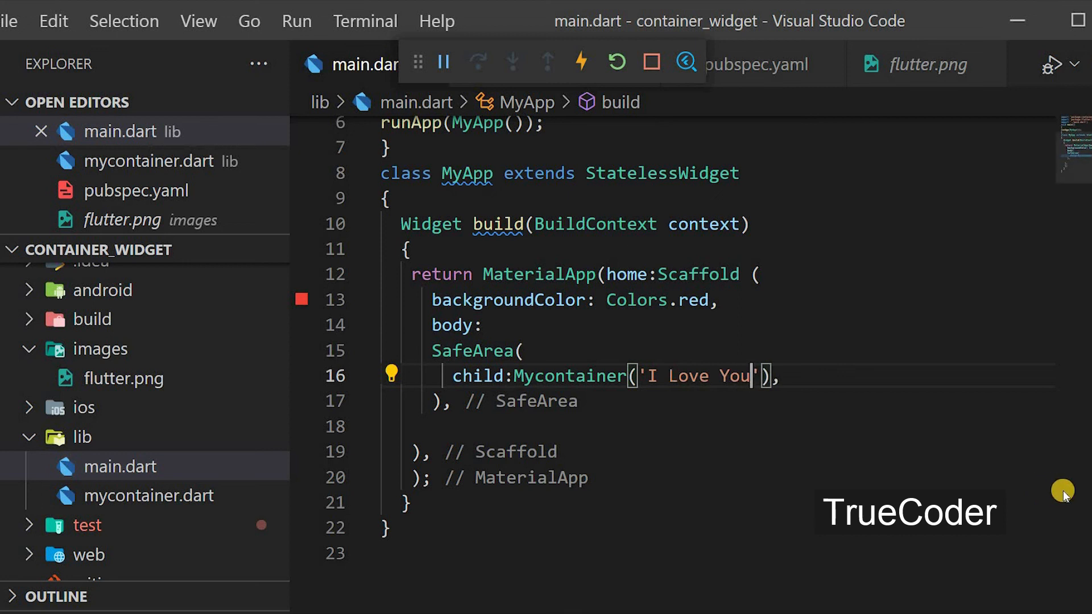
mouse_move(695, 439)
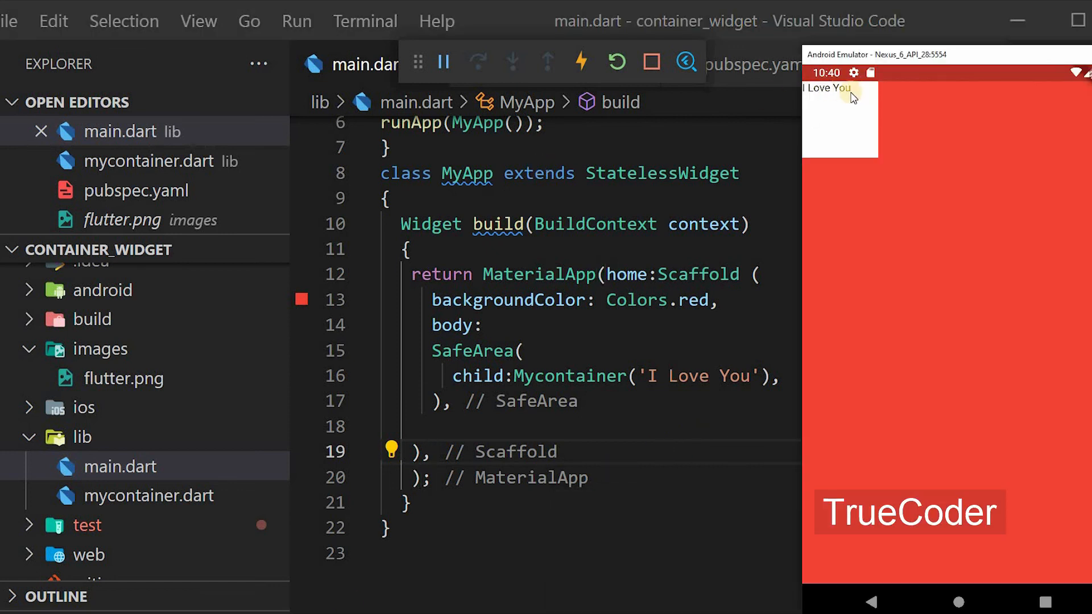
mouse_move(887, 132)
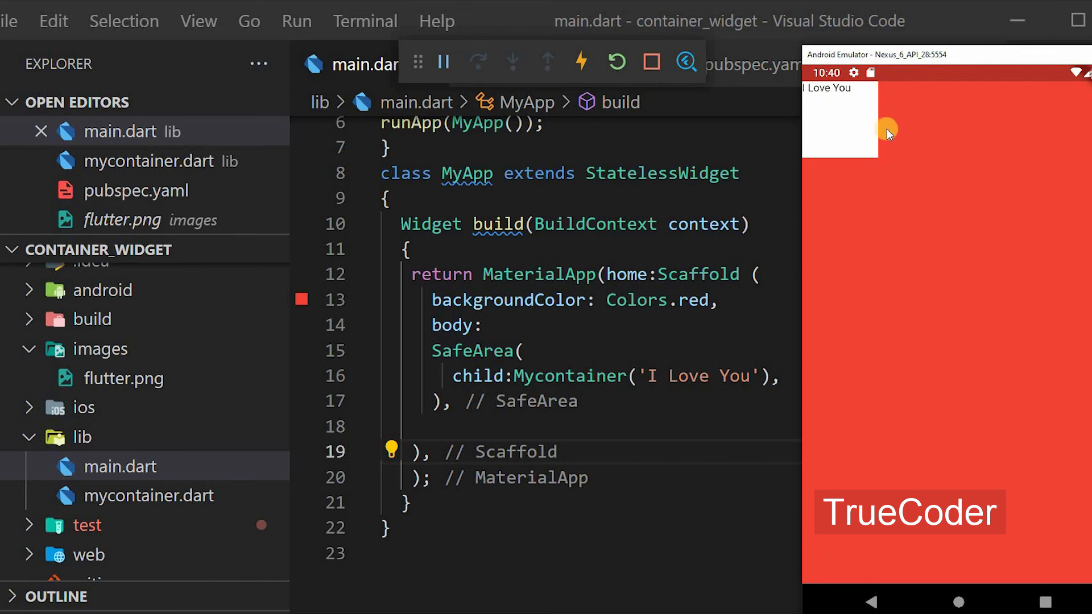